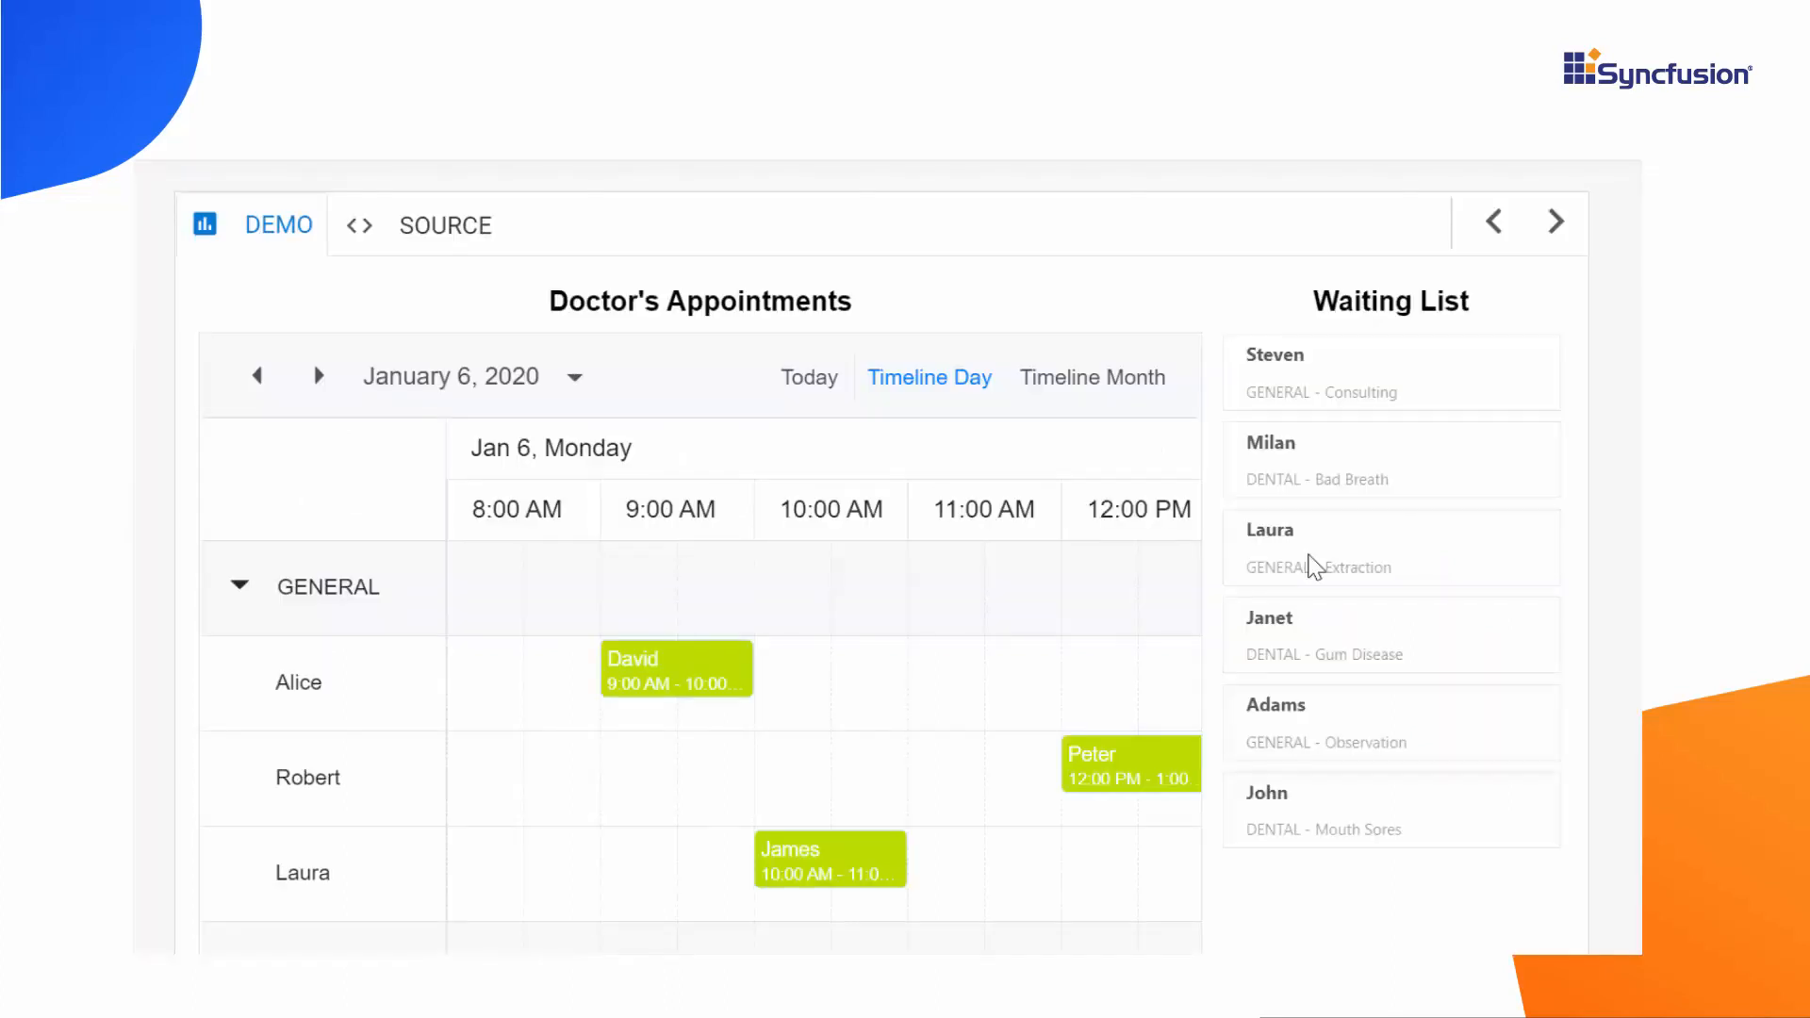
pyautogui.moveTo(1312, 718)
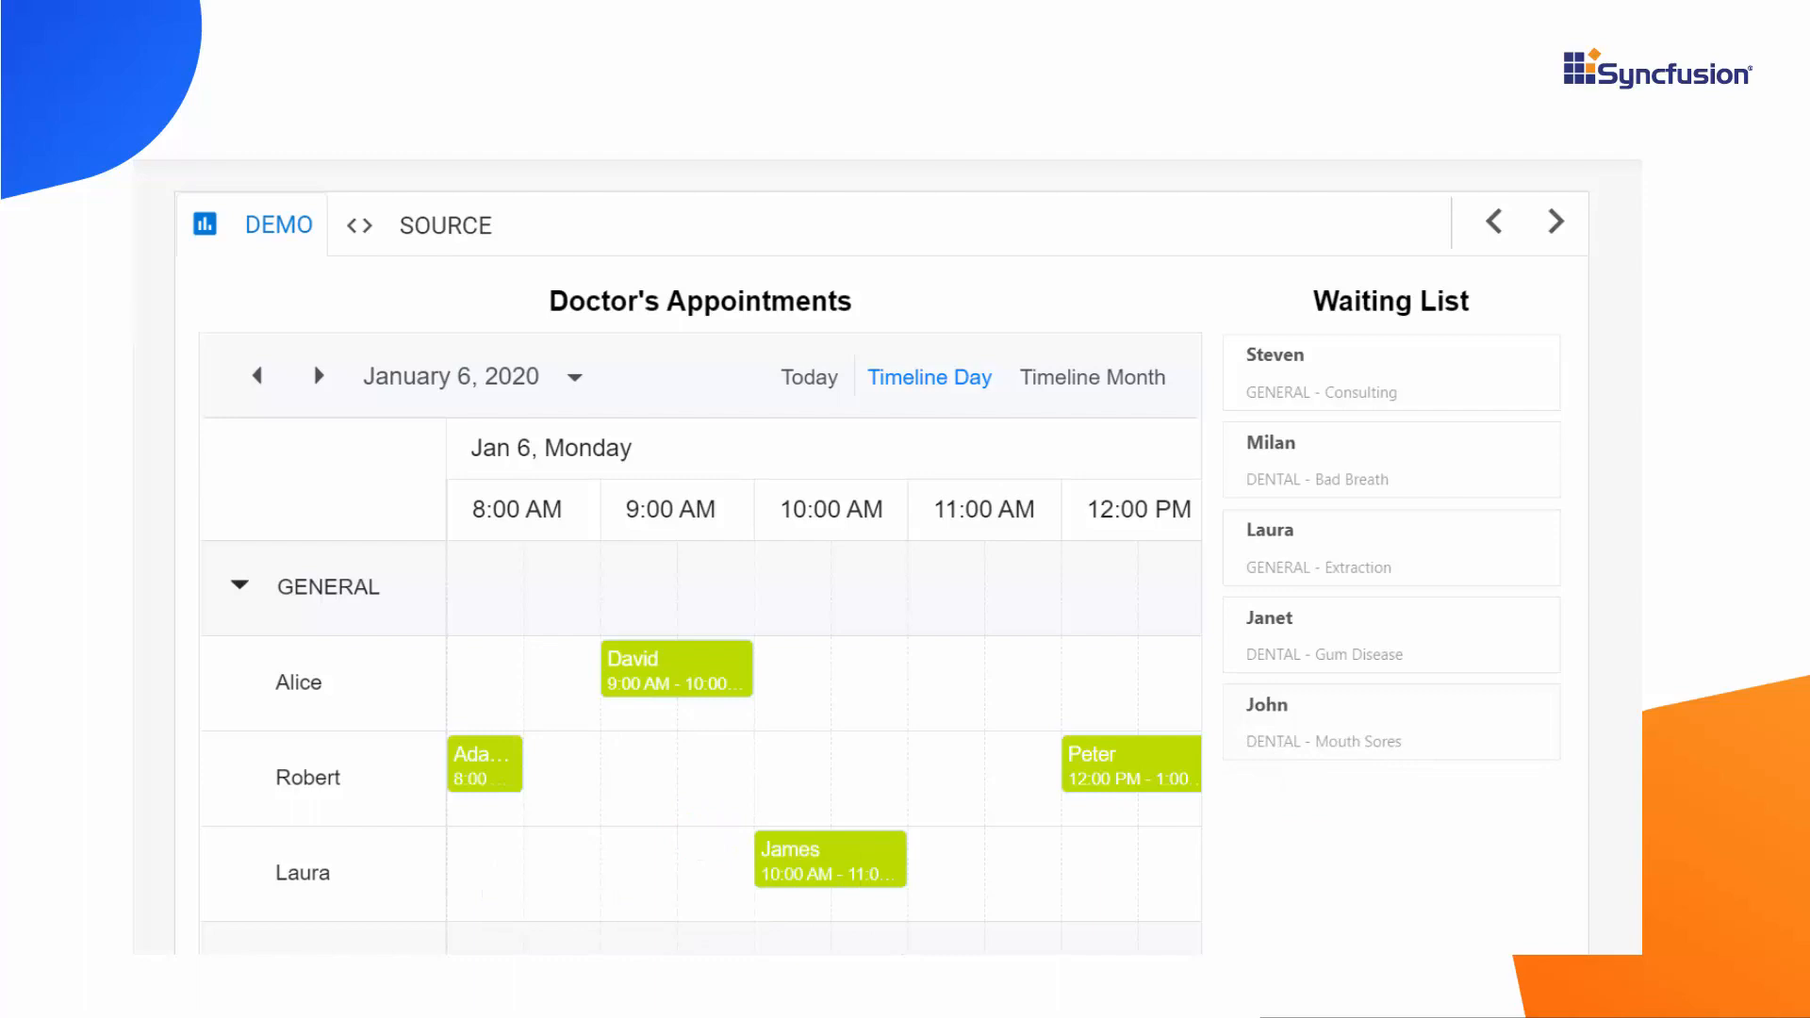
pyautogui.moveTo(505, 779)
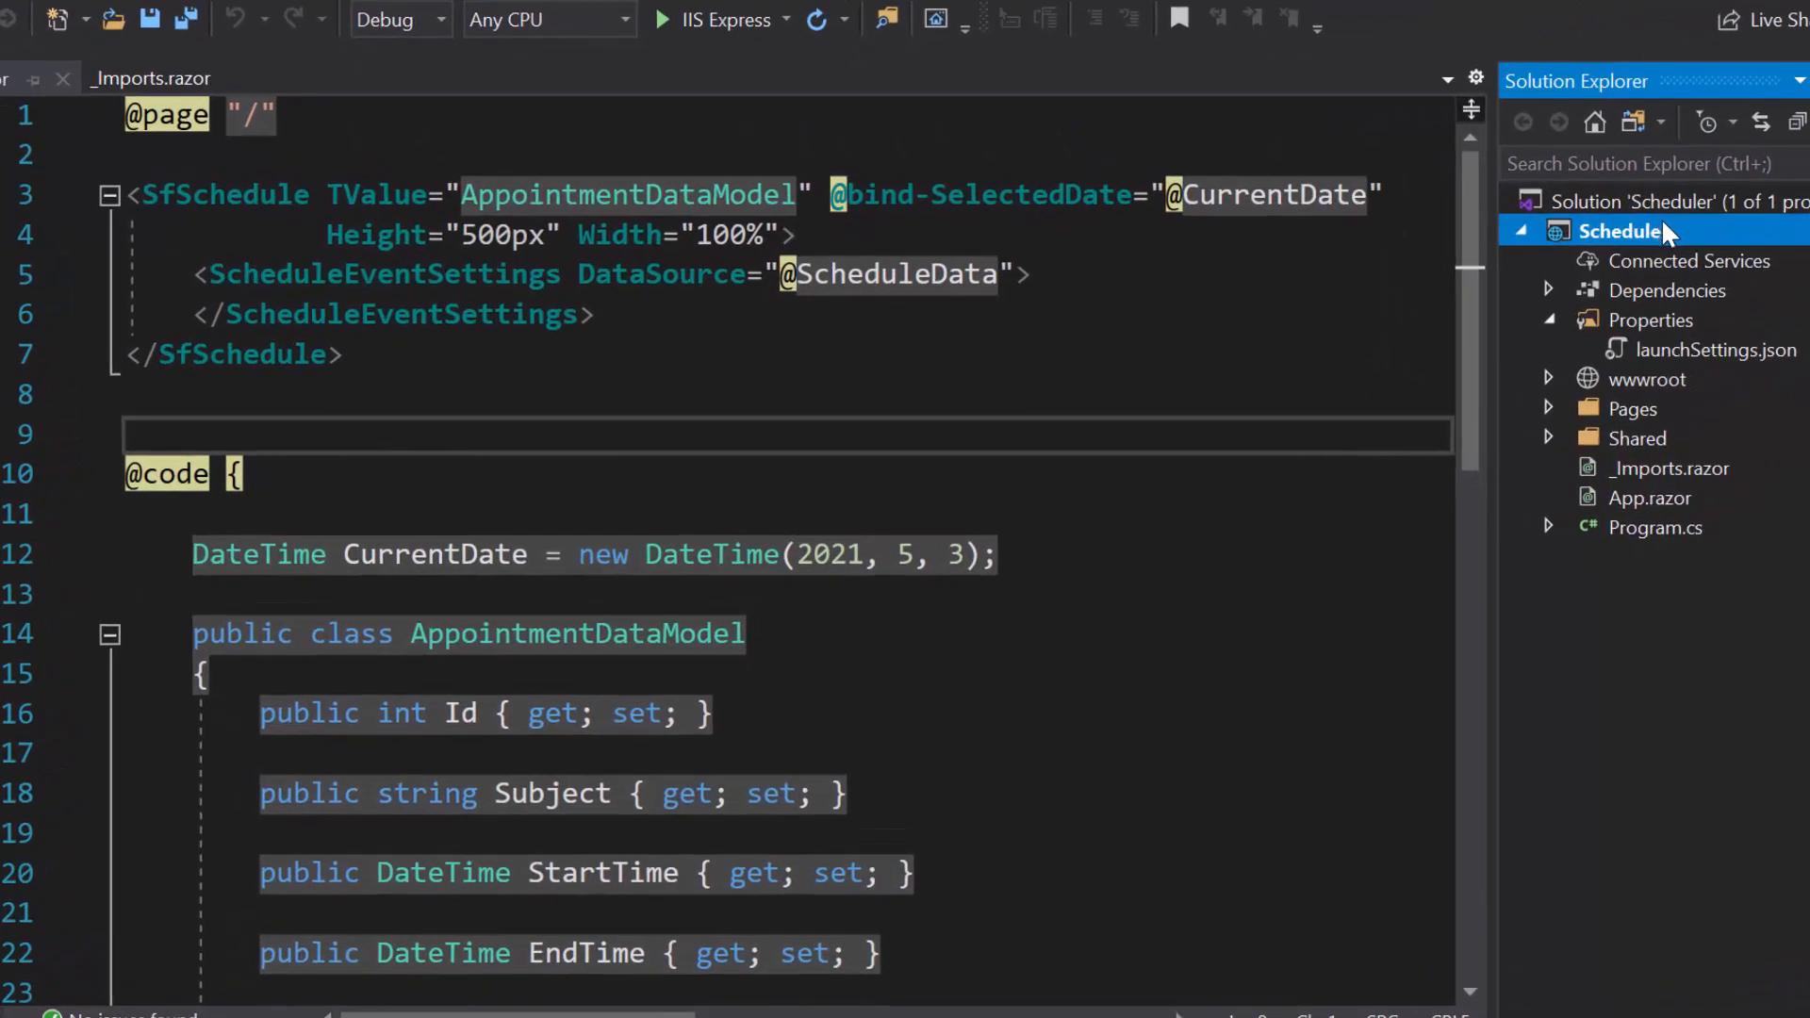
# Step: Bring up the context menu of the Scheduler project in Solution Explorer
pyautogui.rightClick(1618, 230)
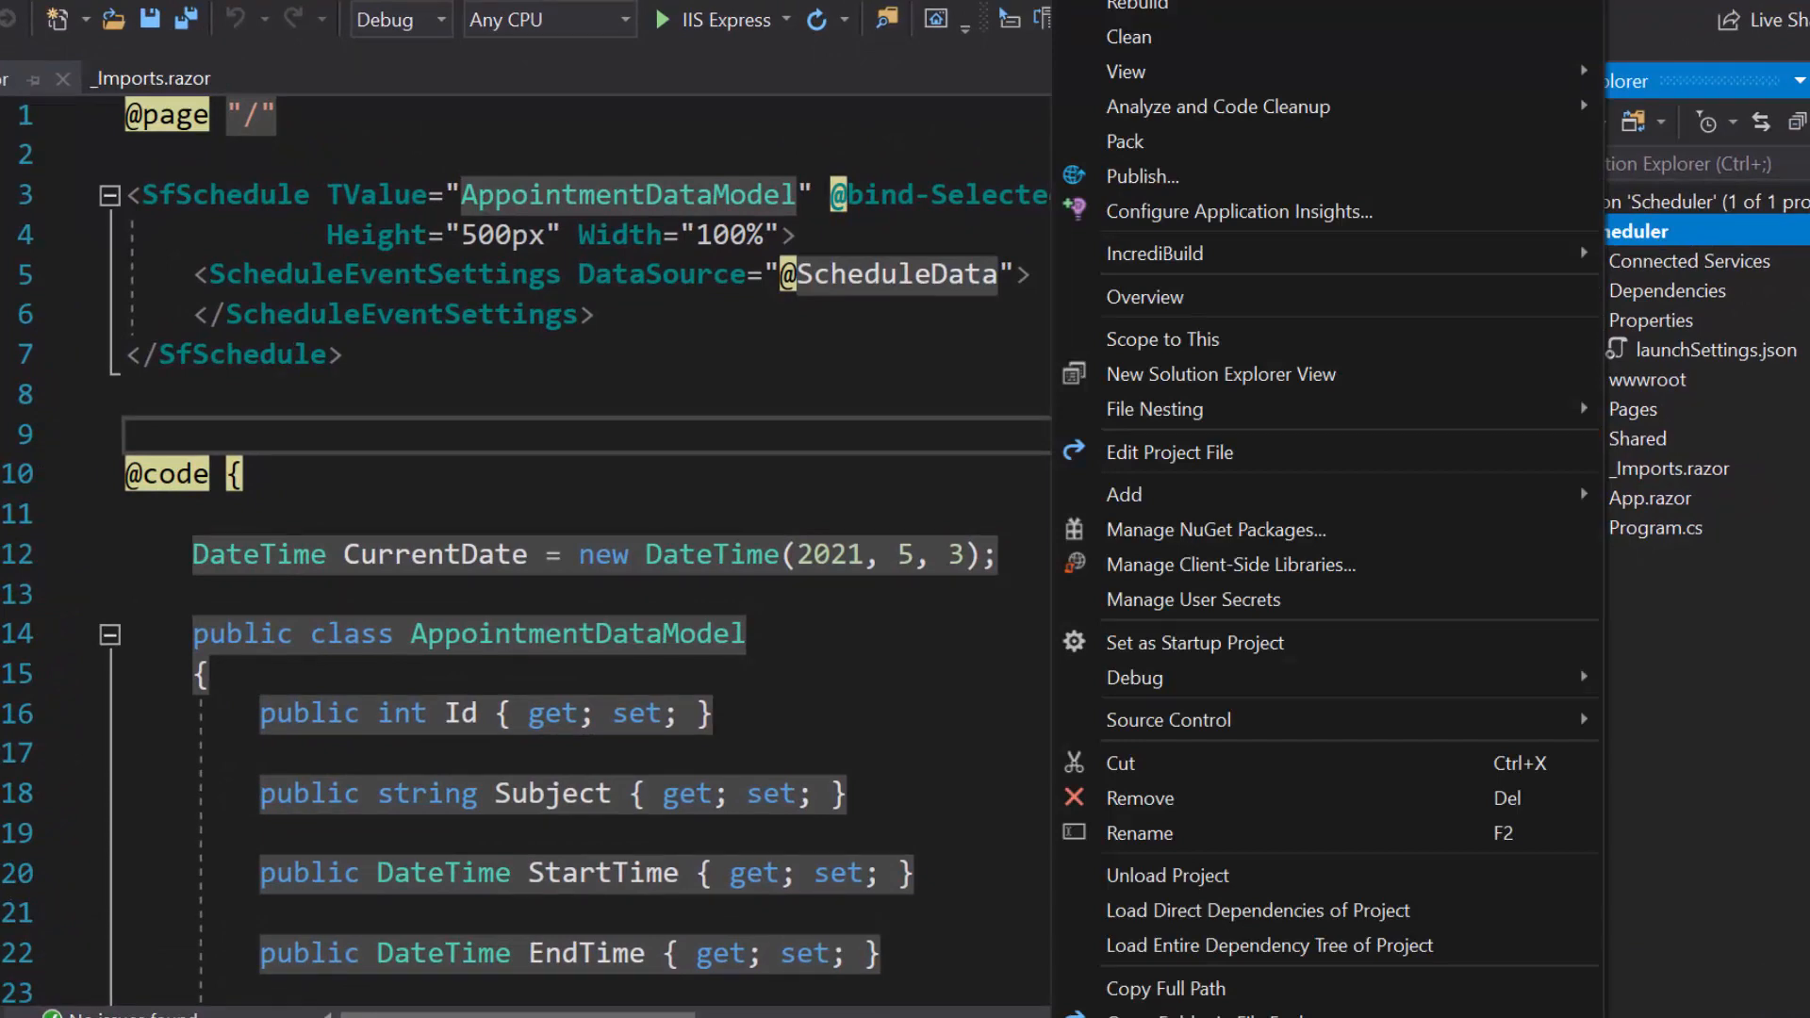
pyautogui.moveTo(1216, 530)
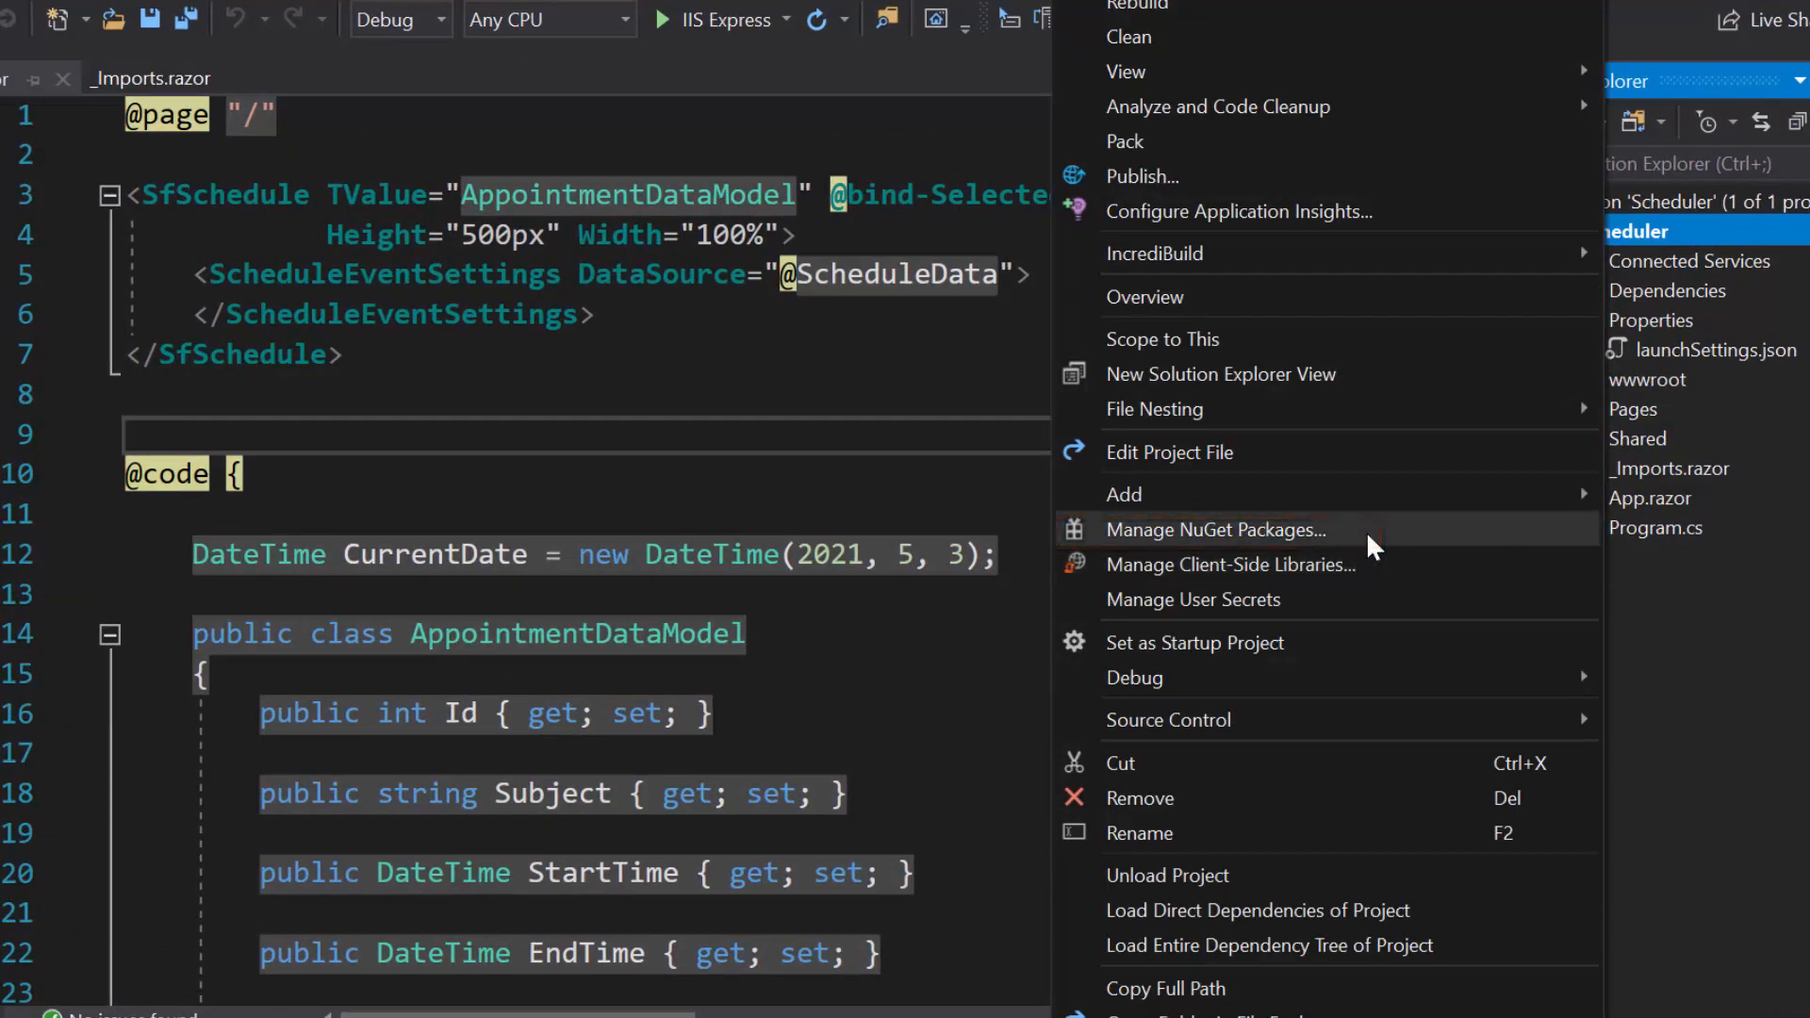
# Step: Install the Syncfusion.Blazor.Navigations NuGet package, searching 'Syncfusion' and accepting the preview changes
pyautogui.click(1213, 528)
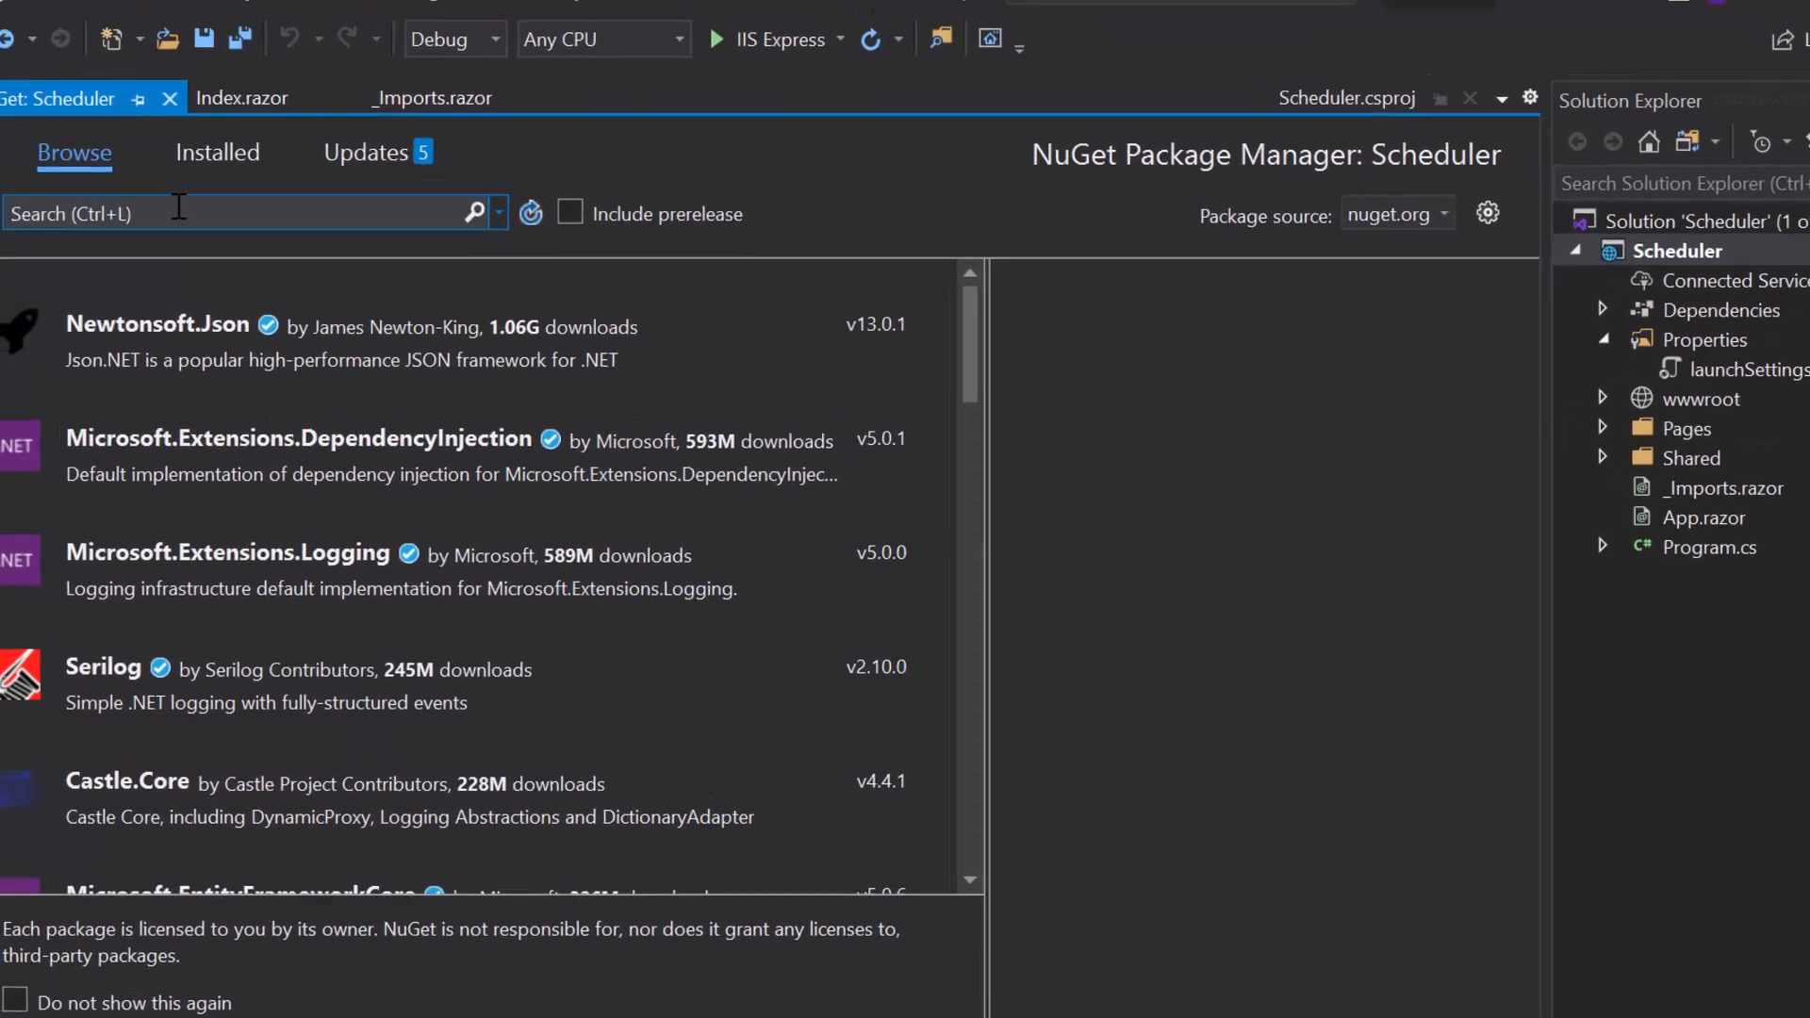
pyautogui.write('Syncfusion')
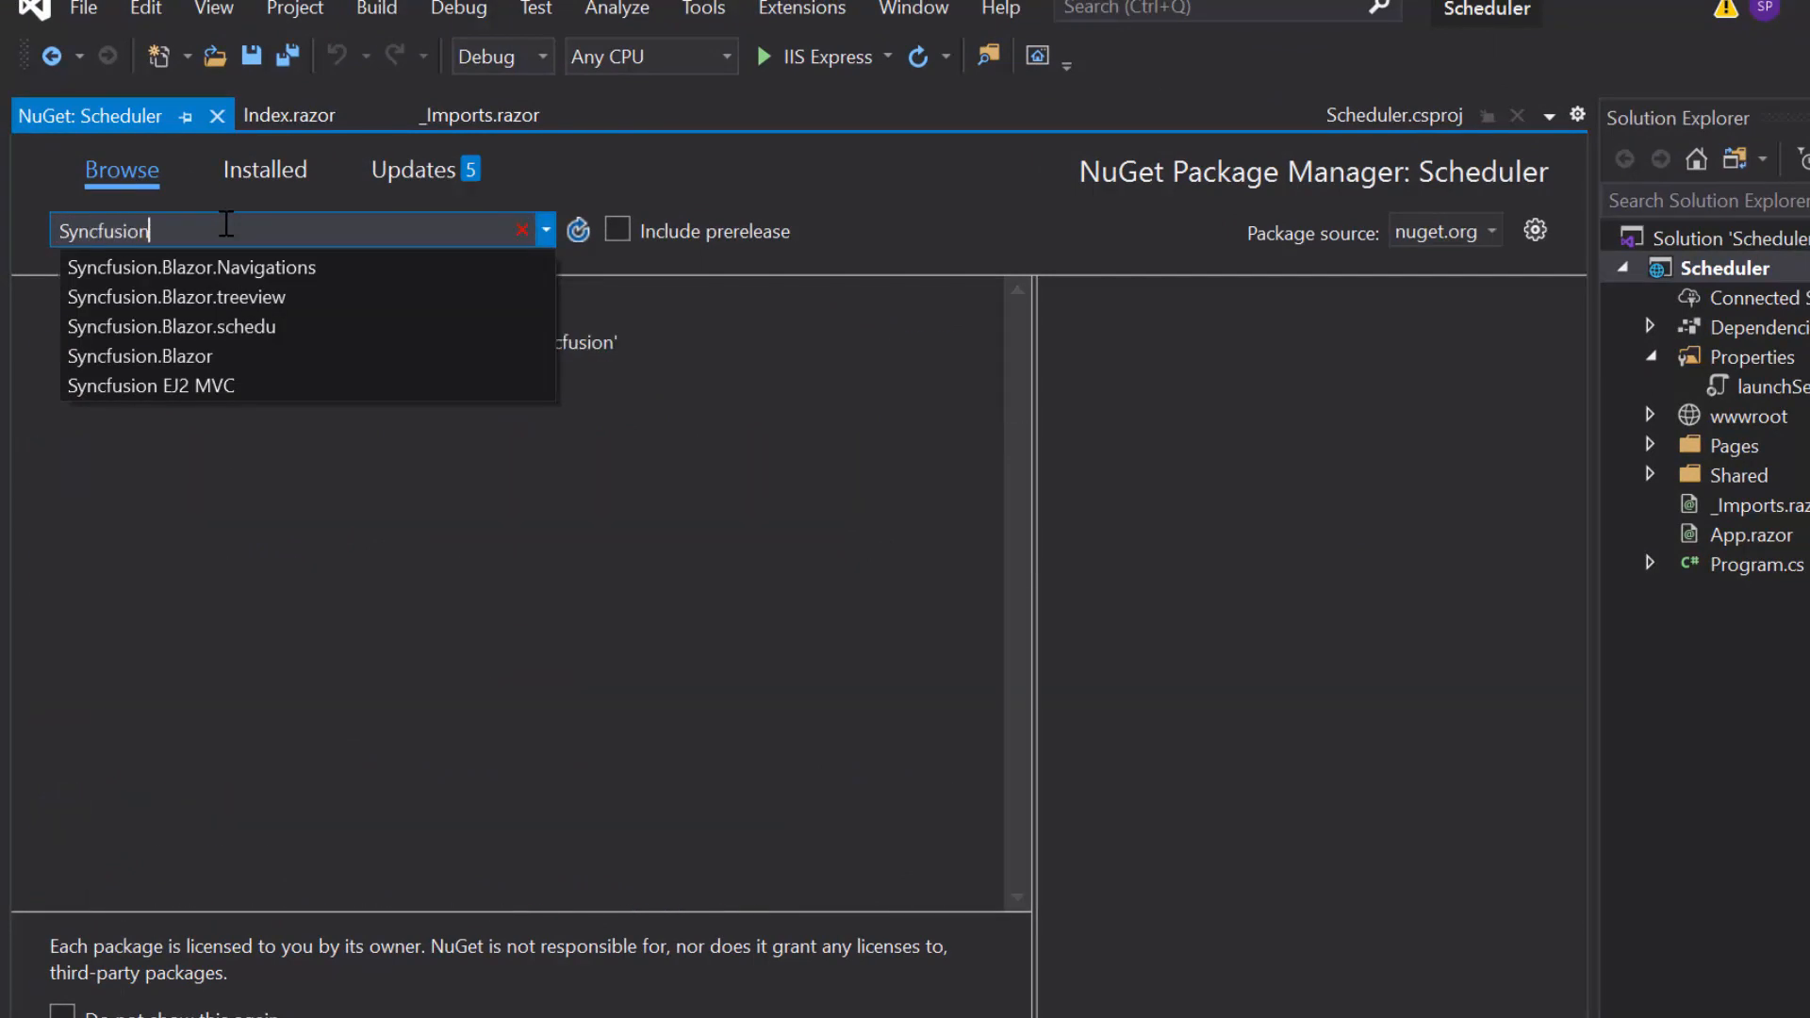
pyautogui.click(191, 266)
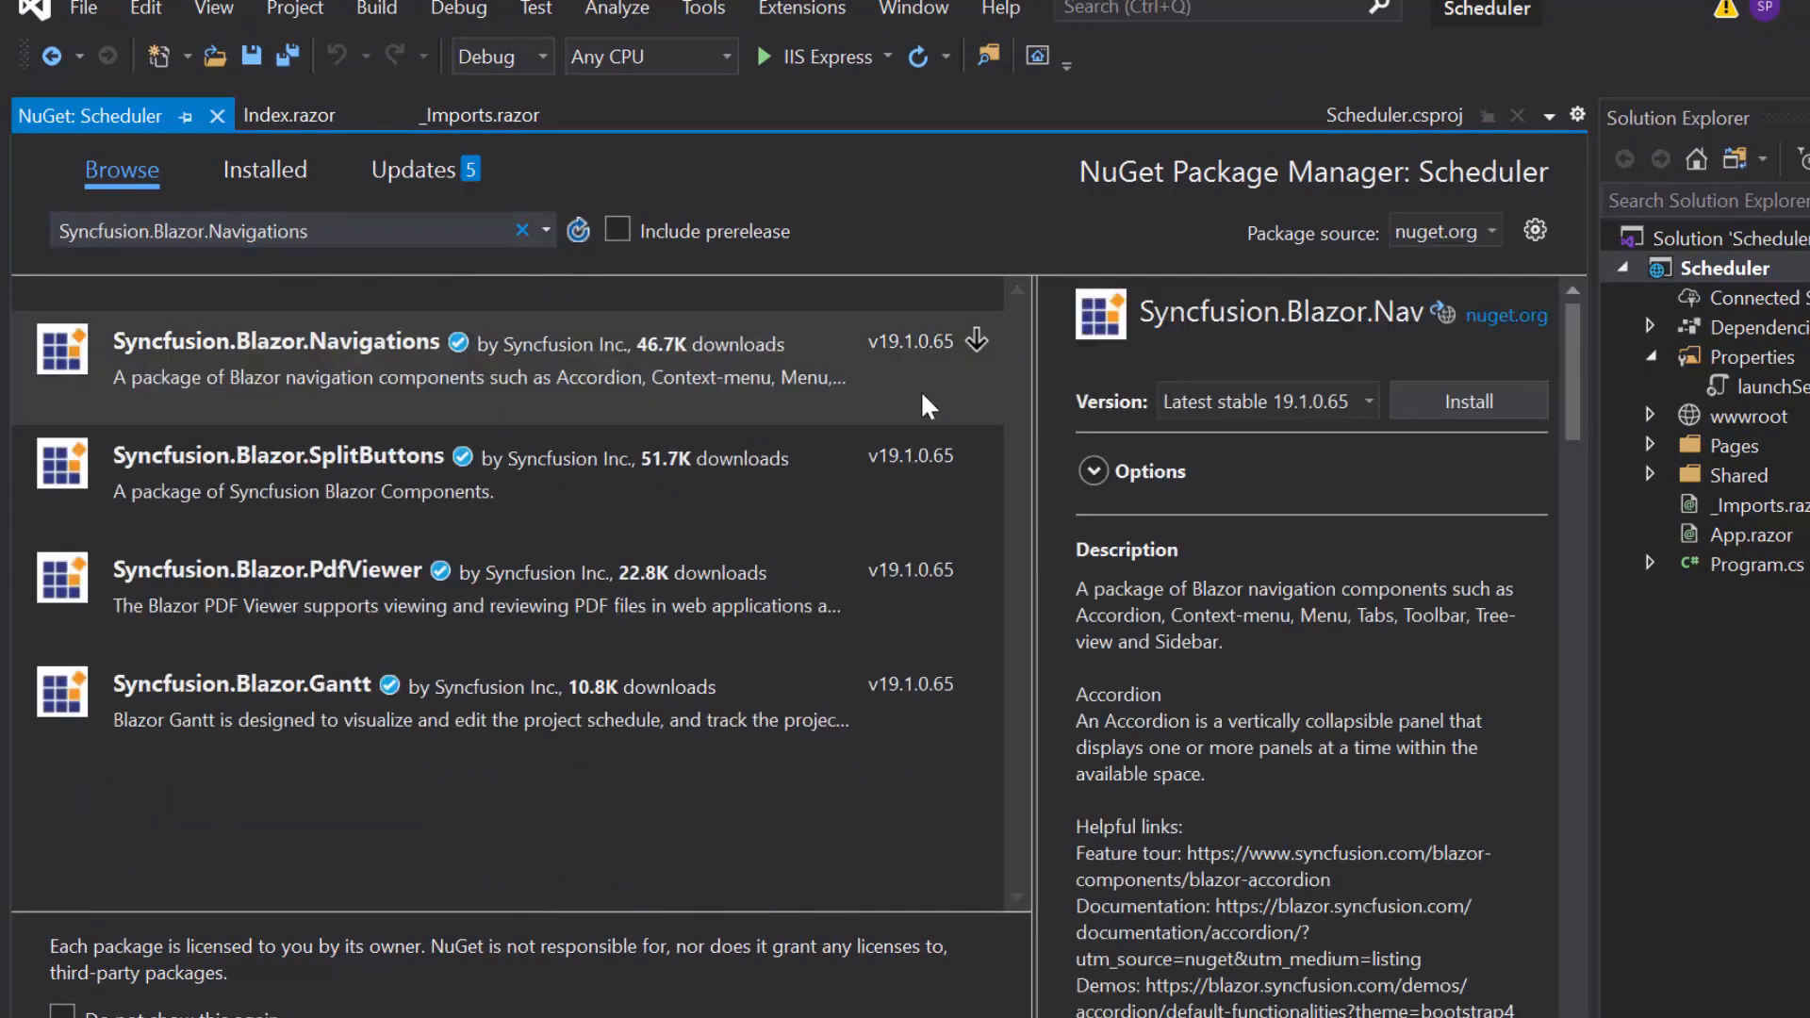
pyautogui.click(1467, 400)
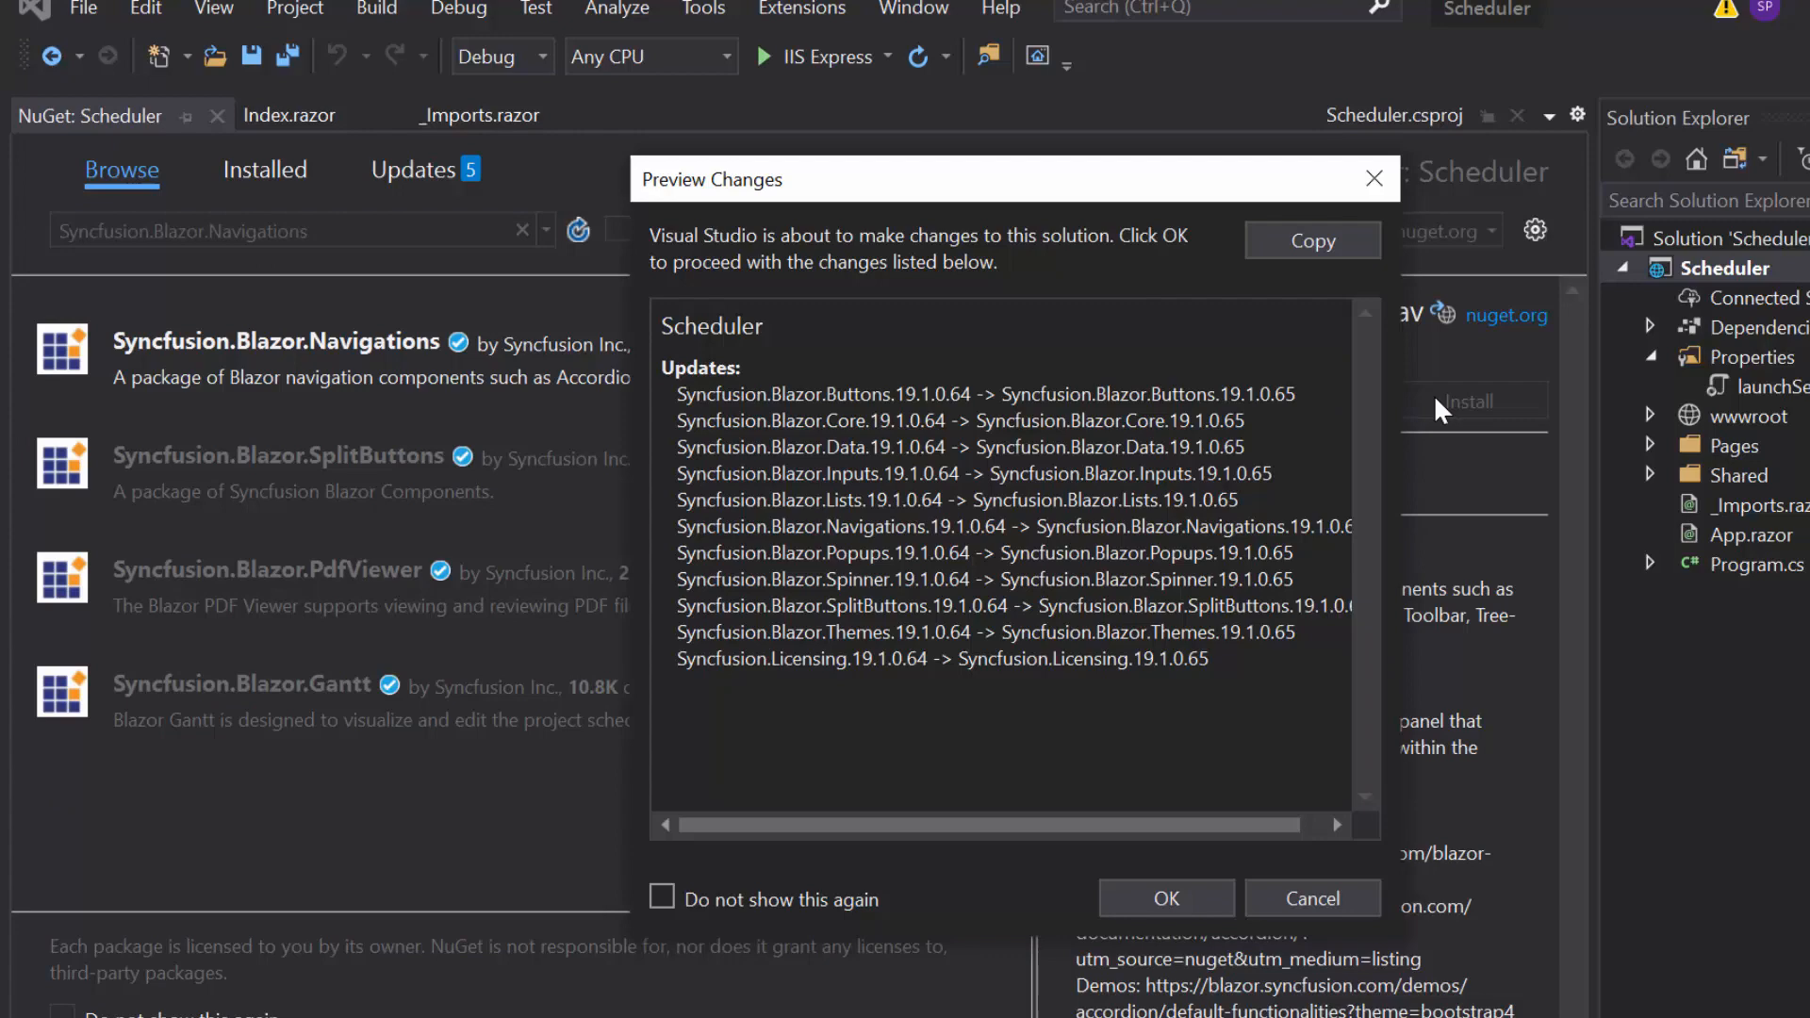
pyautogui.click(1163, 898)
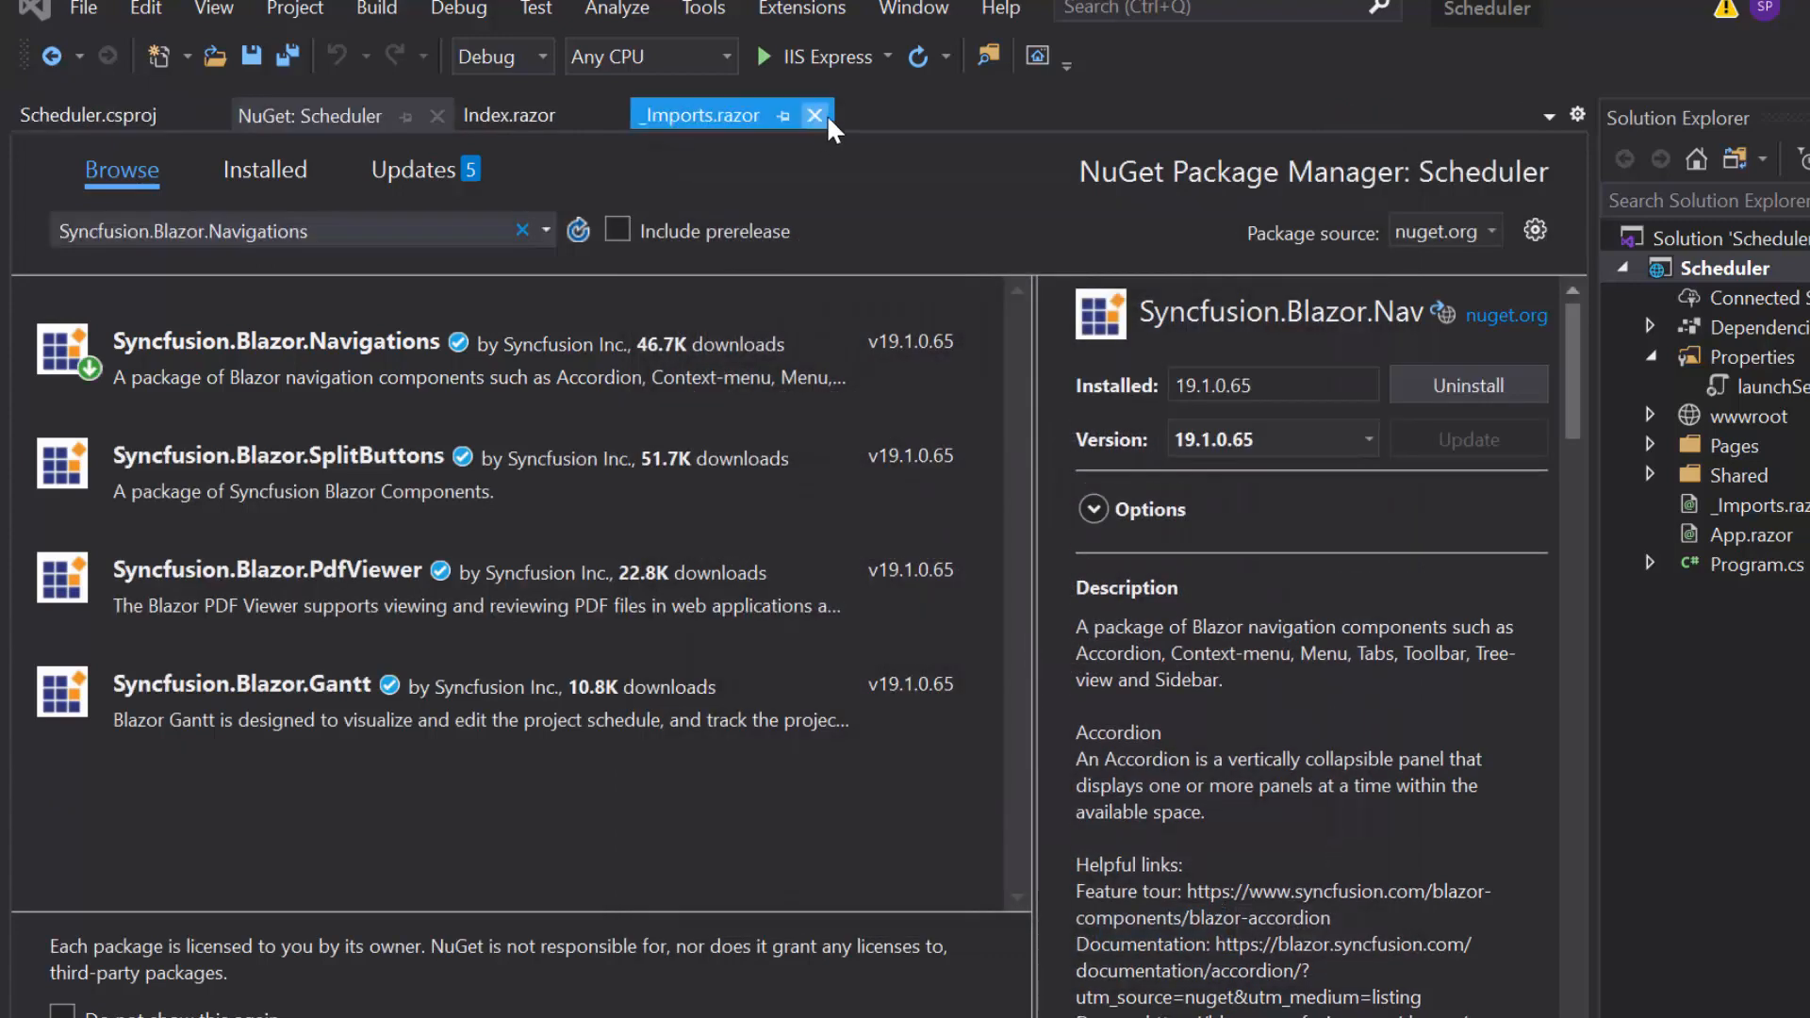
pyautogui.click(701, 115)
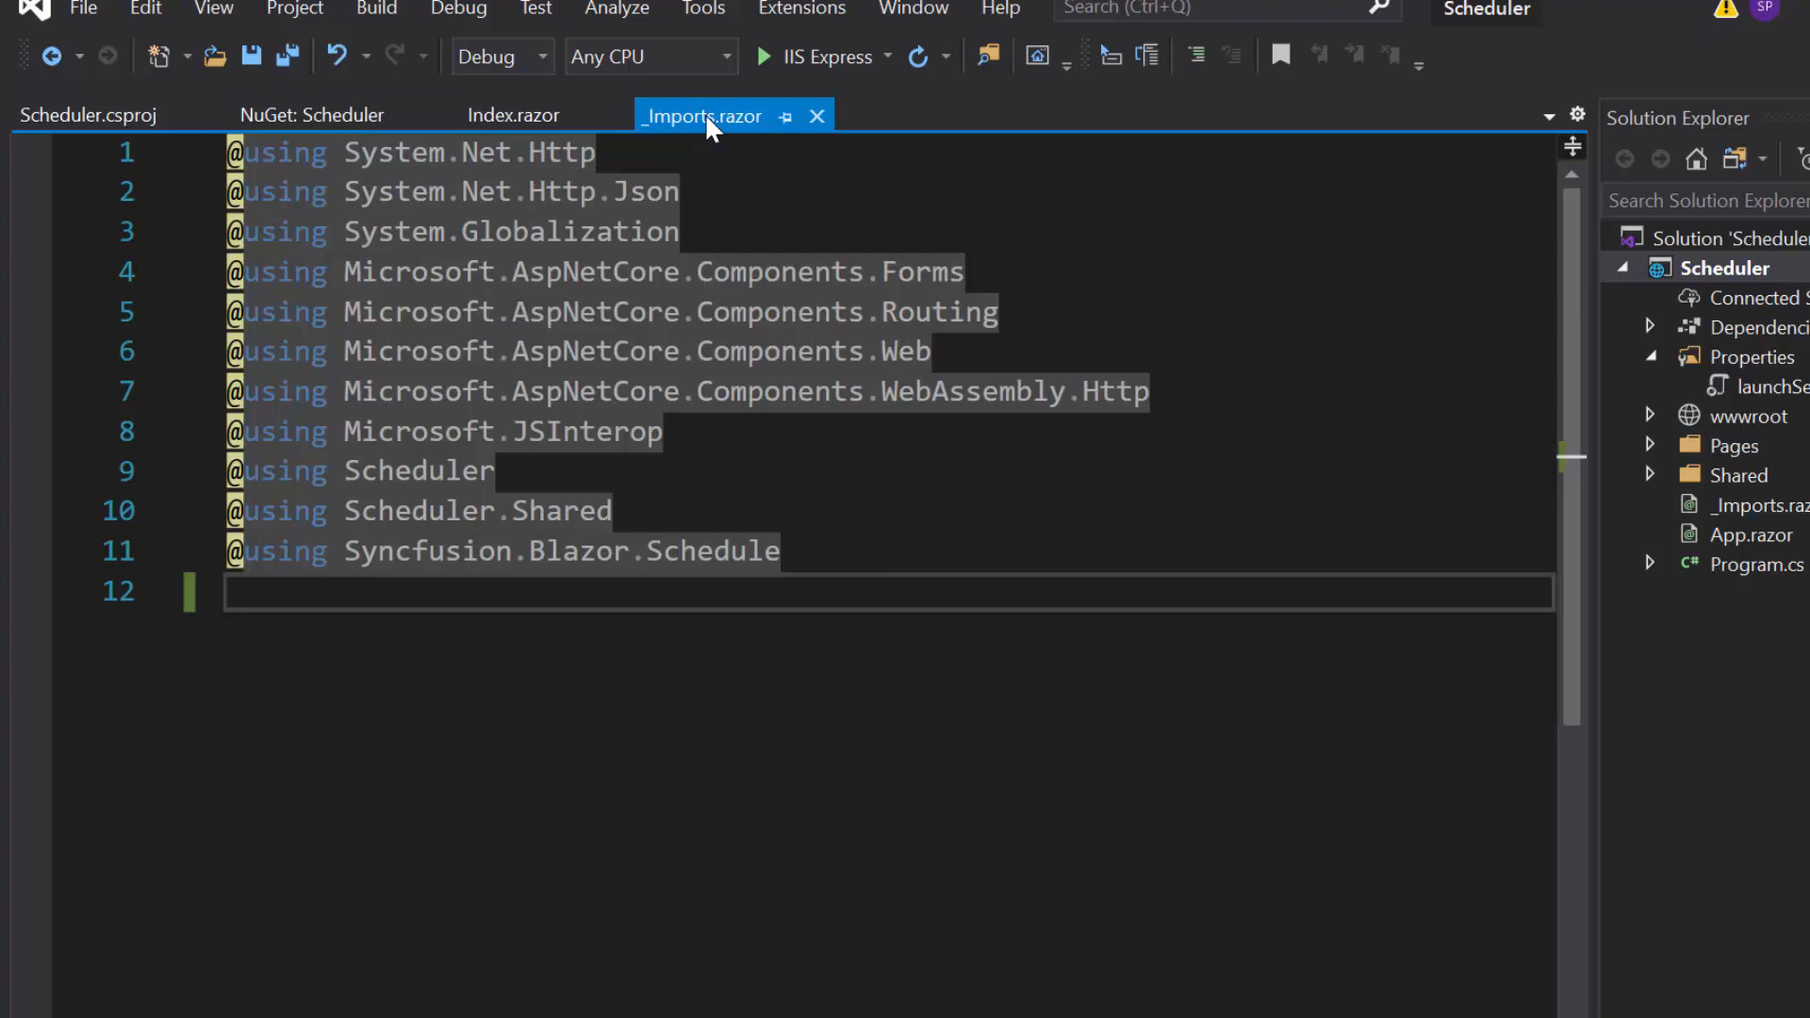
pyautogui.write('@using Sync')
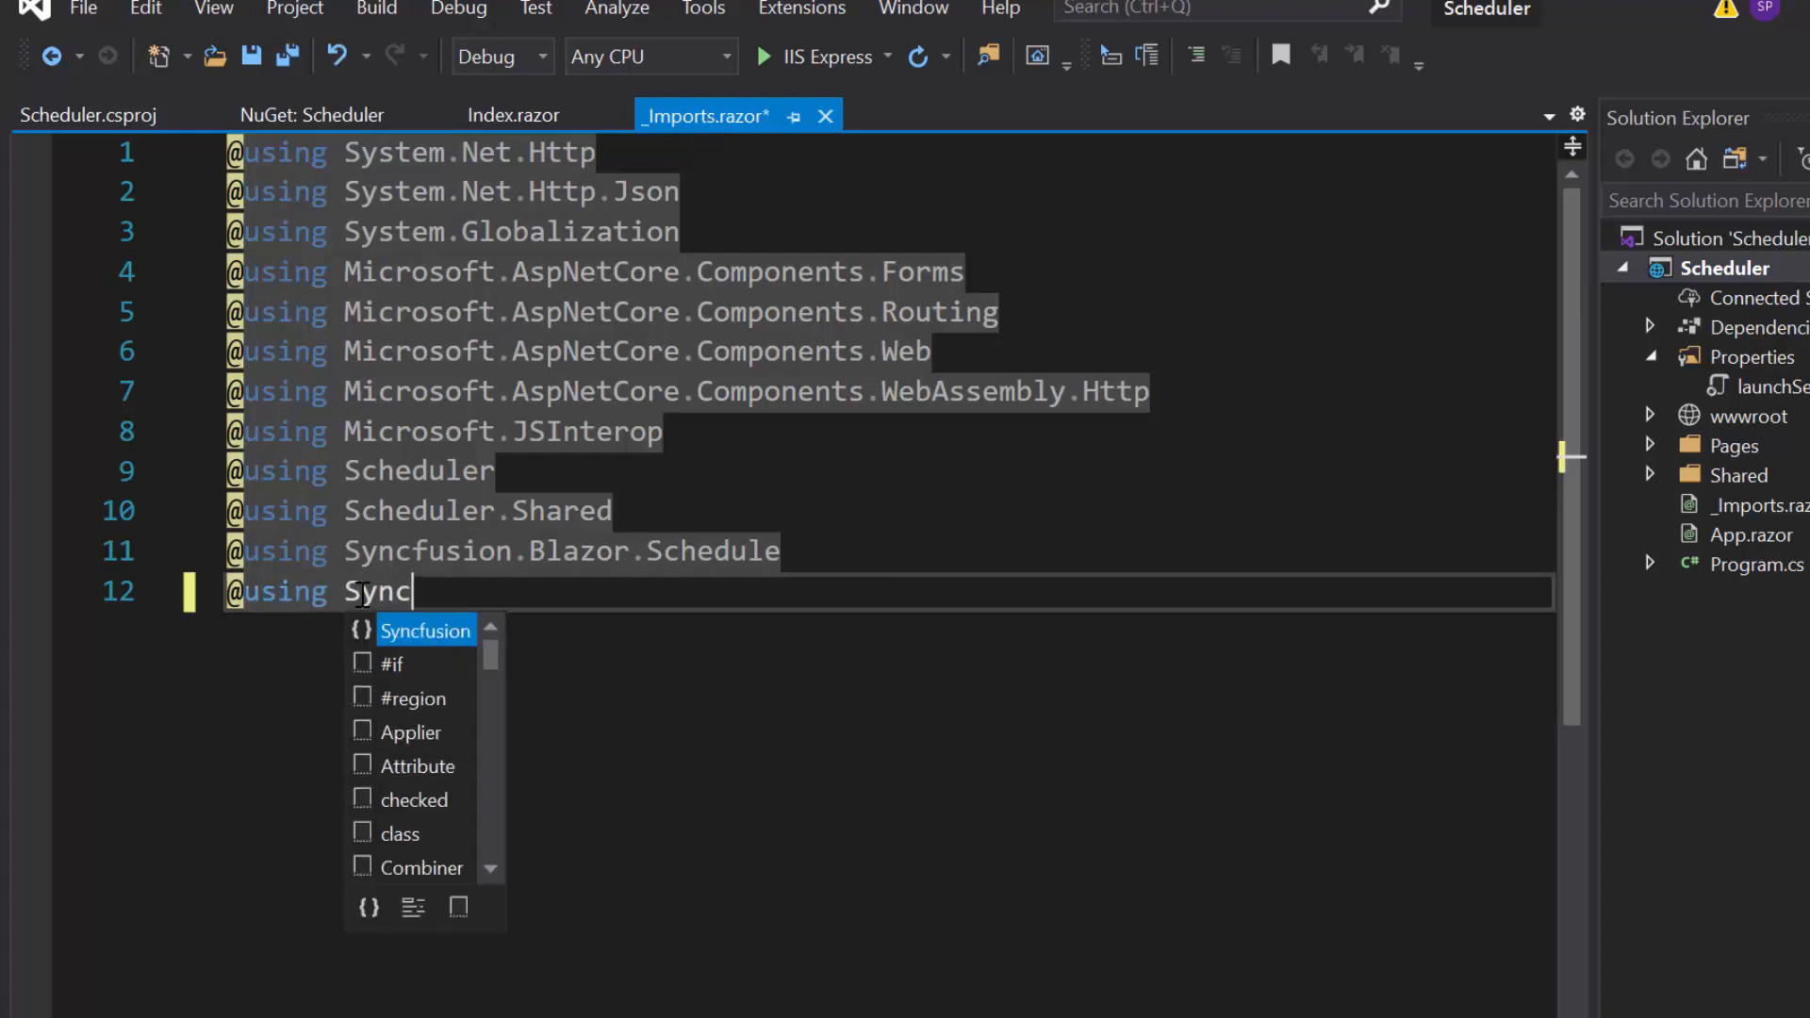
pyautogui.write('fusion.Blazor.Navi')
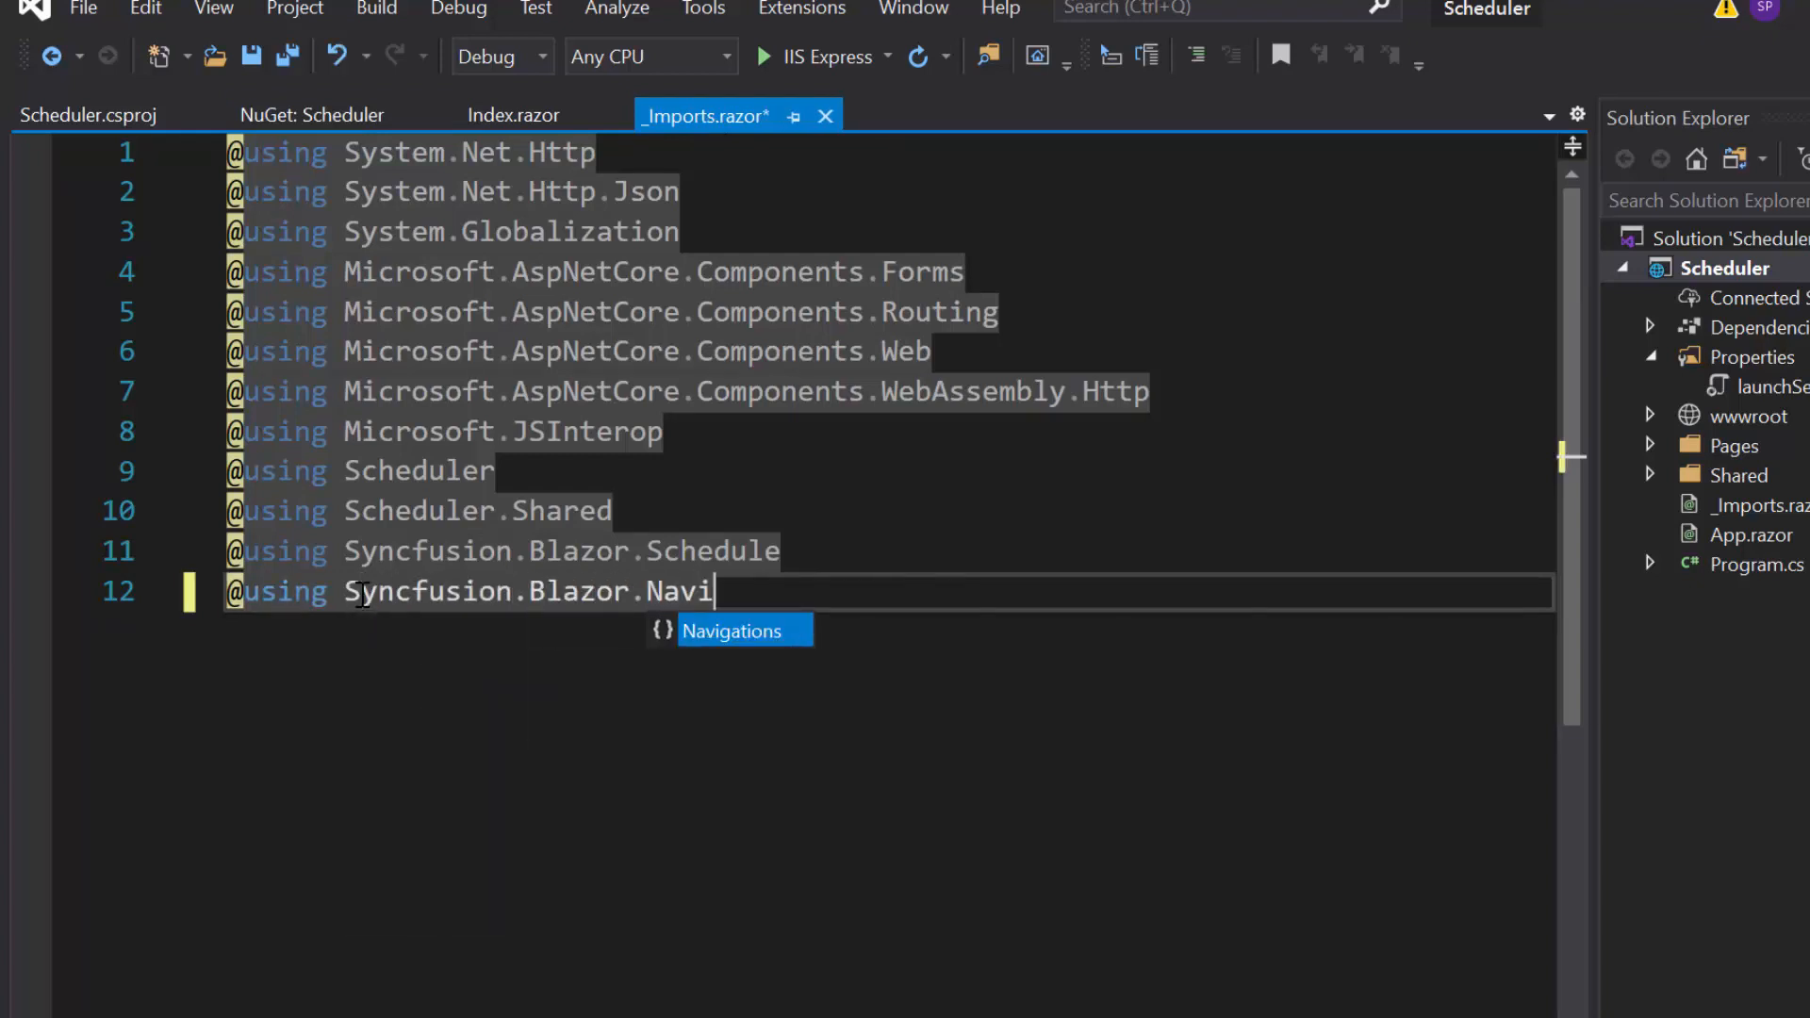
pyautogui.press('Tab')
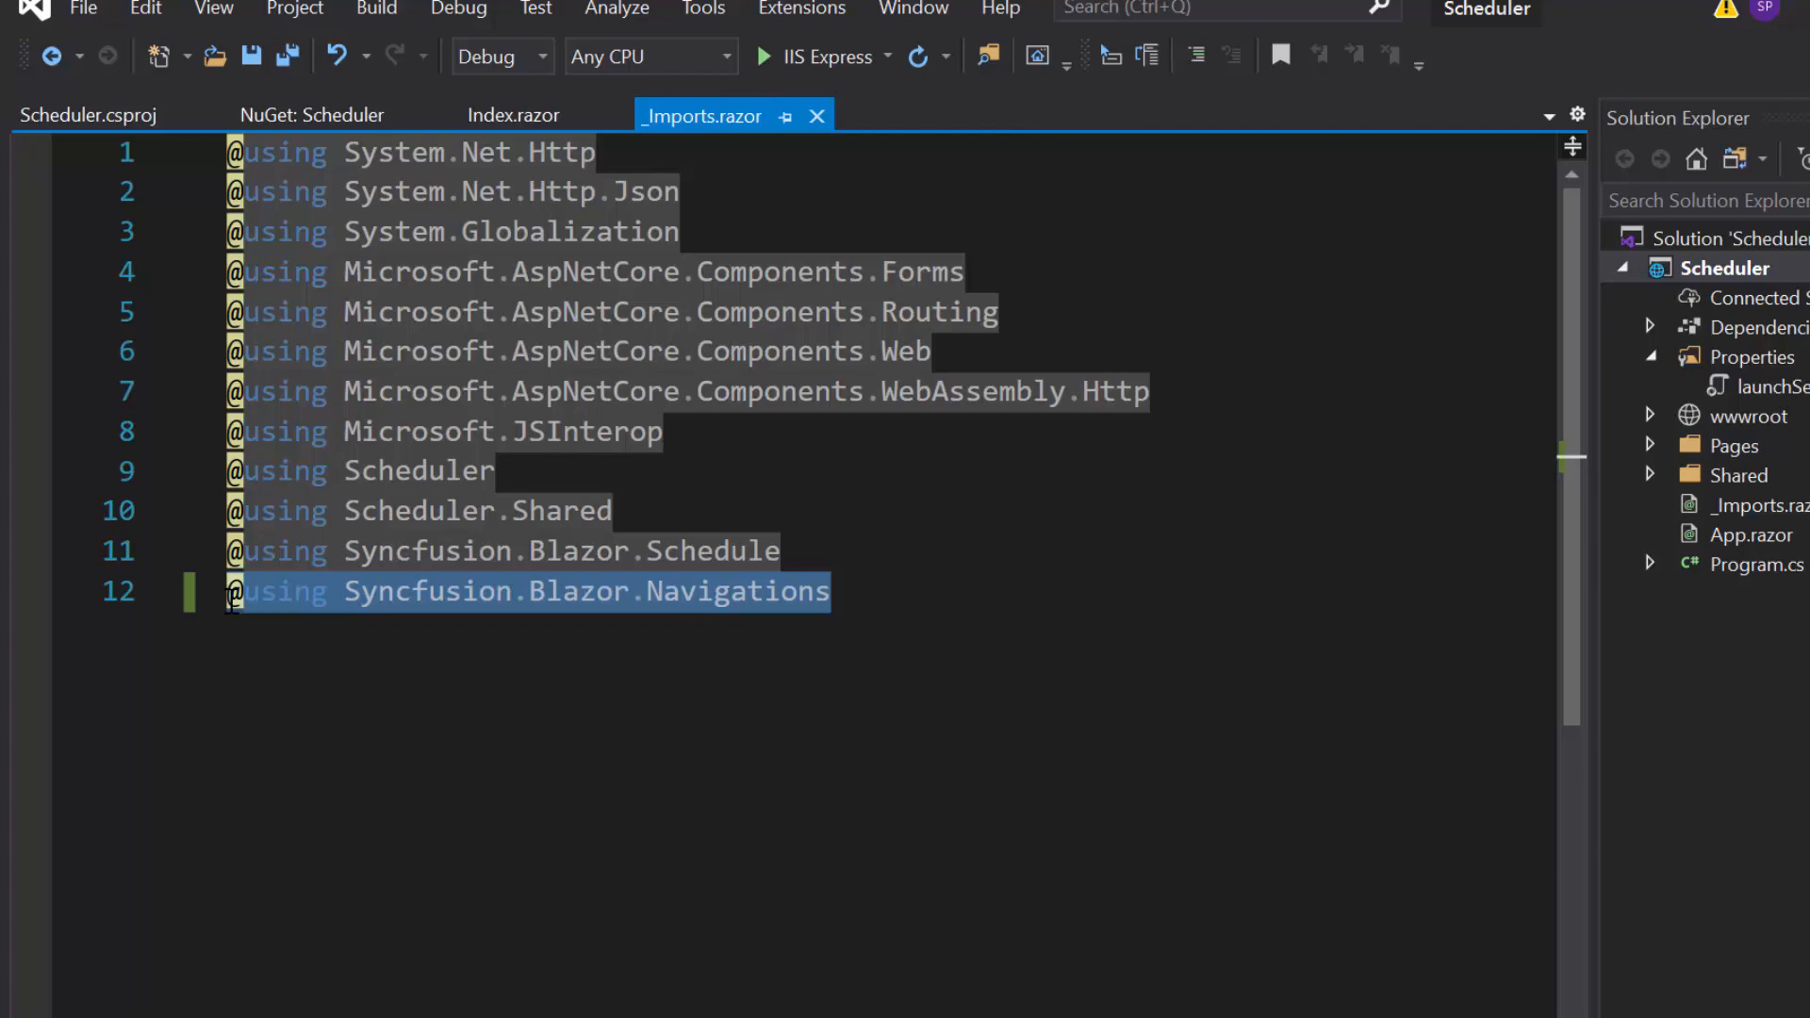
pyautogui.click(294, 115)
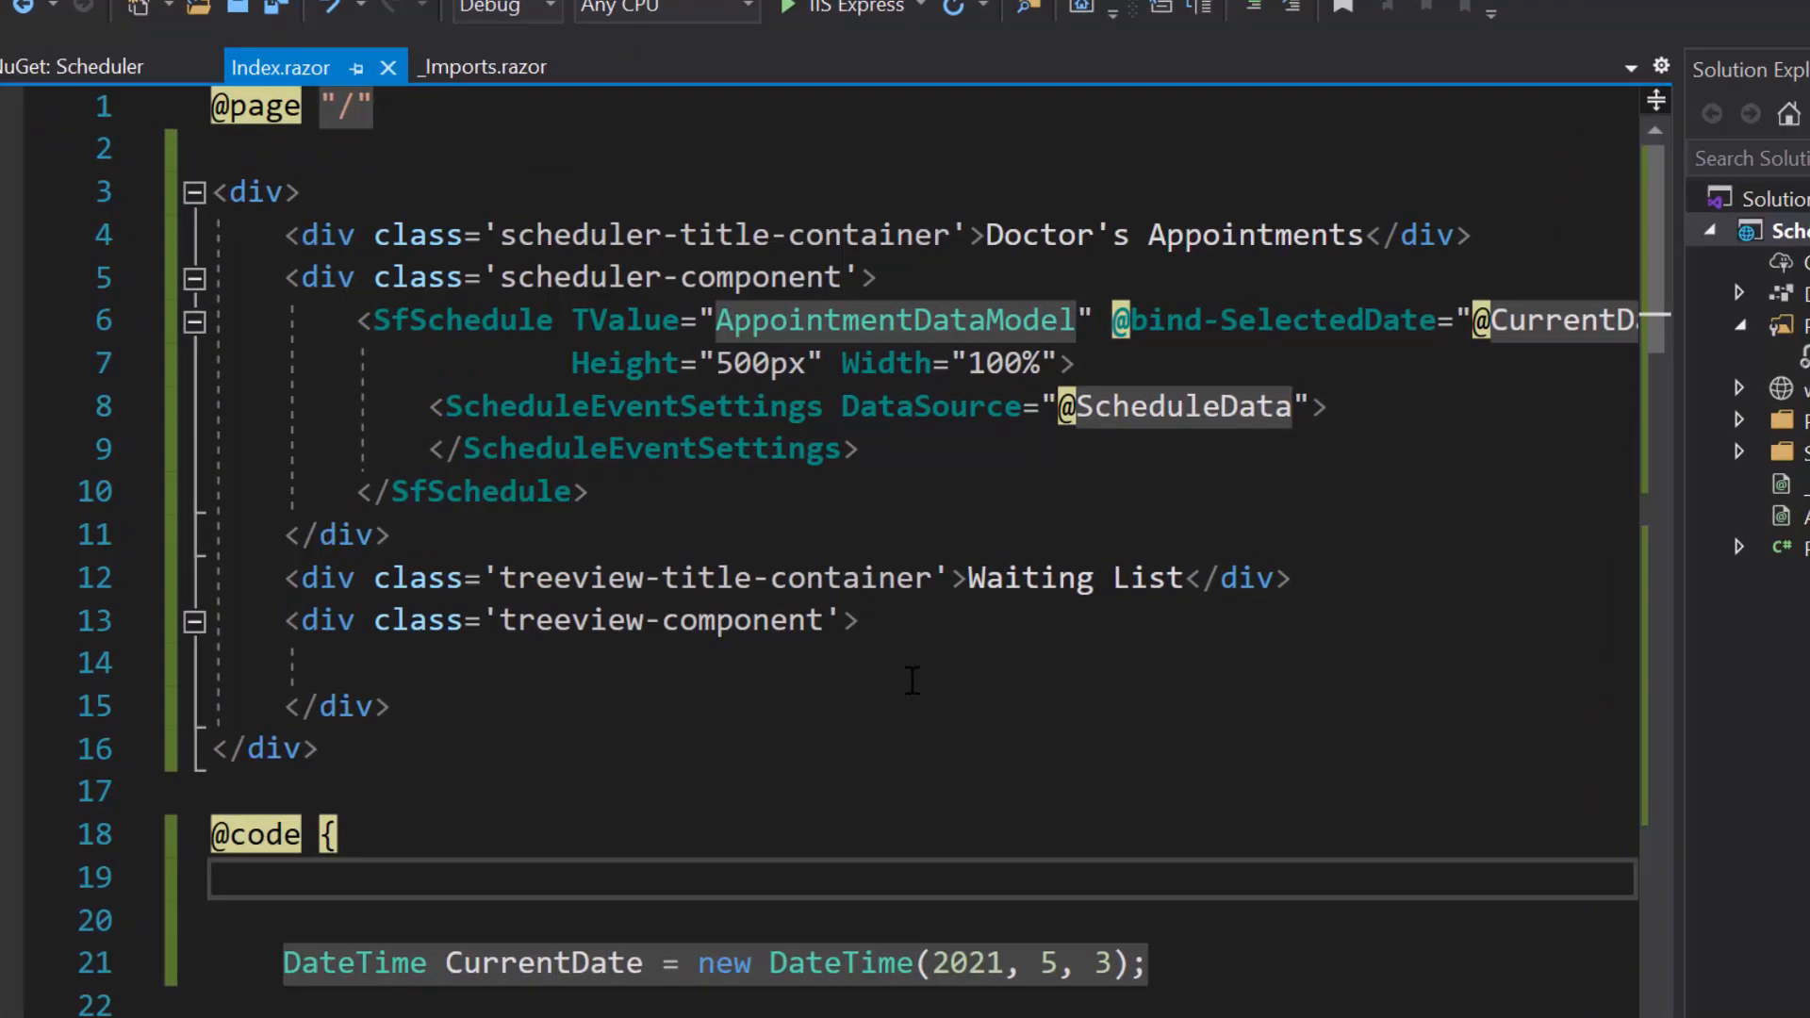
# Step: Insert an empty <SfTreeView></SfTreeView> inside the treeview-component div of Index.razor
pyautogui.write('<')
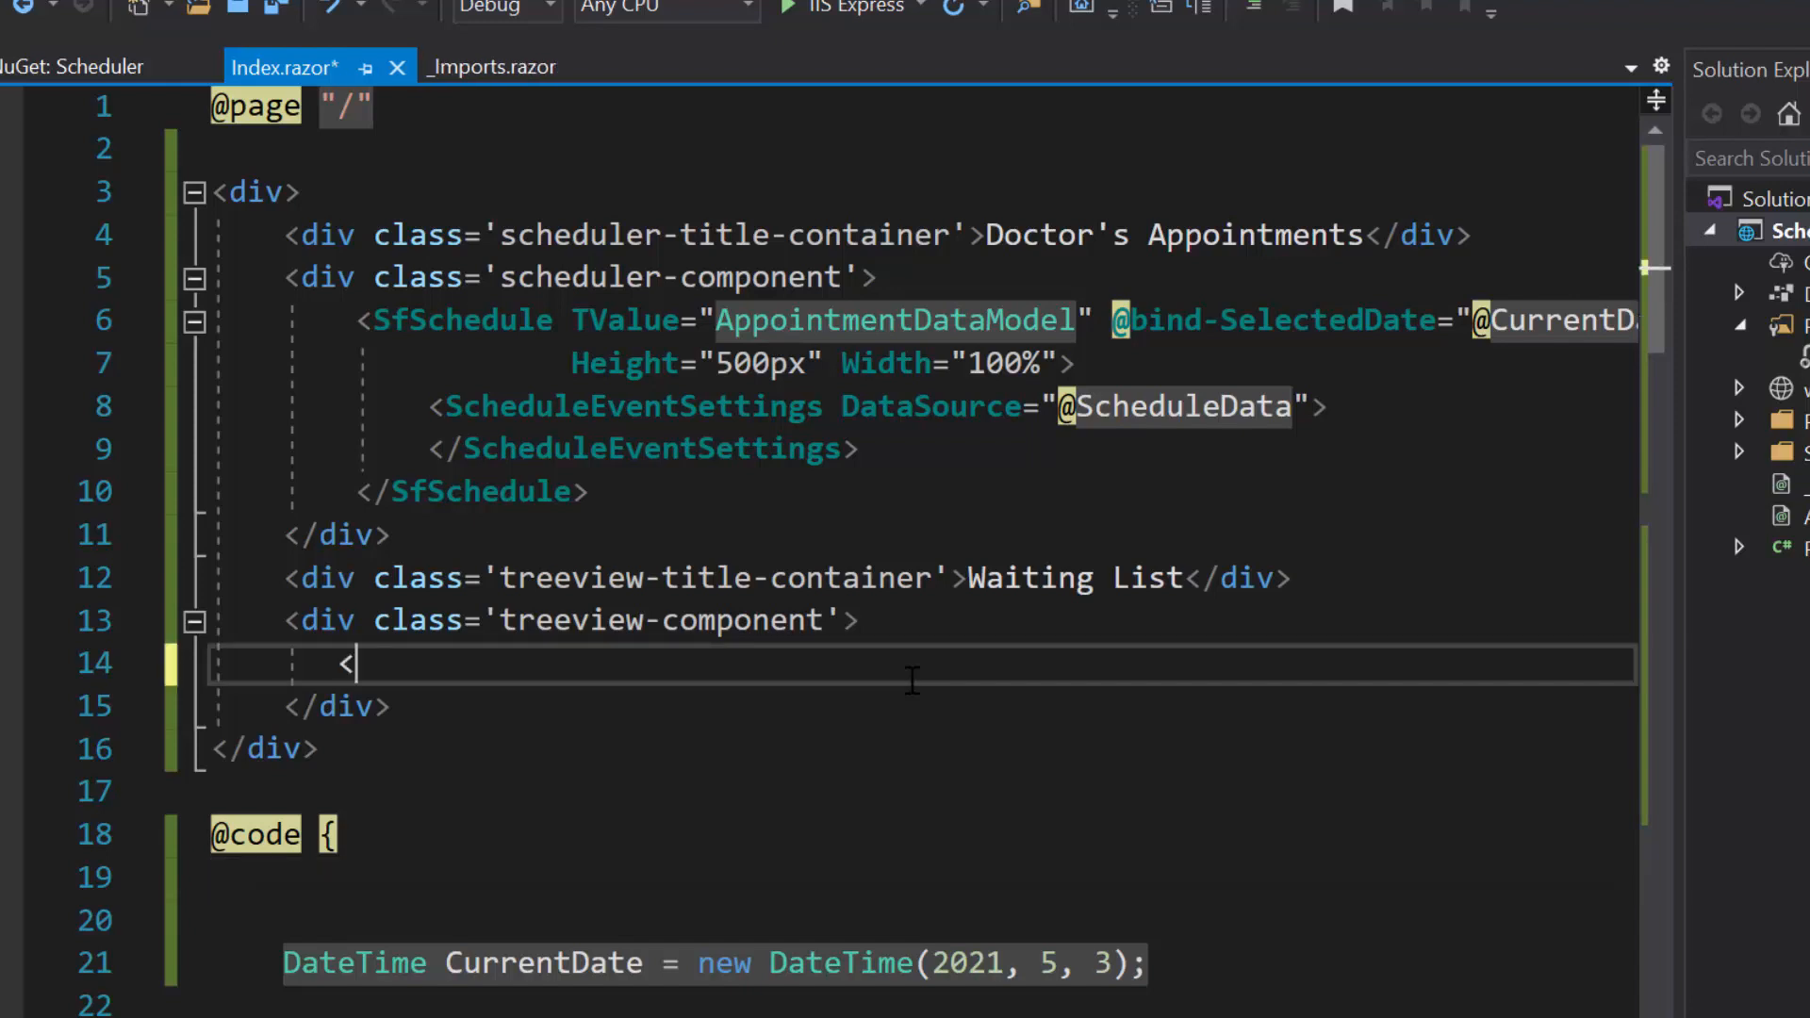
pyautogui.write('SfTreeView>')
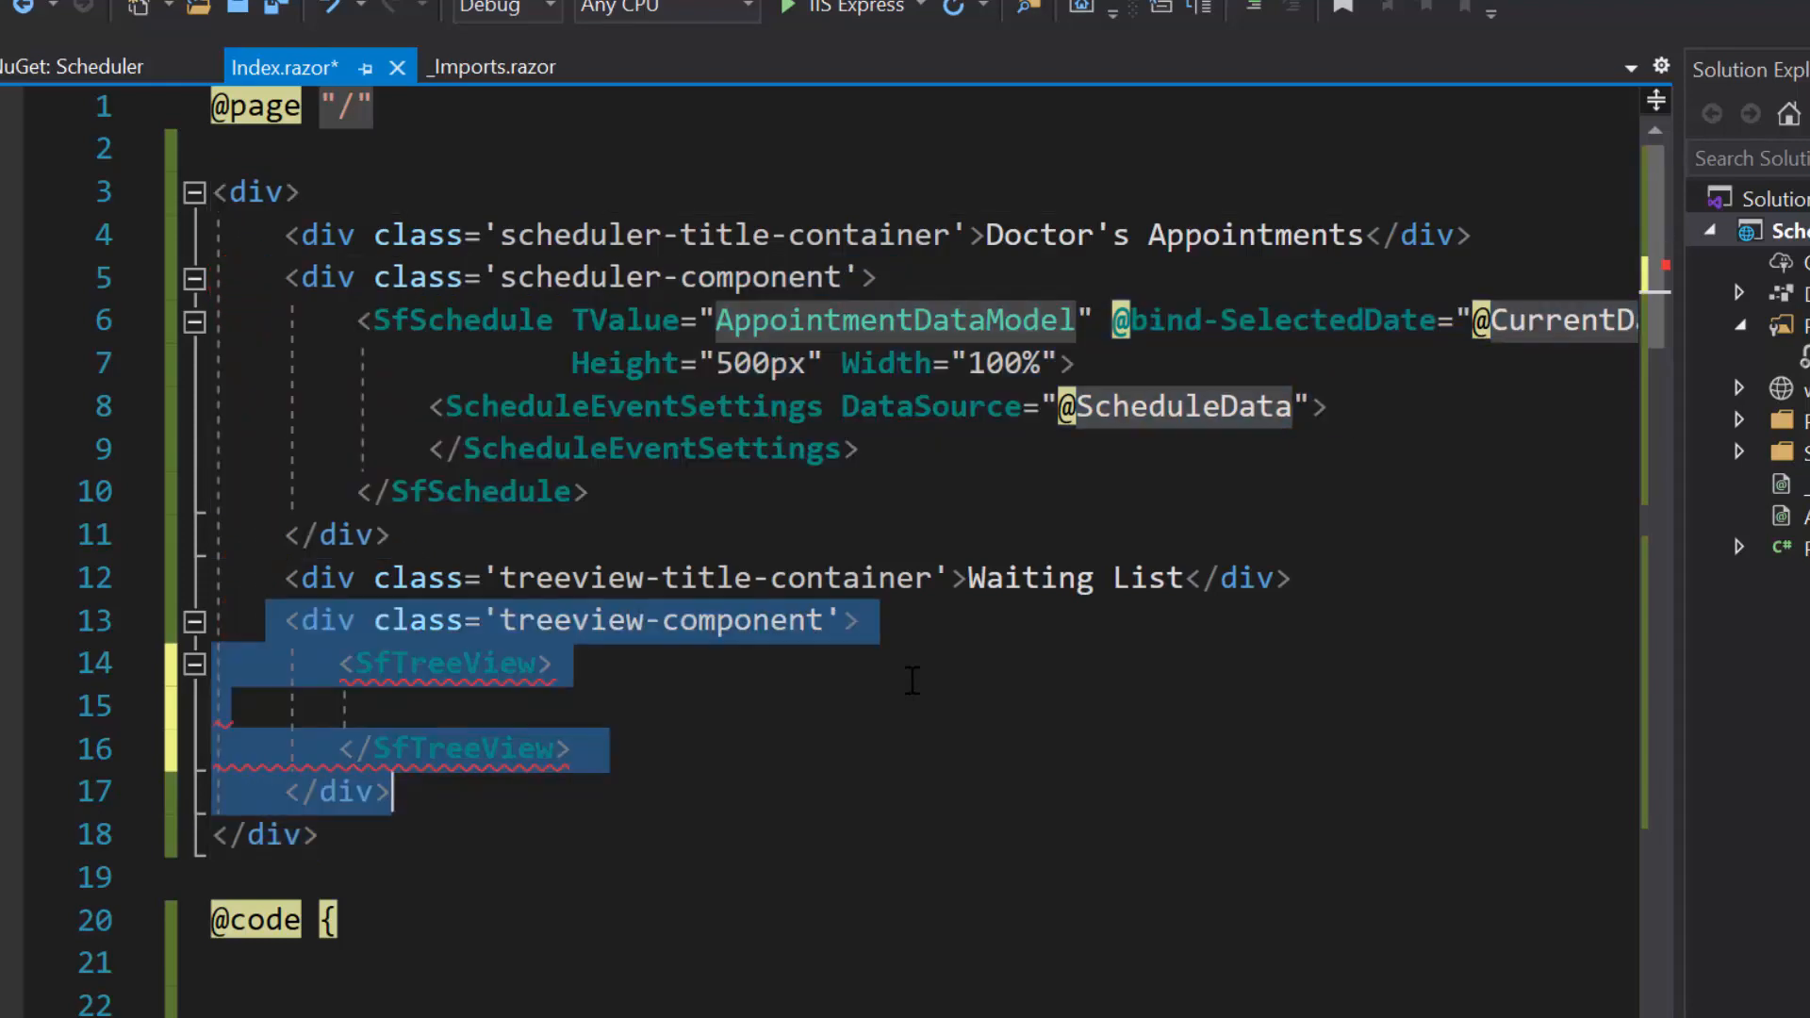
pyautogui.scroll(-3)
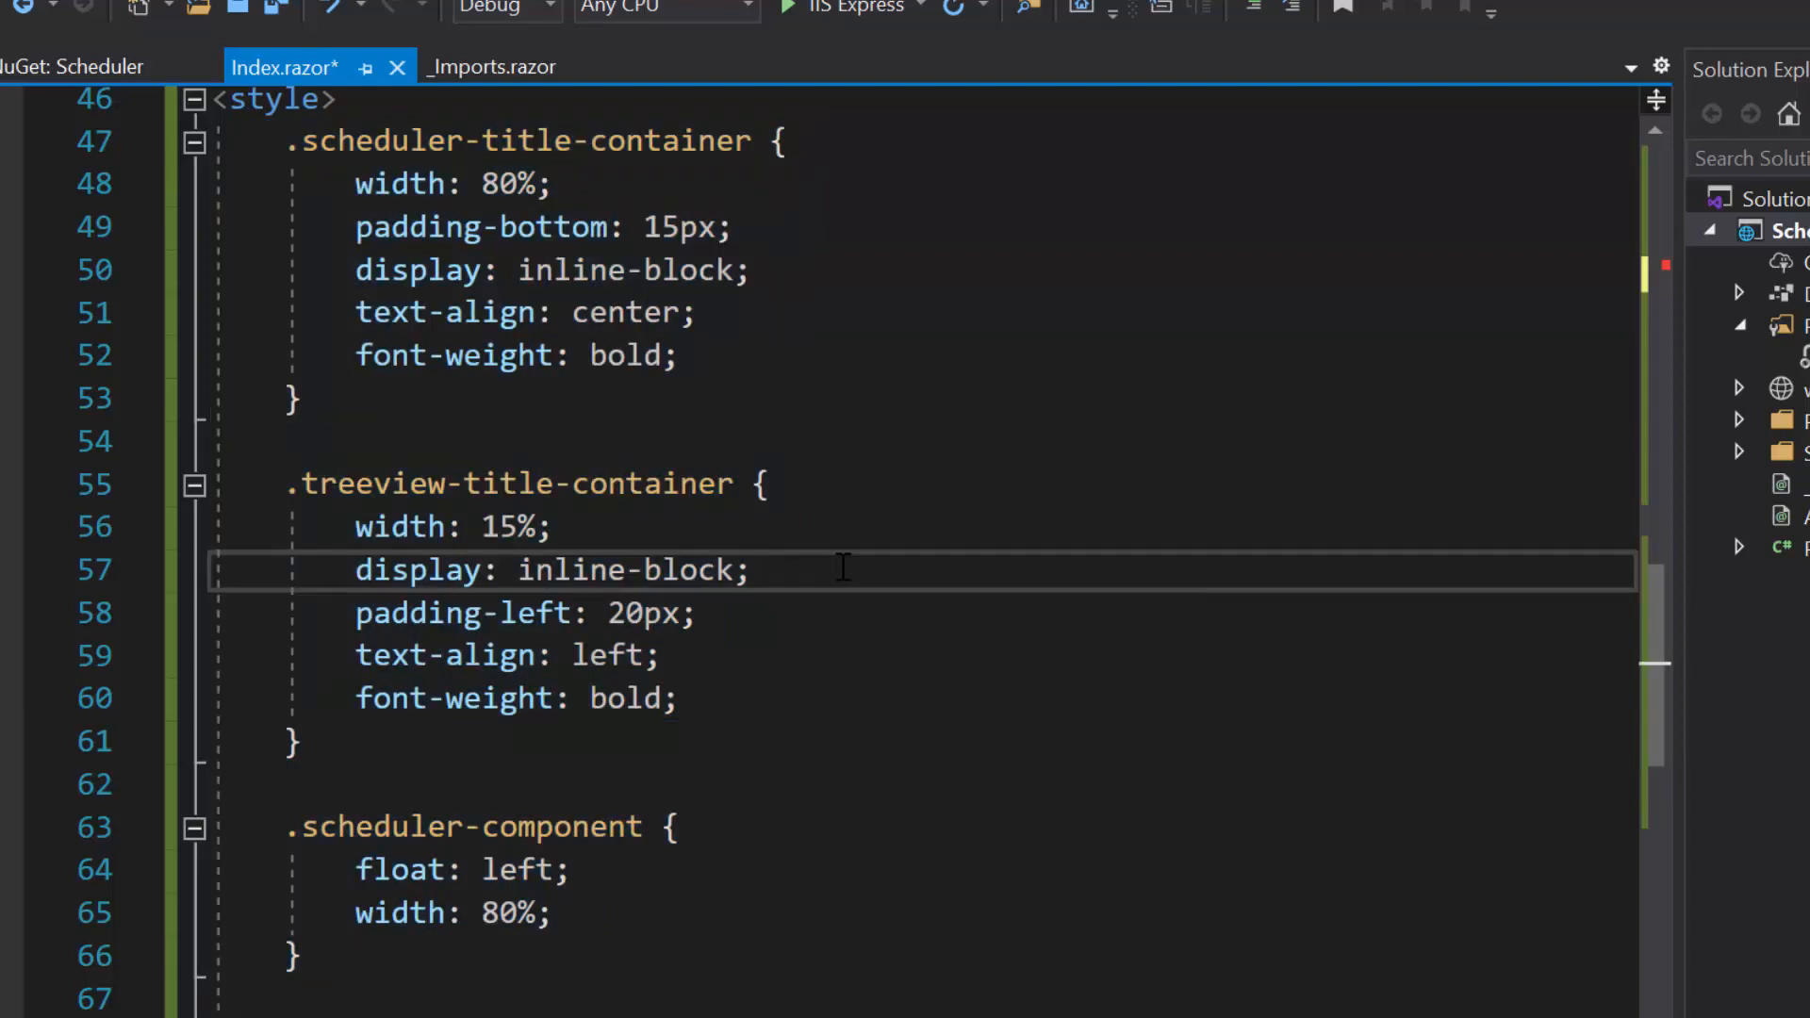
pyautogui.scroll(3)
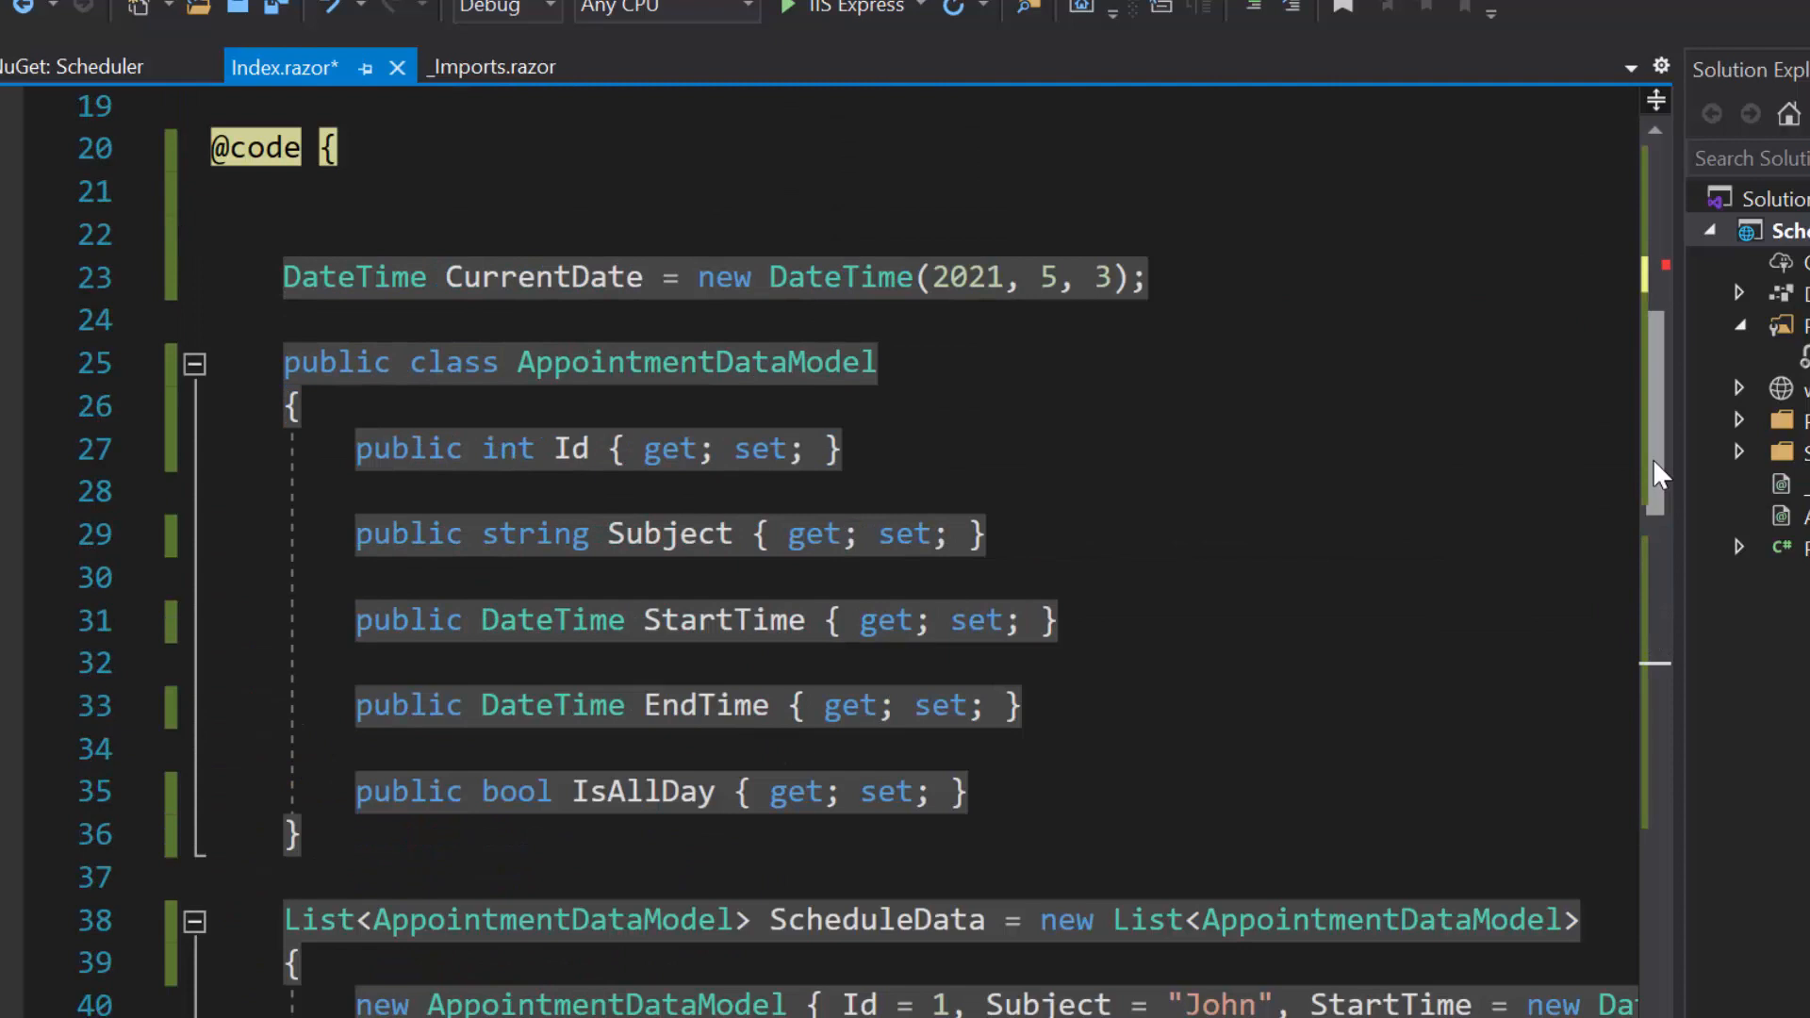
pyautogui.write('public class TreeViewModel')
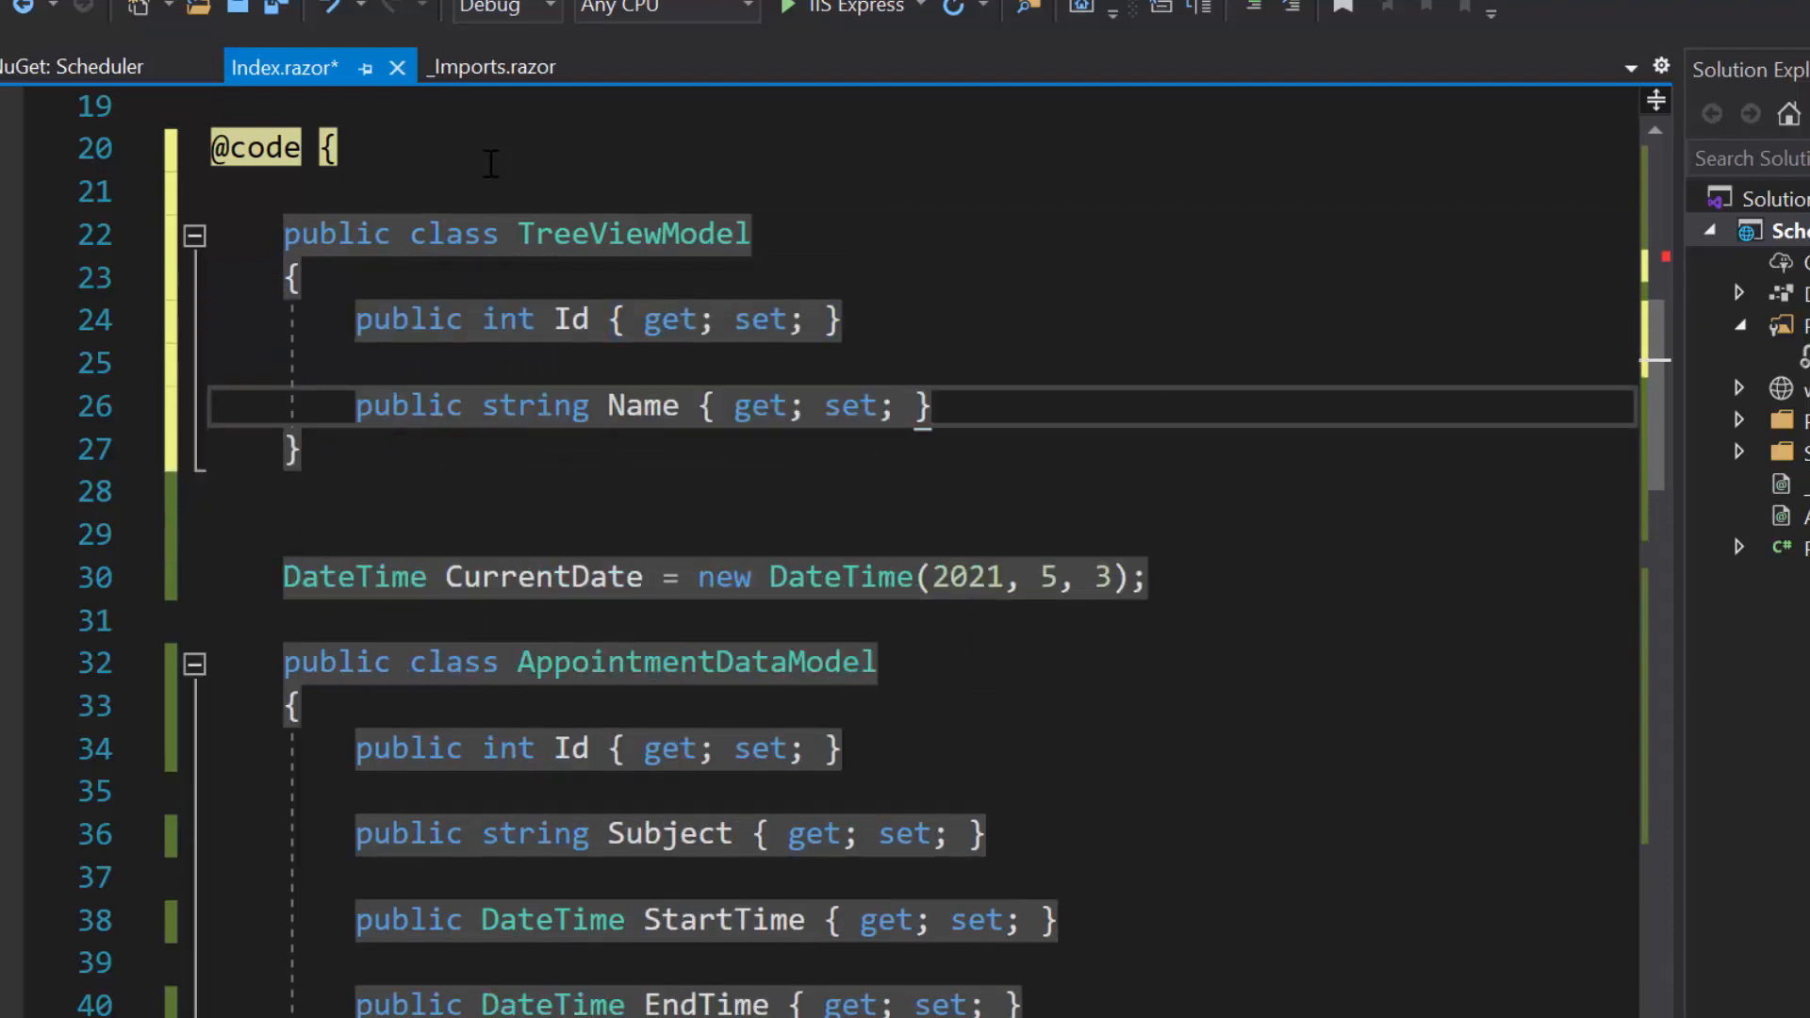
pyautogui.write('L')
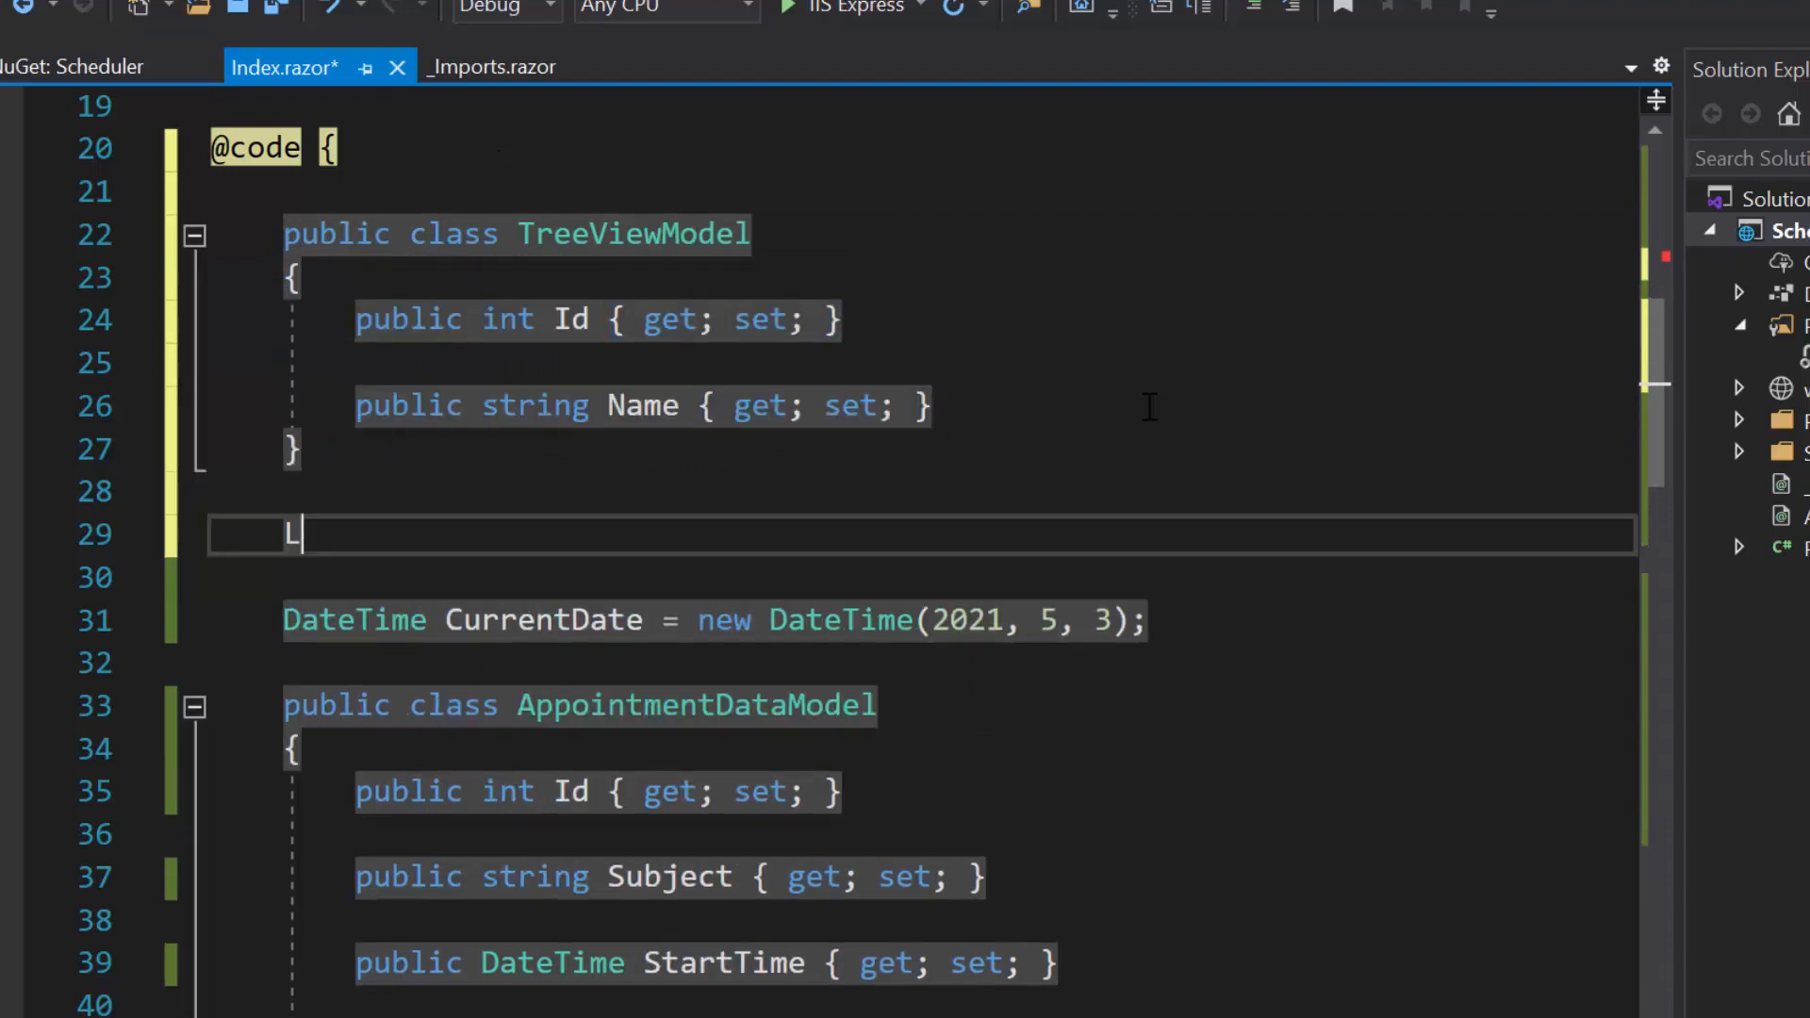
pyautogui.write('List<TreeViewModel> TreeViewData = new List<TreeViewModel>')
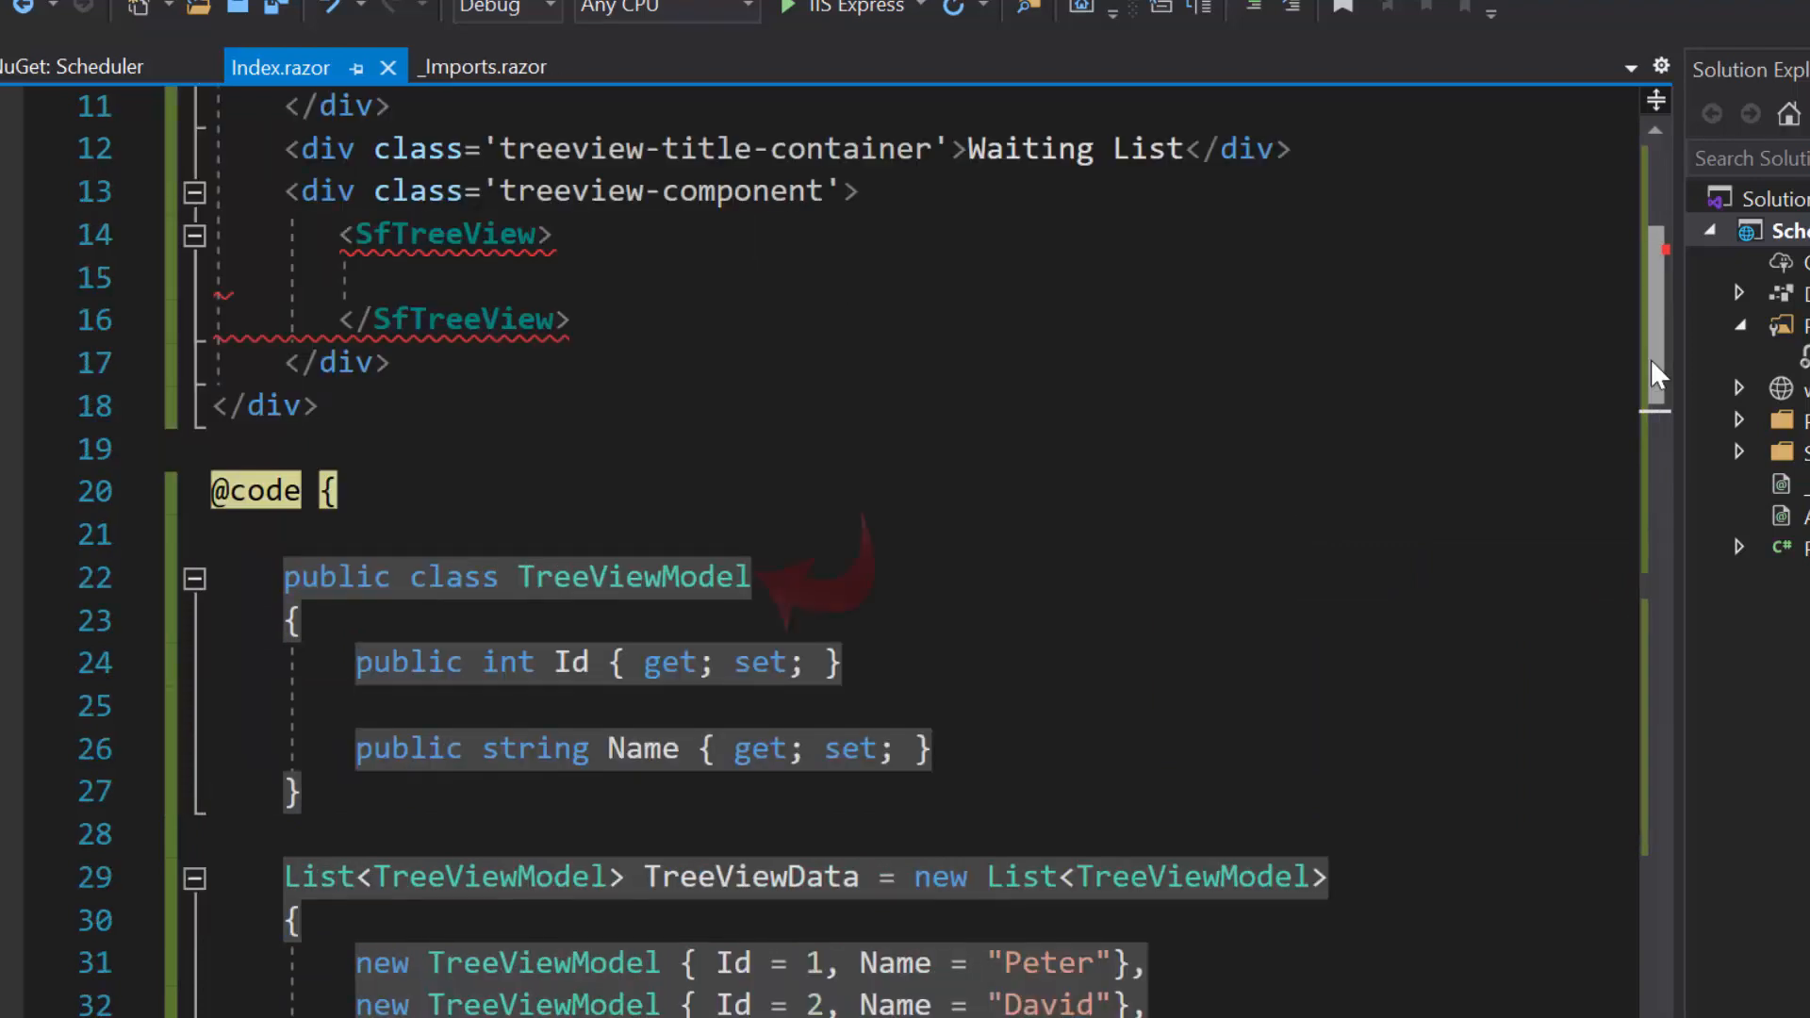
# Step: Give the SfTreeView TValue="TreeViewModel"
pyautogui.write('TValue="T')
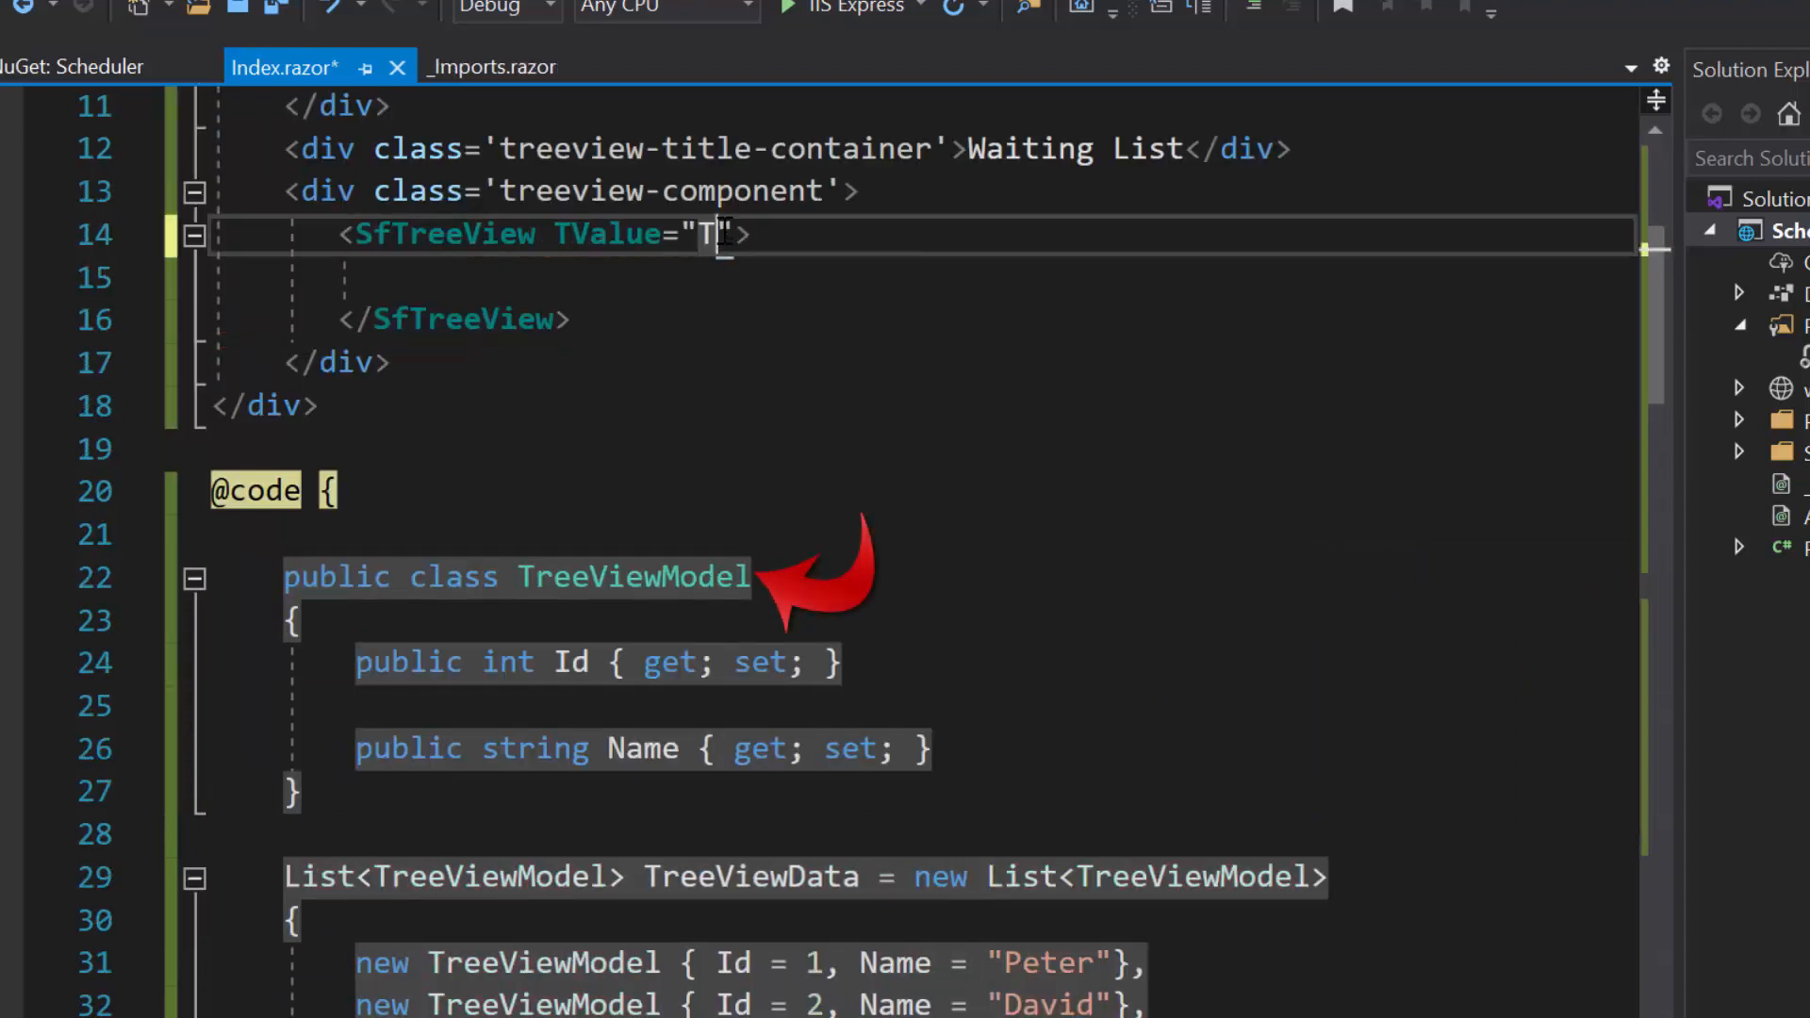
pyautogui.write('reeViewModel')
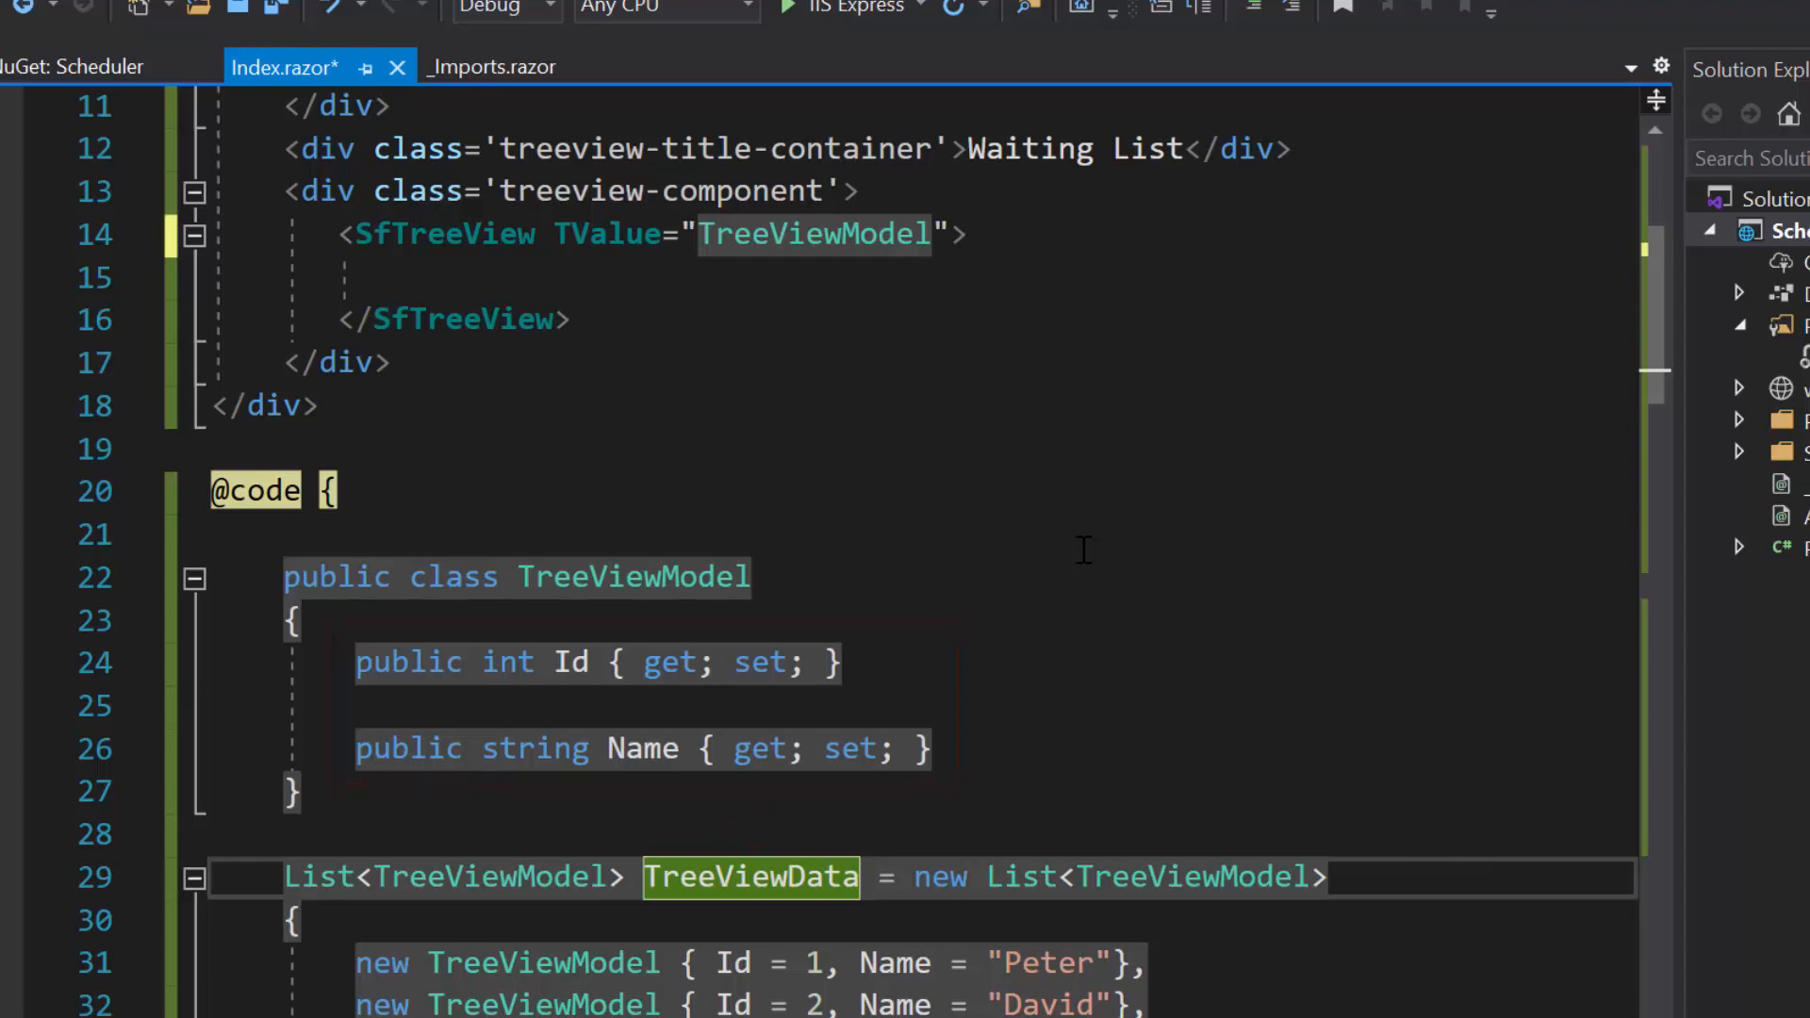
# Step: Add TreeViewFieldsSettings mapping Text="Name" and Id="Id", starting the DataSource attribute
pyautogui.write('<TreeViewFieldsSettings>')
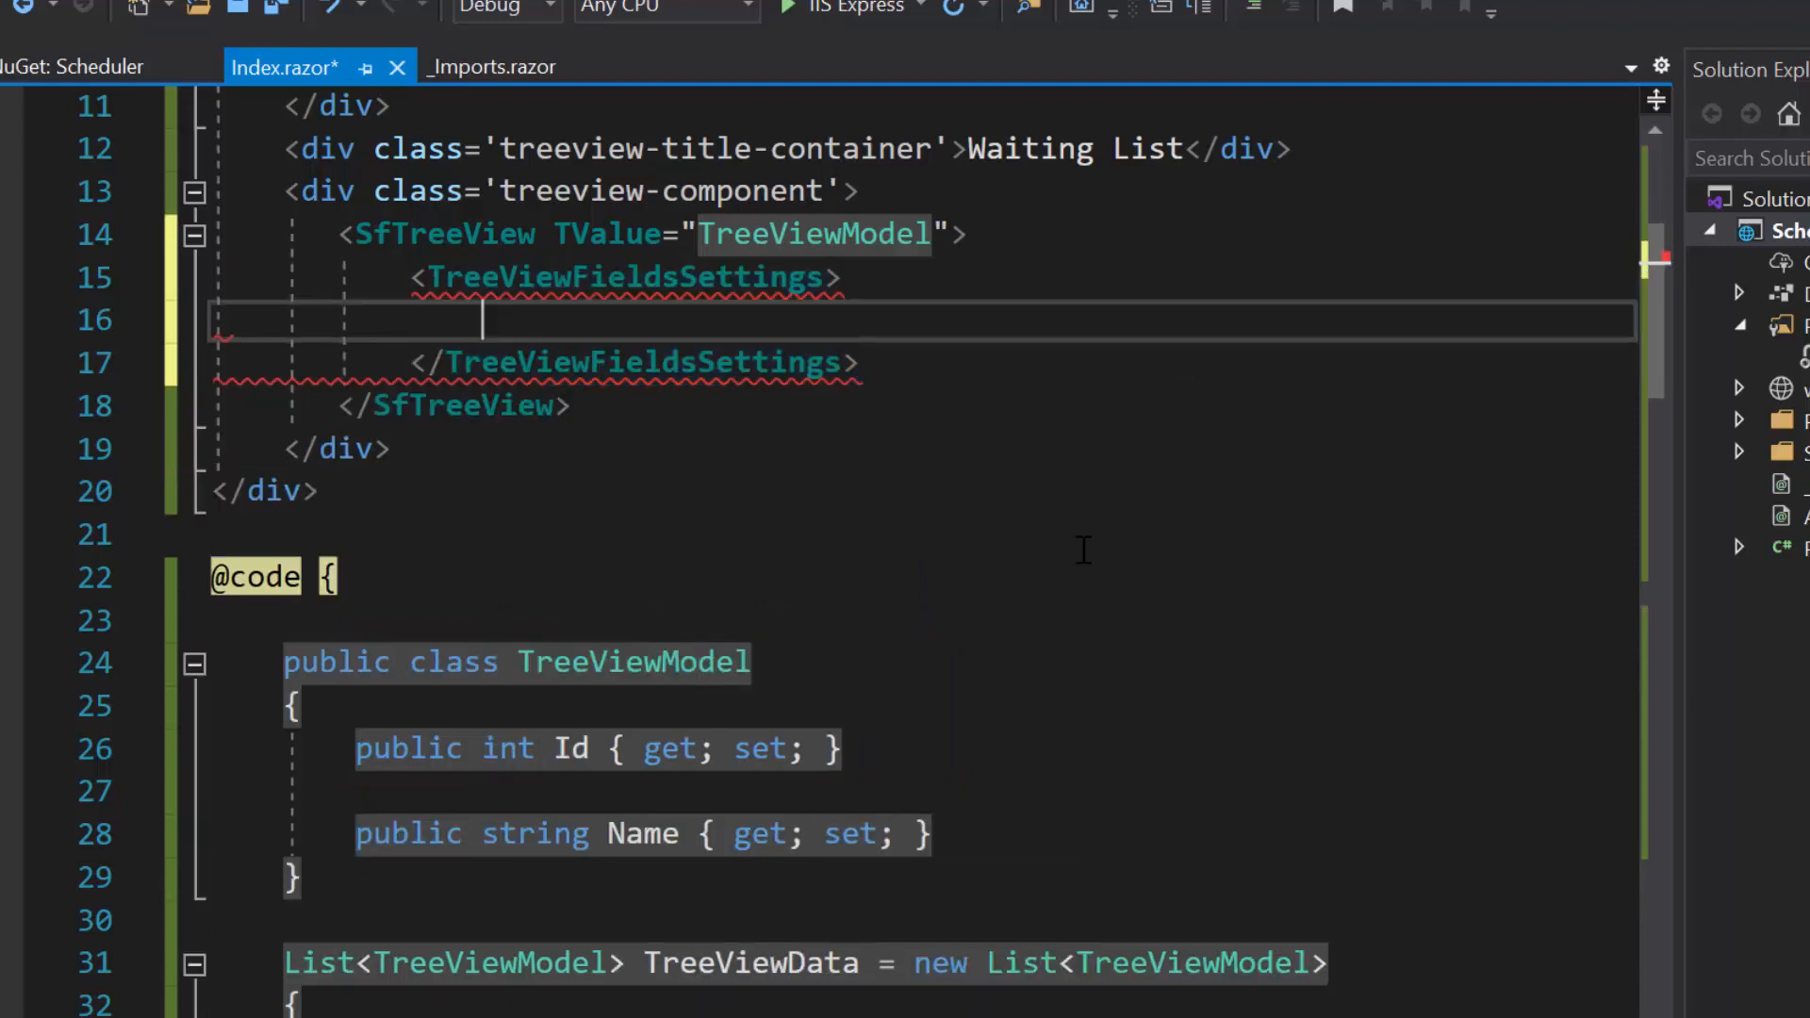
pyautogui.write('Text="Na"')
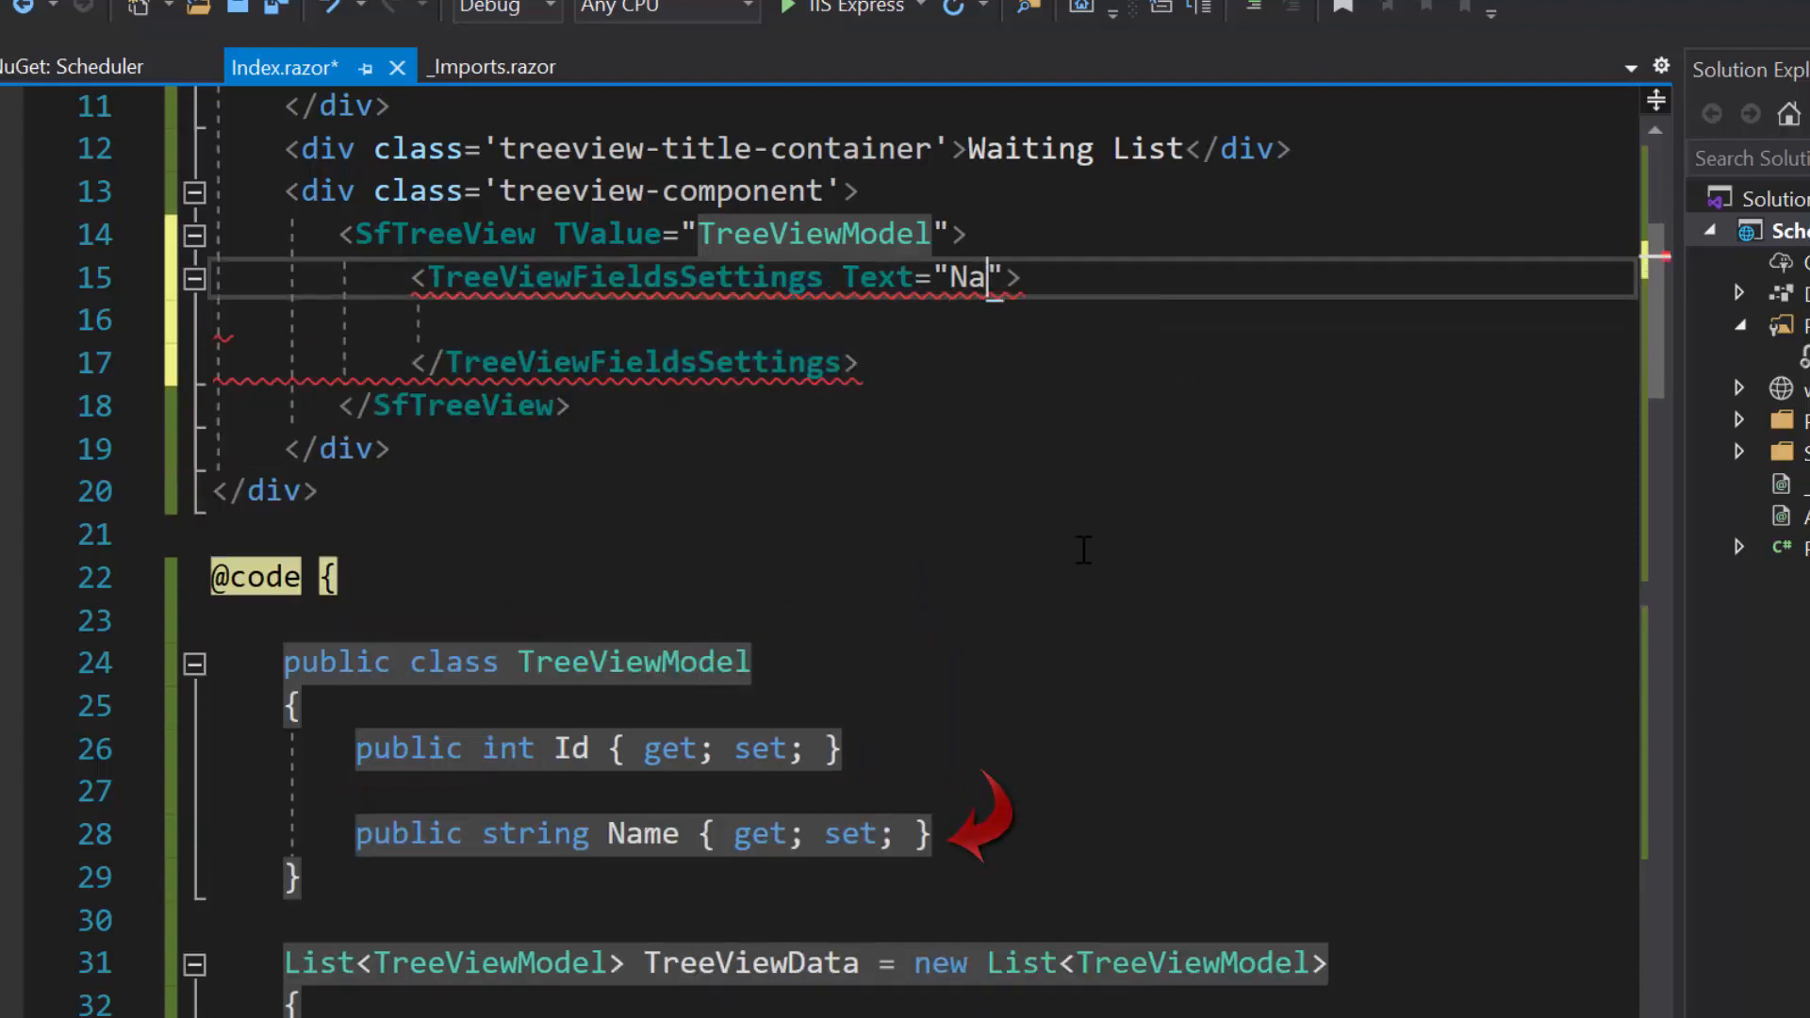
pyautogui.write('me" Id="Id"')
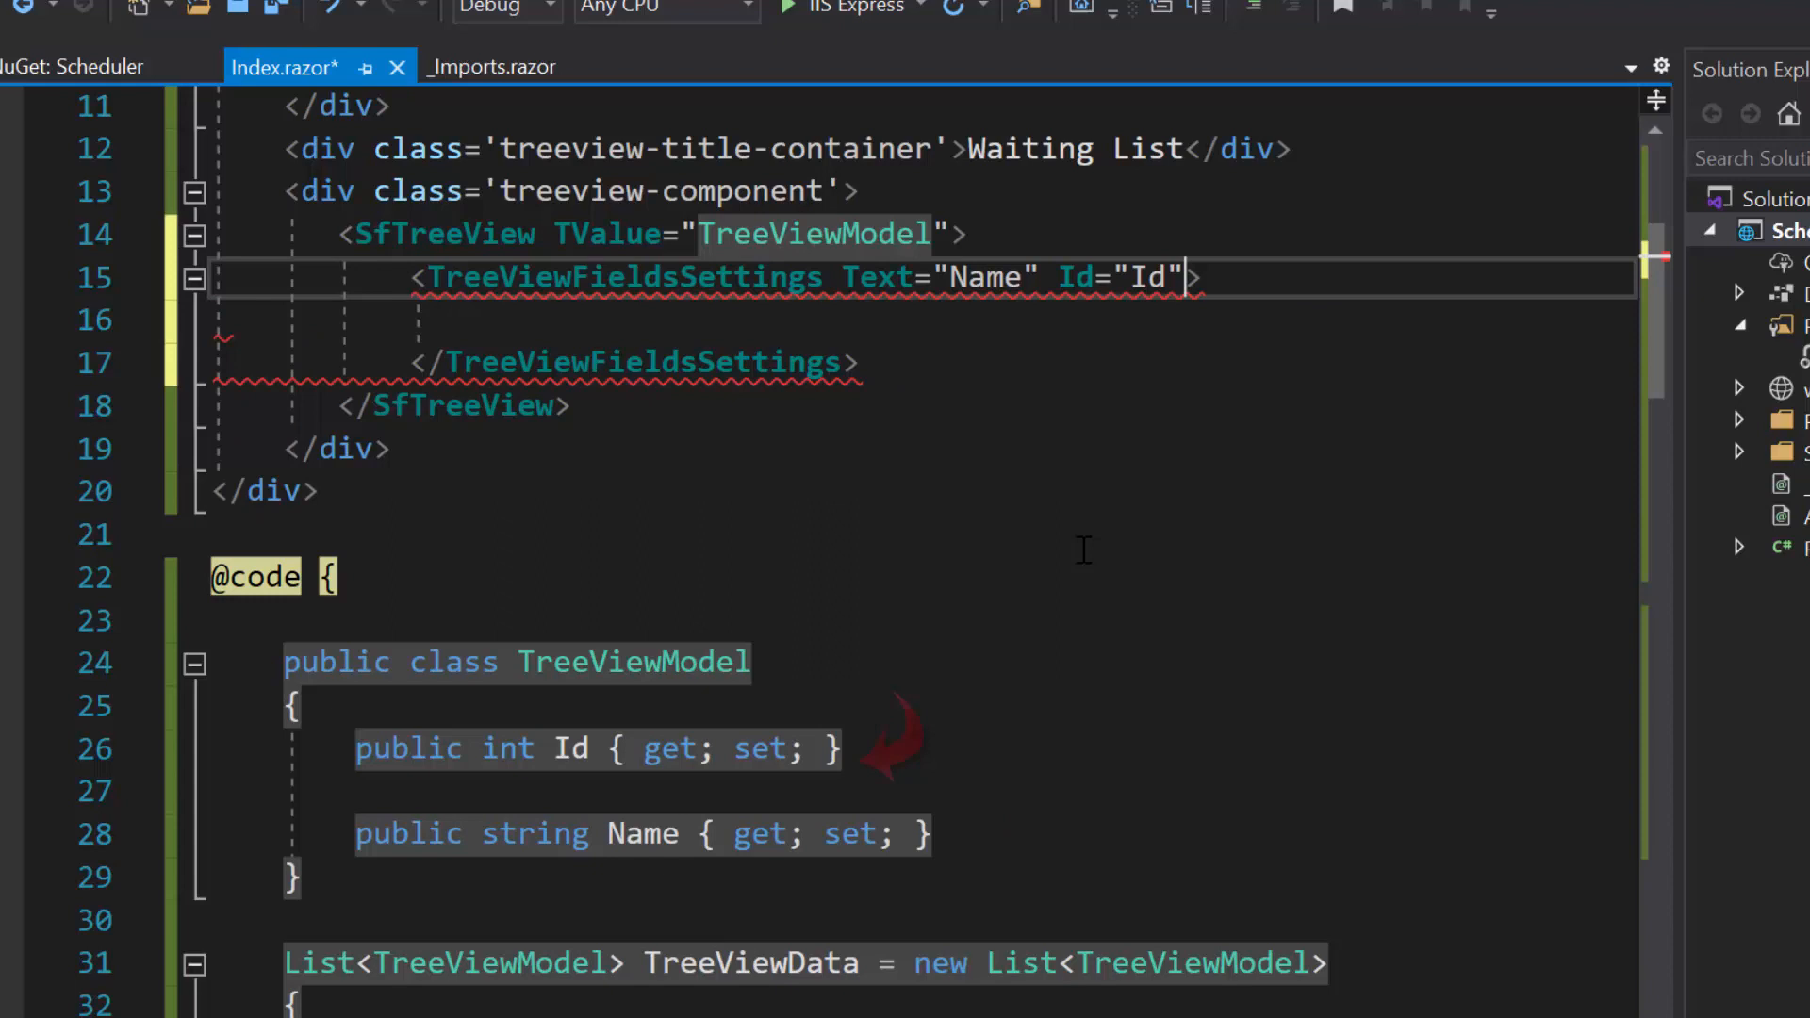
pyautogui.moveTo(830, 278); pyautogui.dragTo(1201, 277)
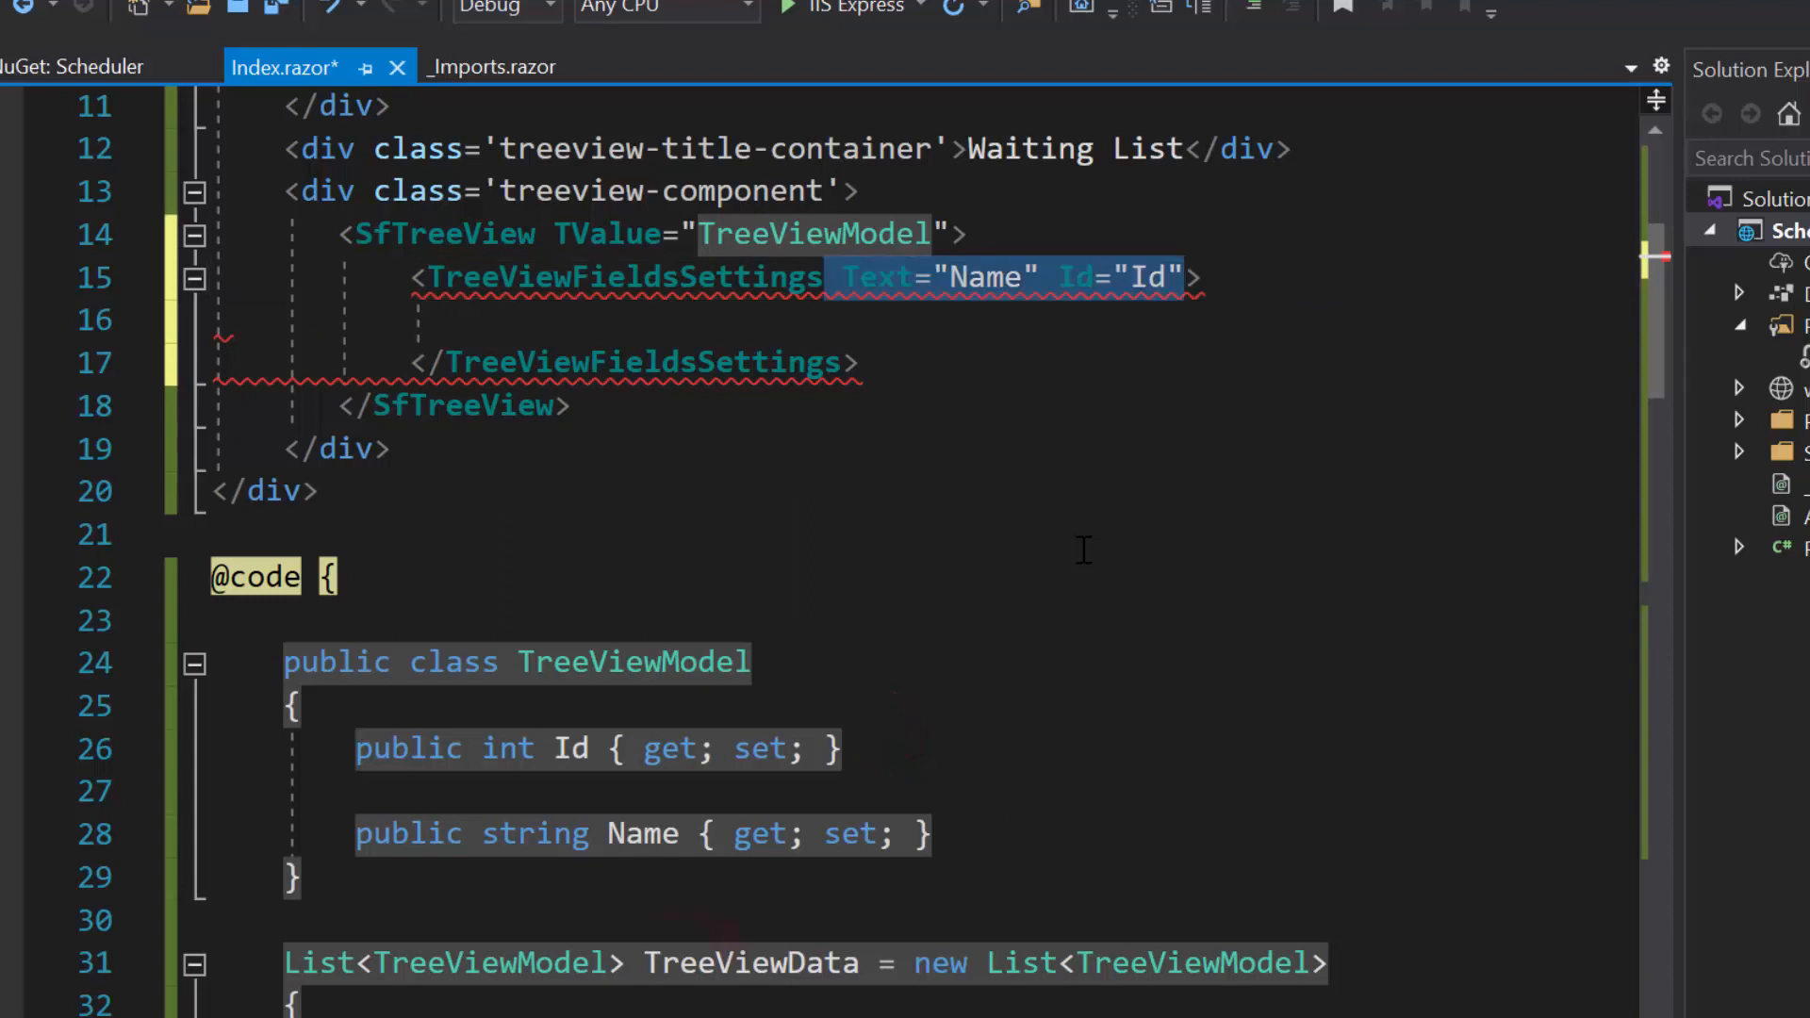
pyautogui.write('DataSource="@T">')
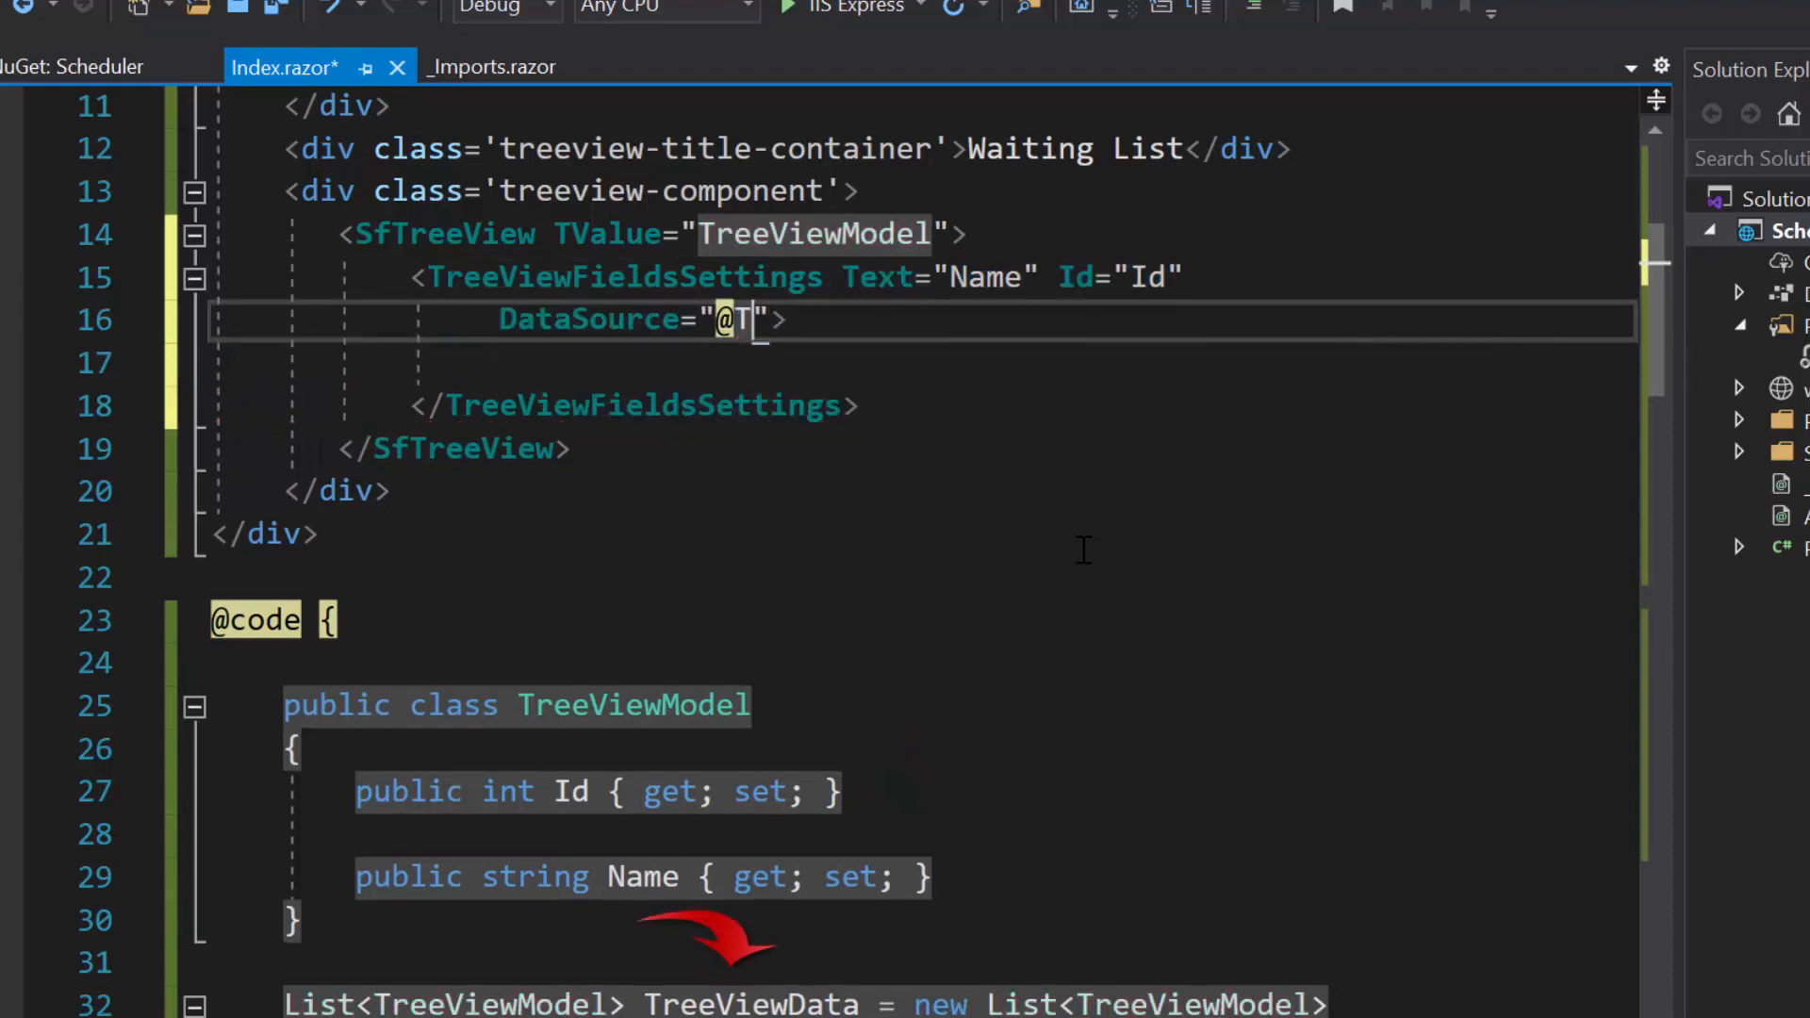
pyautogui.write('reeViewData')
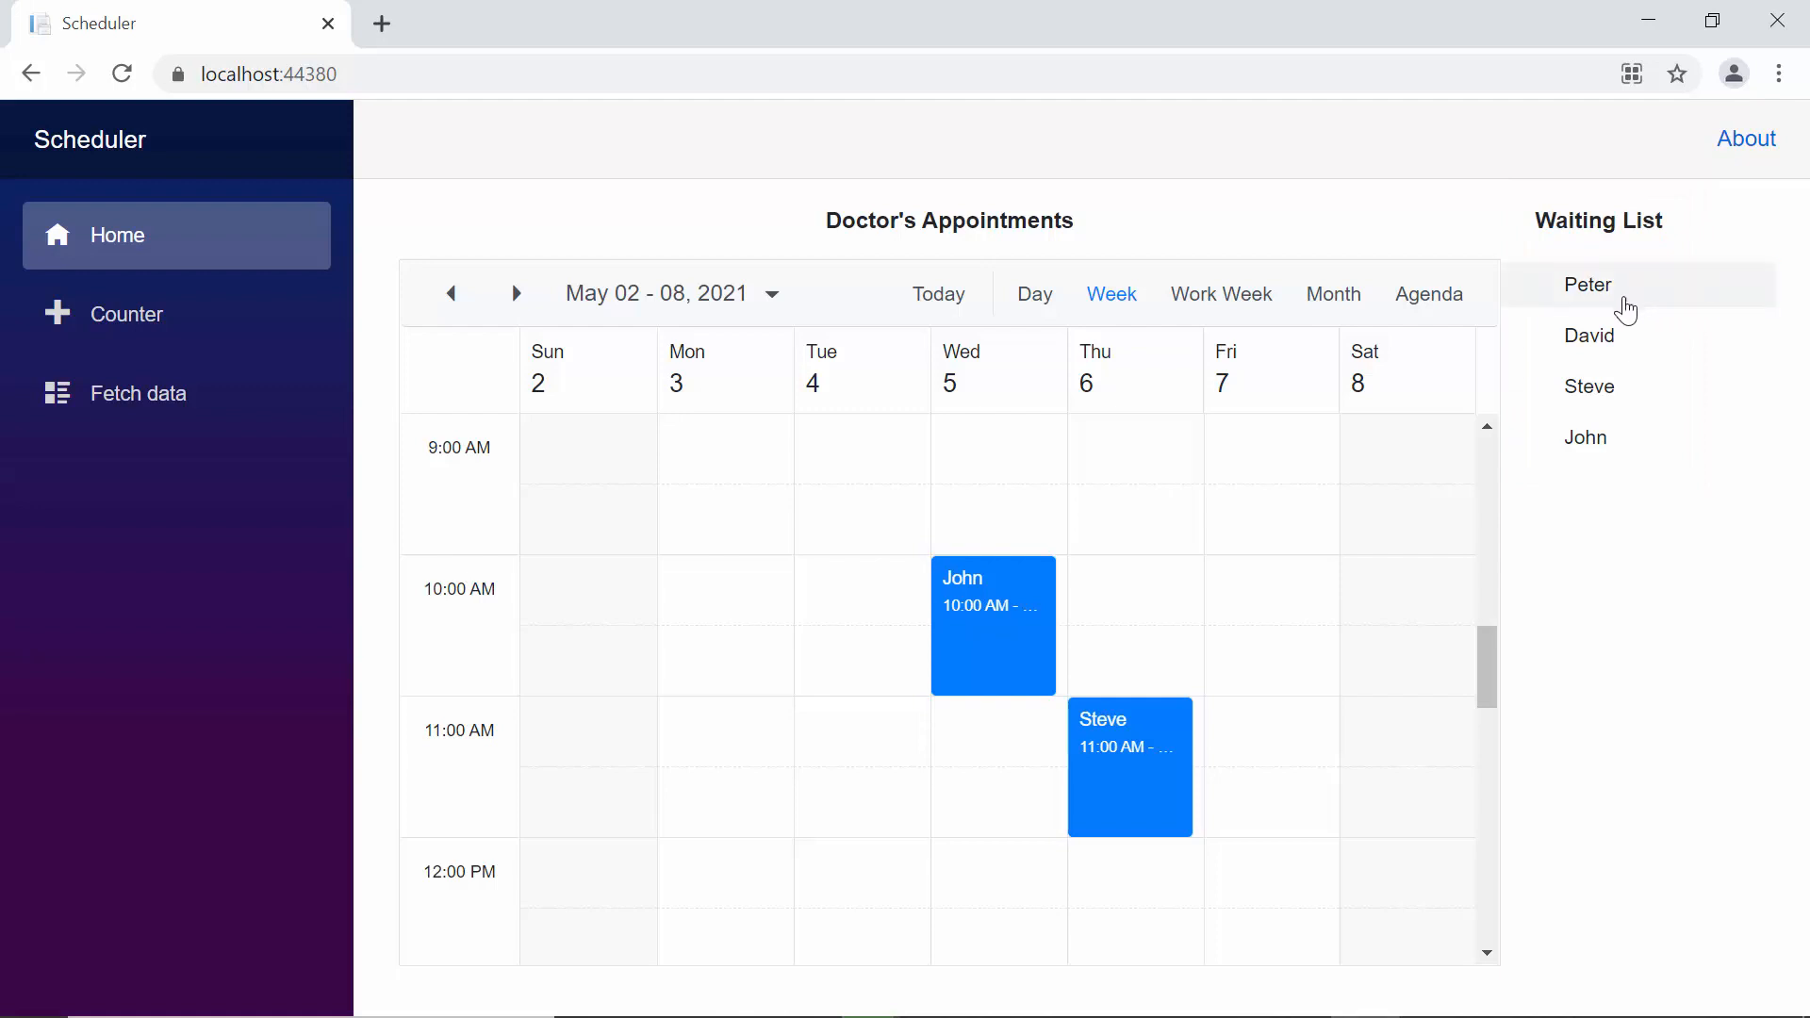
pyautogui.click(1589, 285)
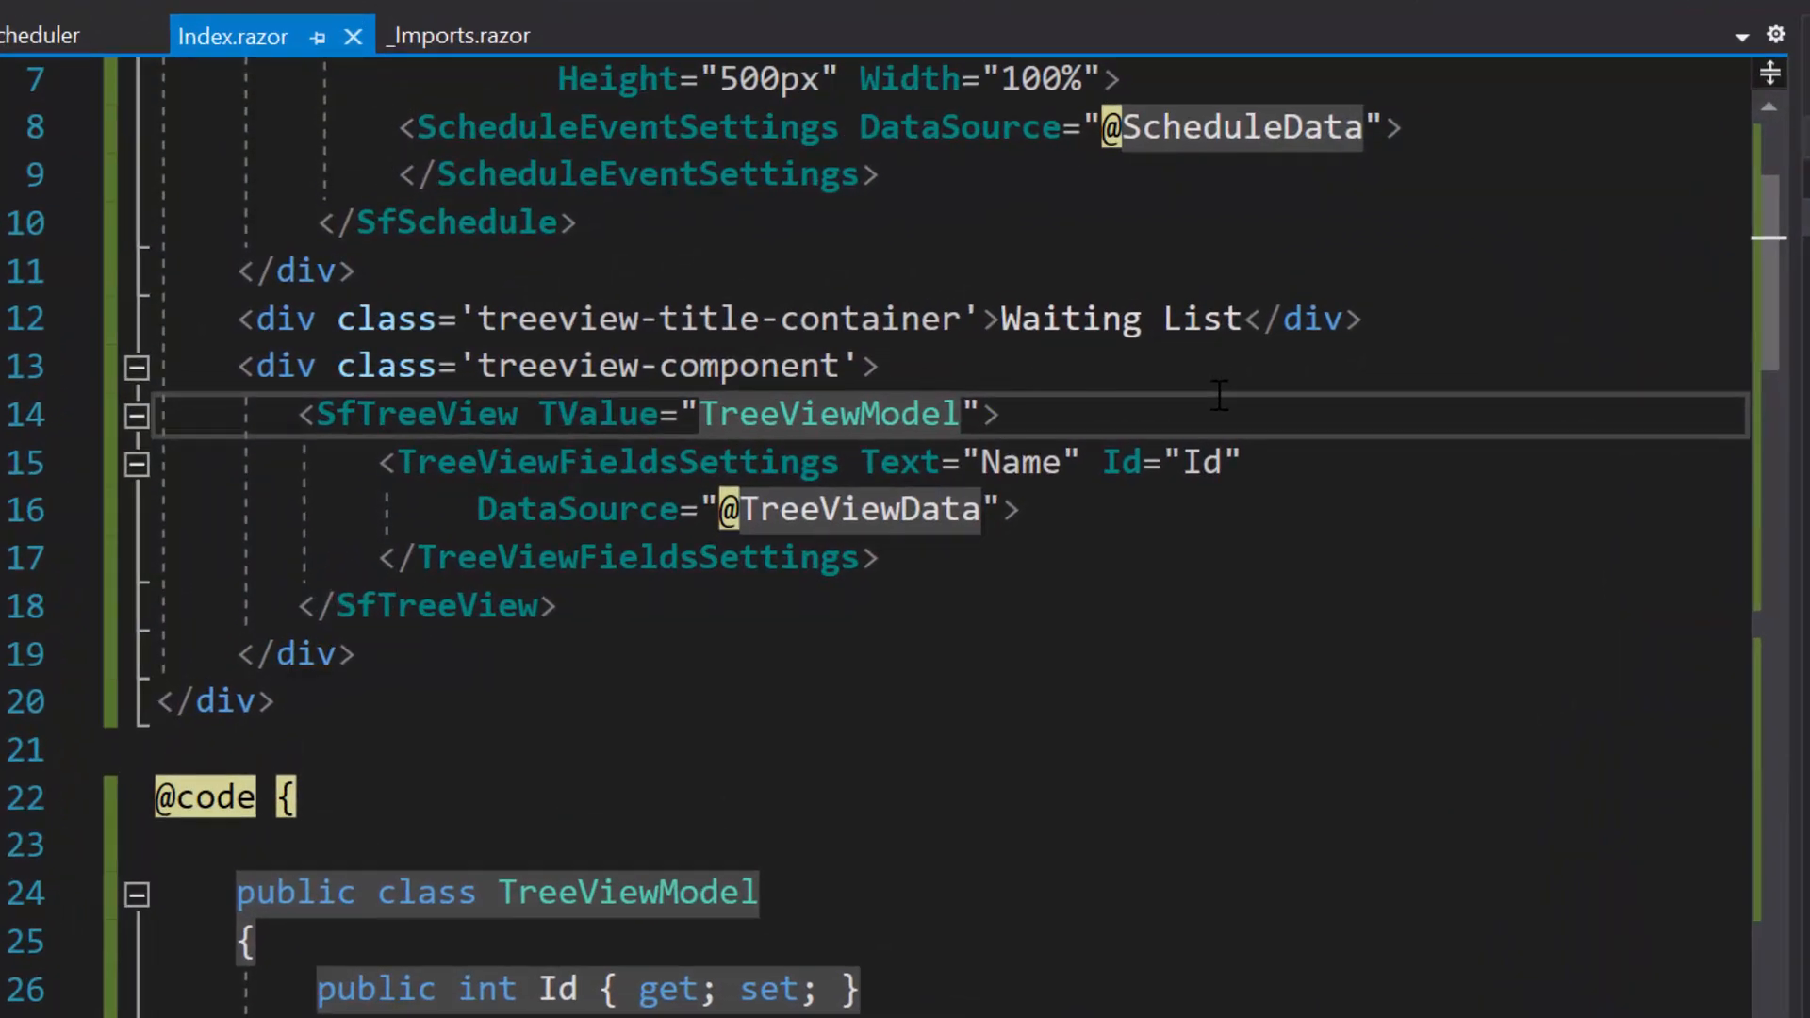
# Step: Add AllowDragAndDrop="true" to the SfTreeView tag
pyautogui.write('AllowDragAndDrop="')
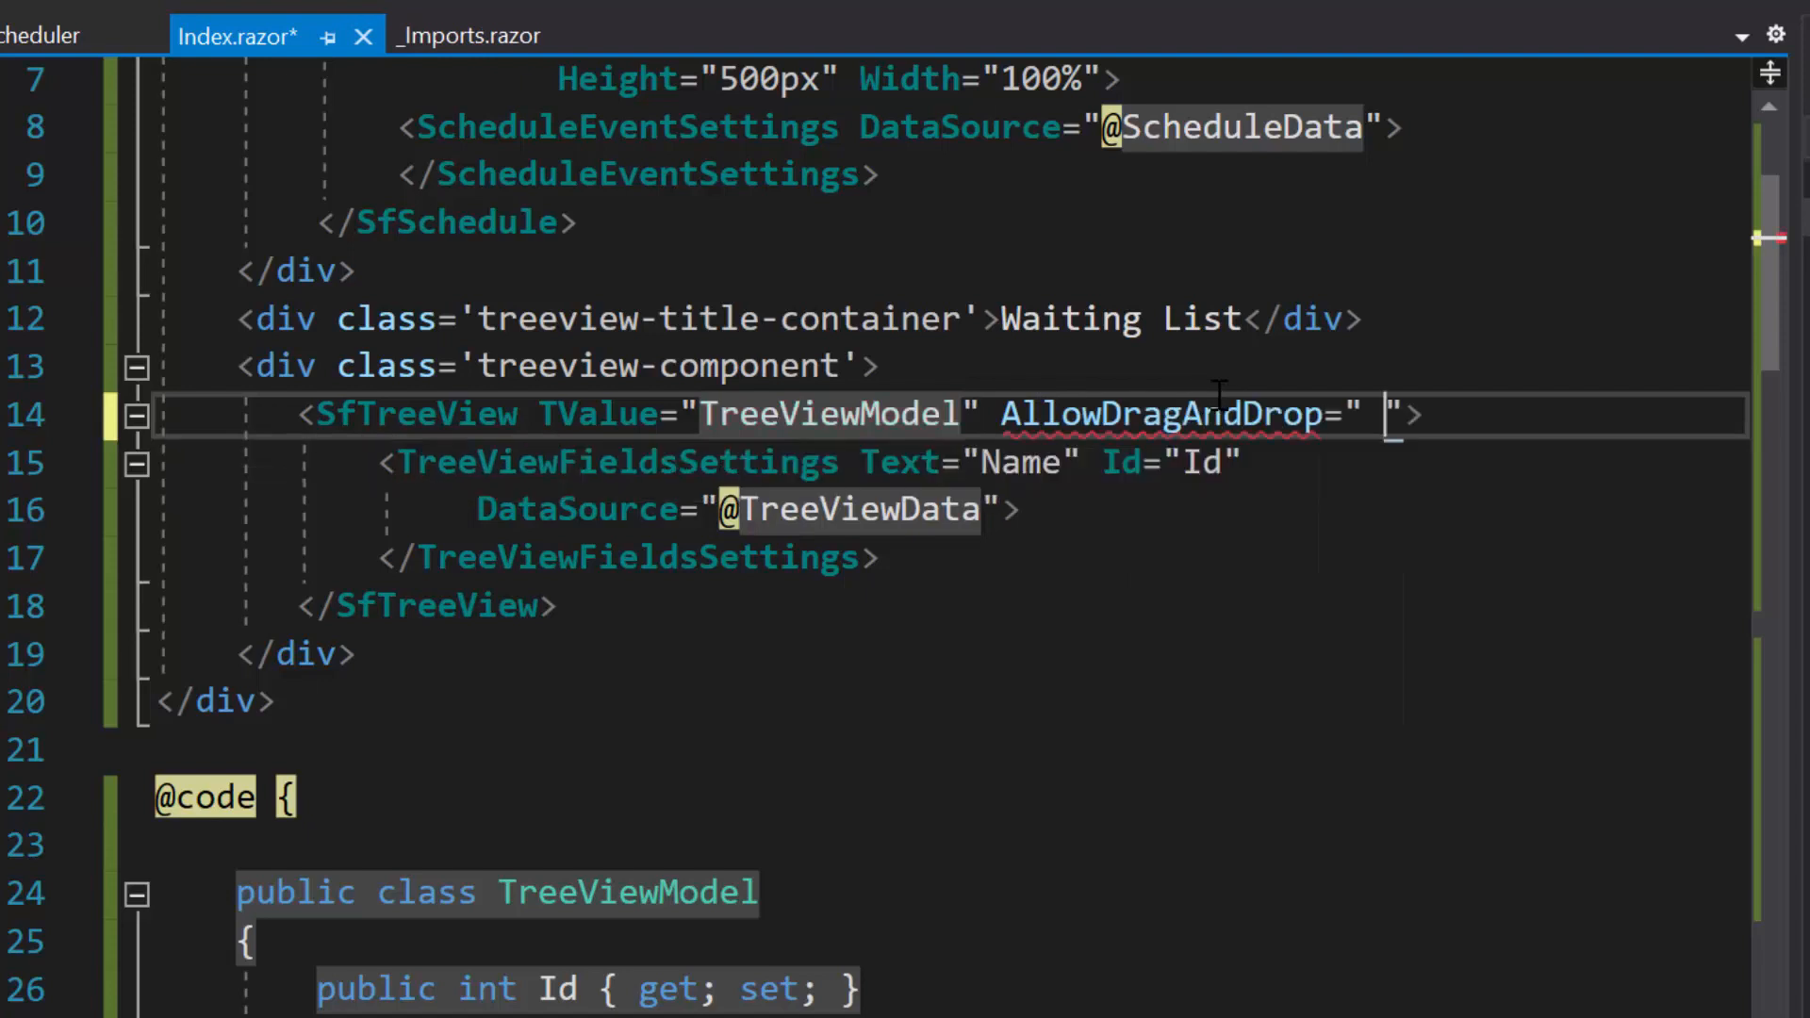
pyautogui.write('true')
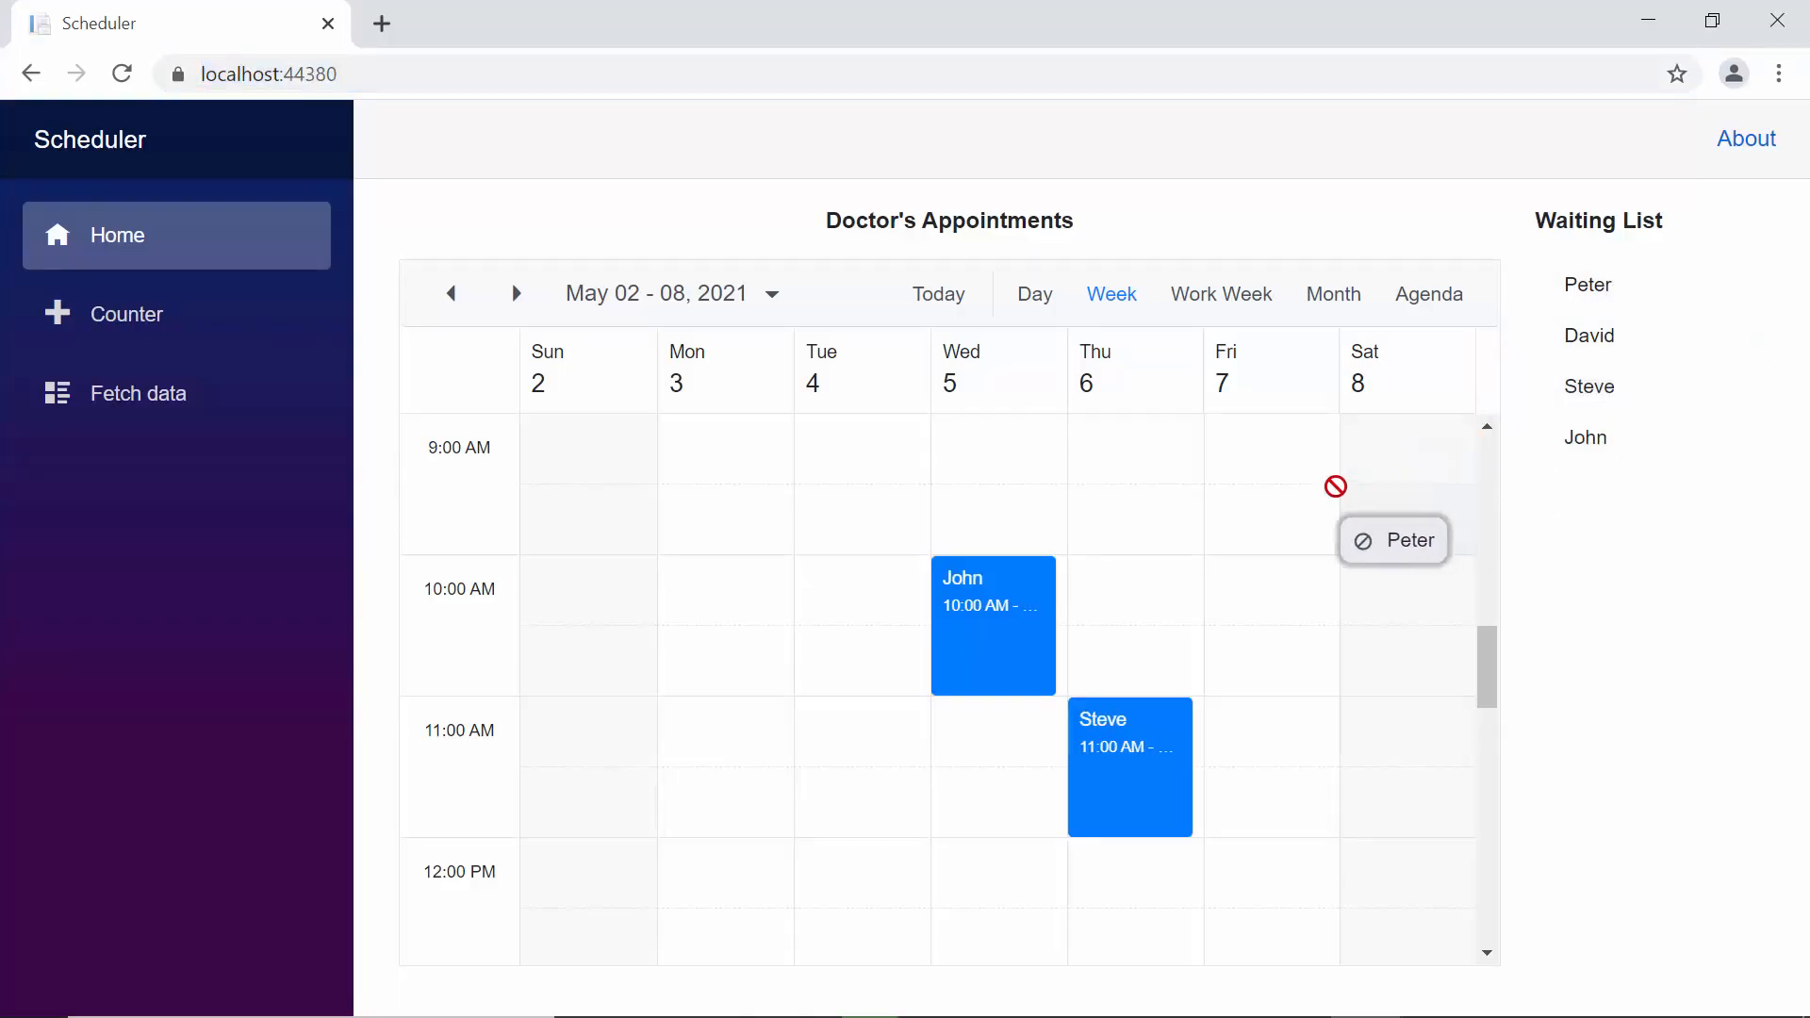
pyautogui.moveTo(1392, 540); pyautogui.dragTo(1277, 505)
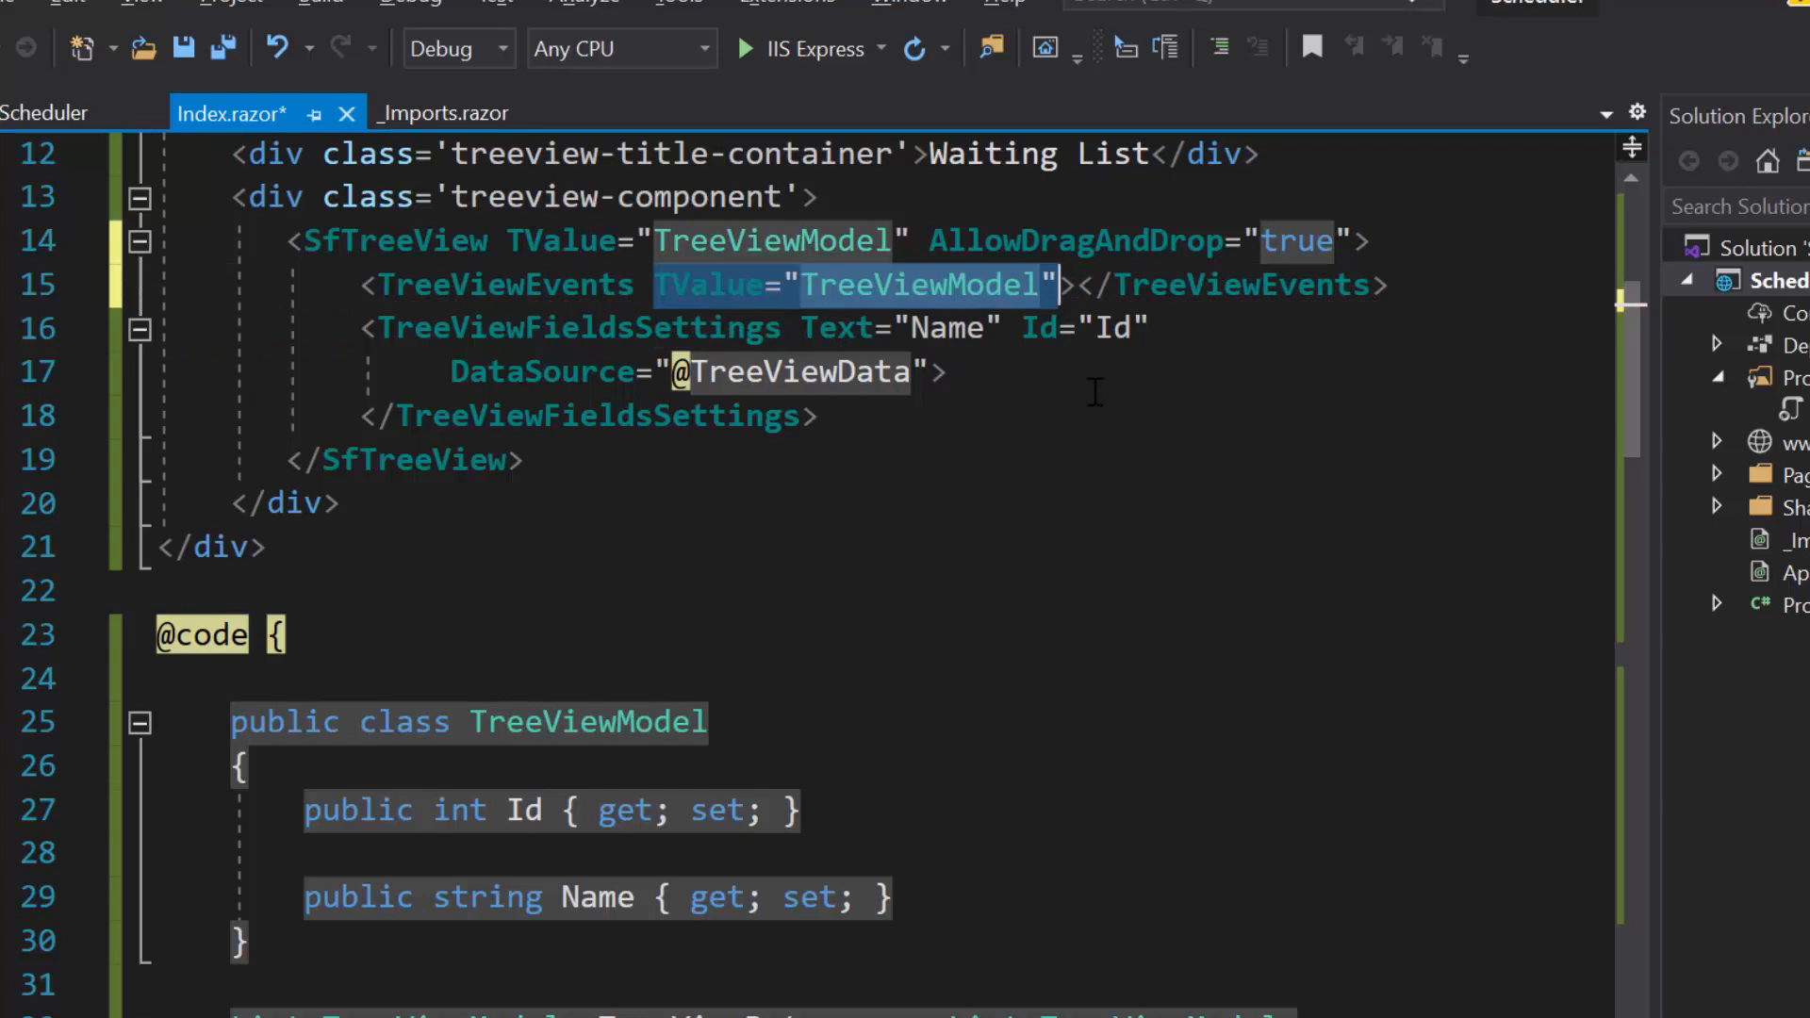
# Step: Route OnNodeDragStop to a new async OnTreeViewDragStop handler that sets args.Cancel = true
pyautogui.write('OnNodeDragStop="OnTreeViewDragStop">')
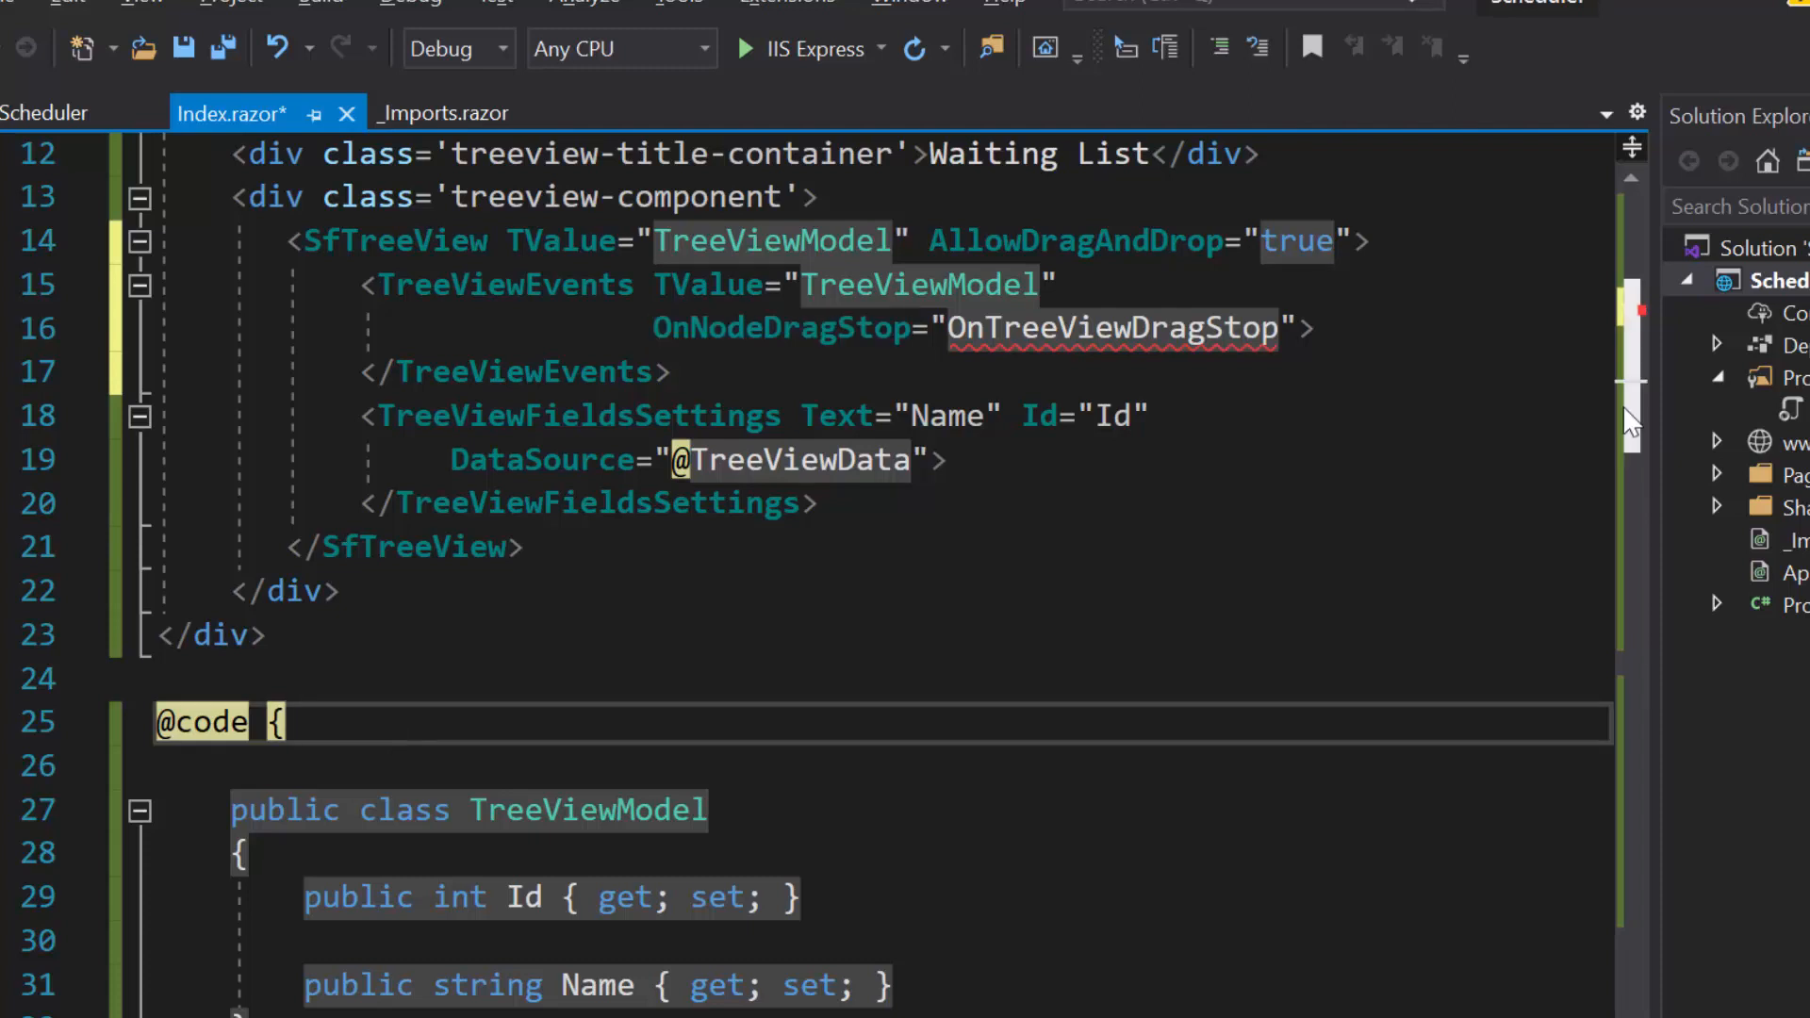
pyautogui.write('public async void On')
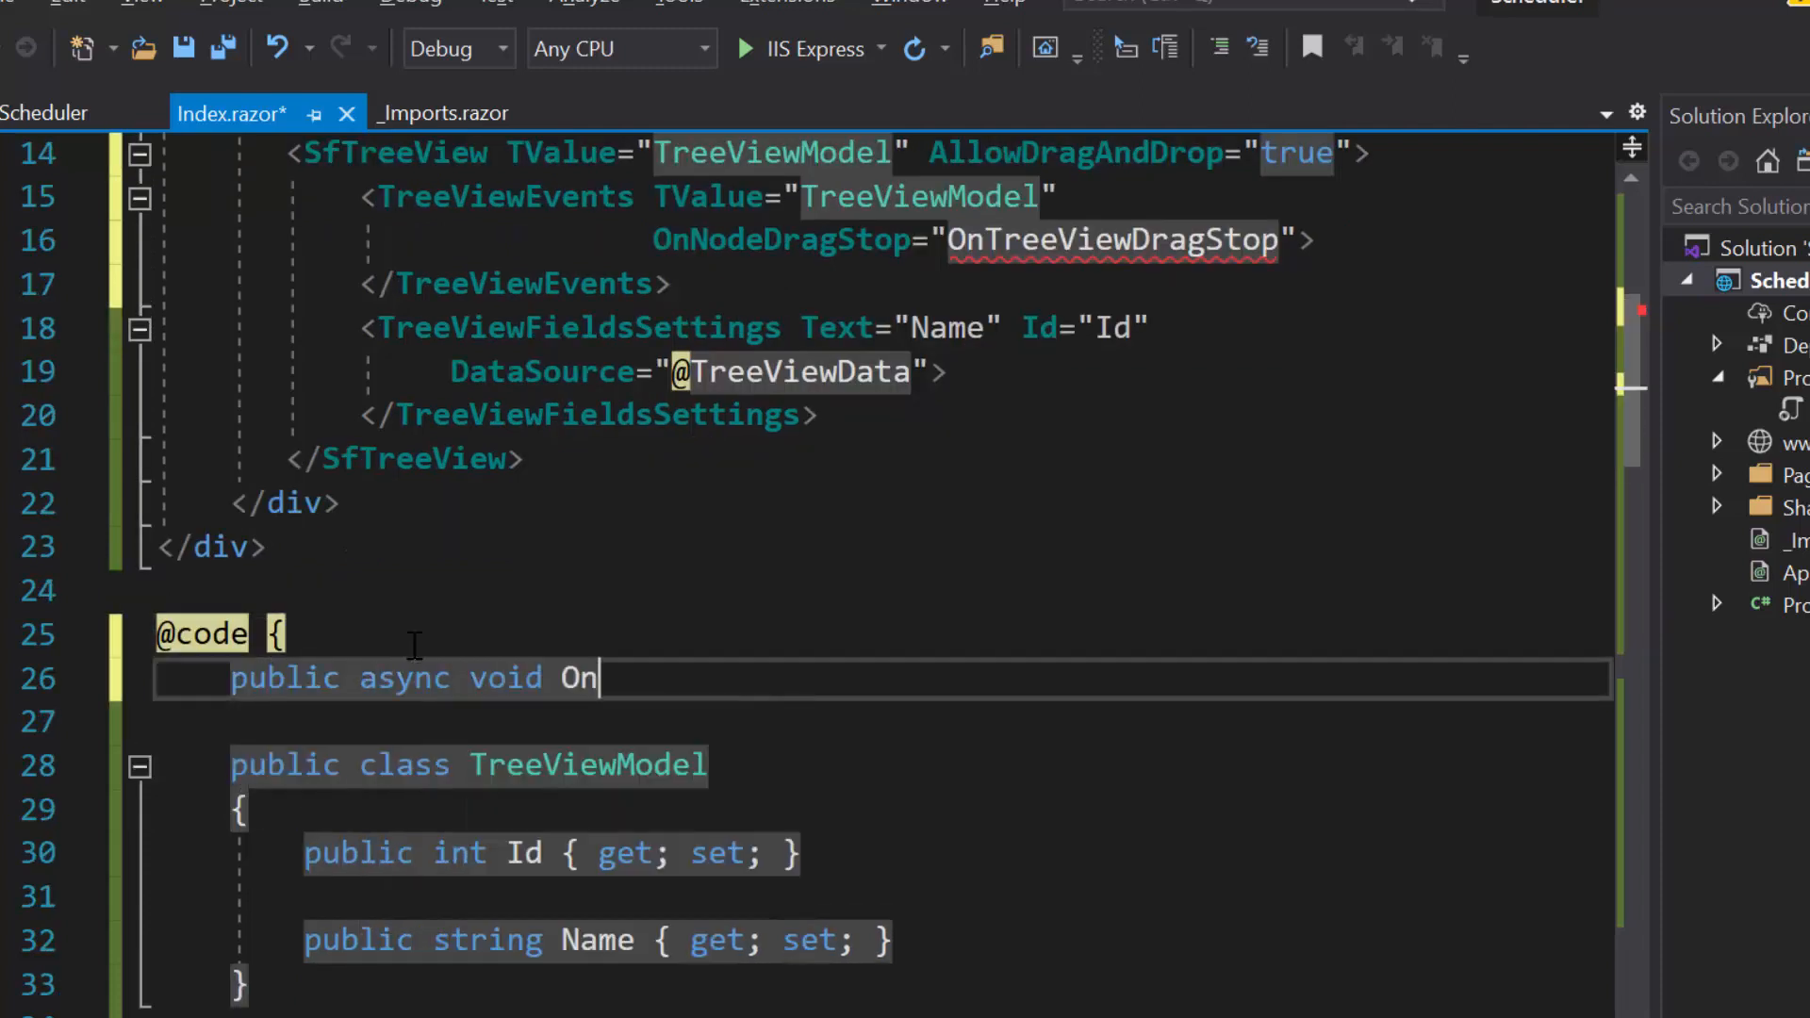
pyautogui.write('TreeViewDragStop(DragAndDropEventArgs args')
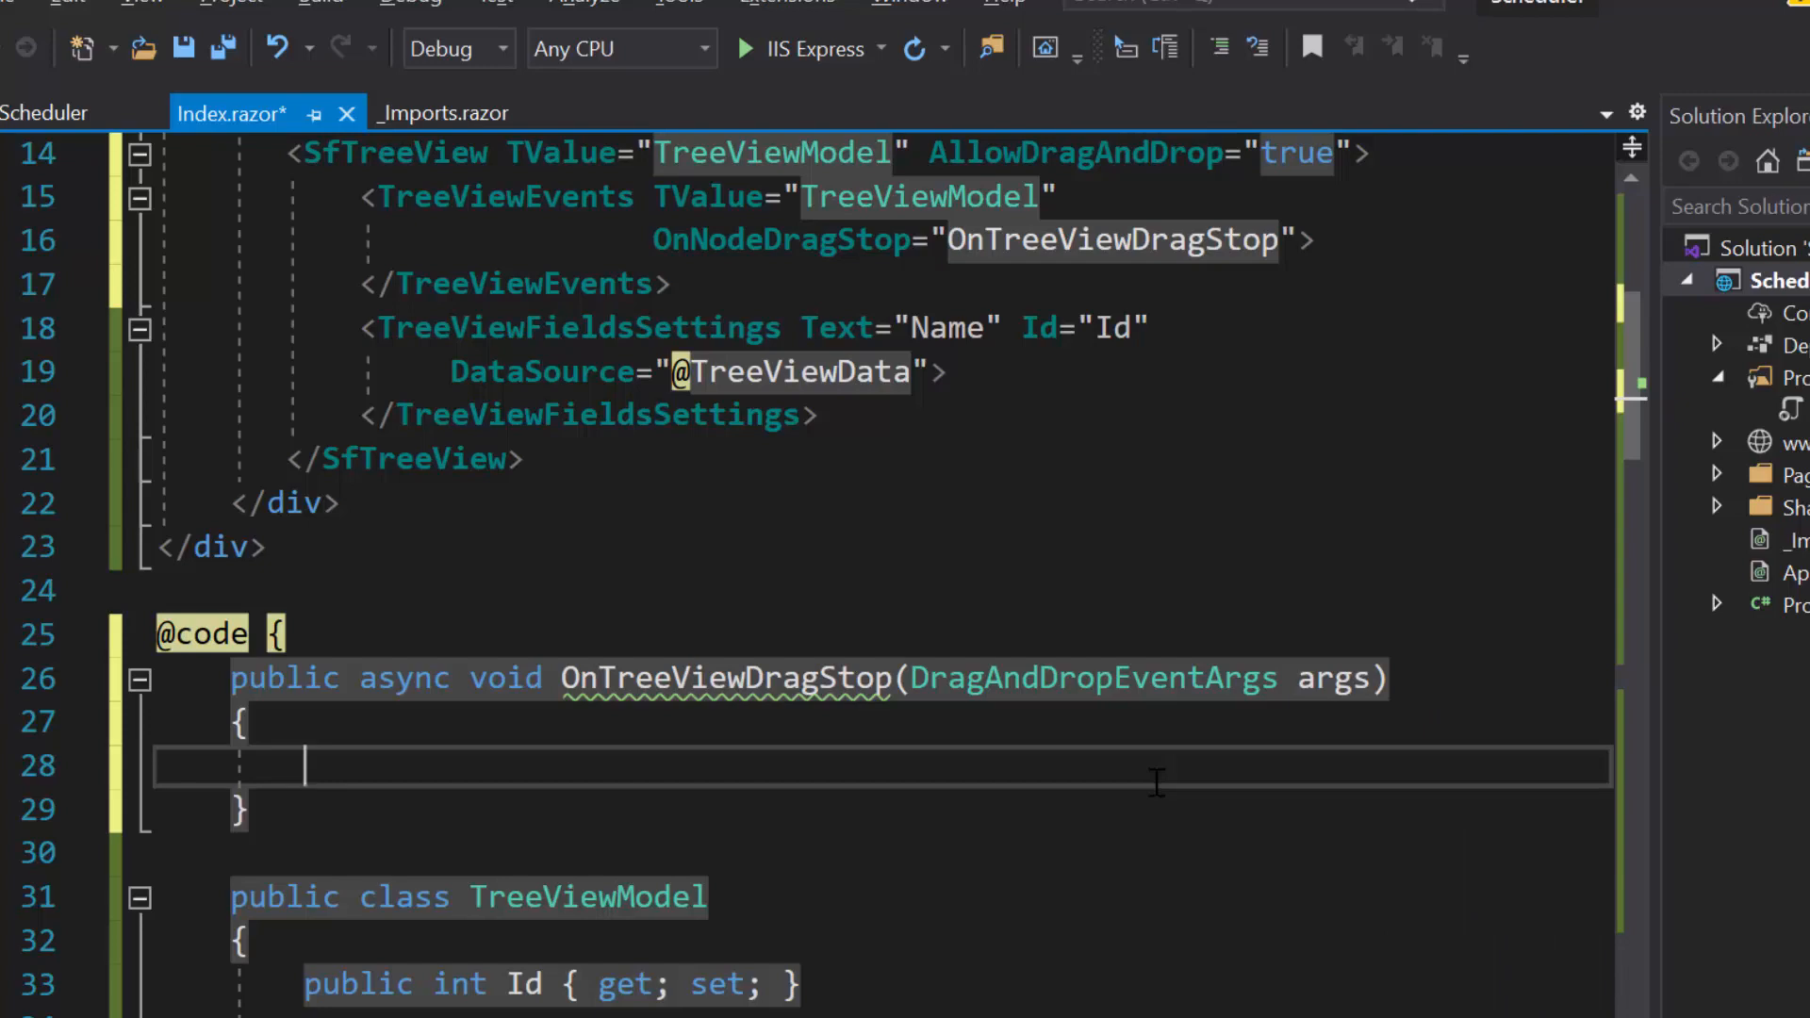
pyautogui.write('args.Cancel')
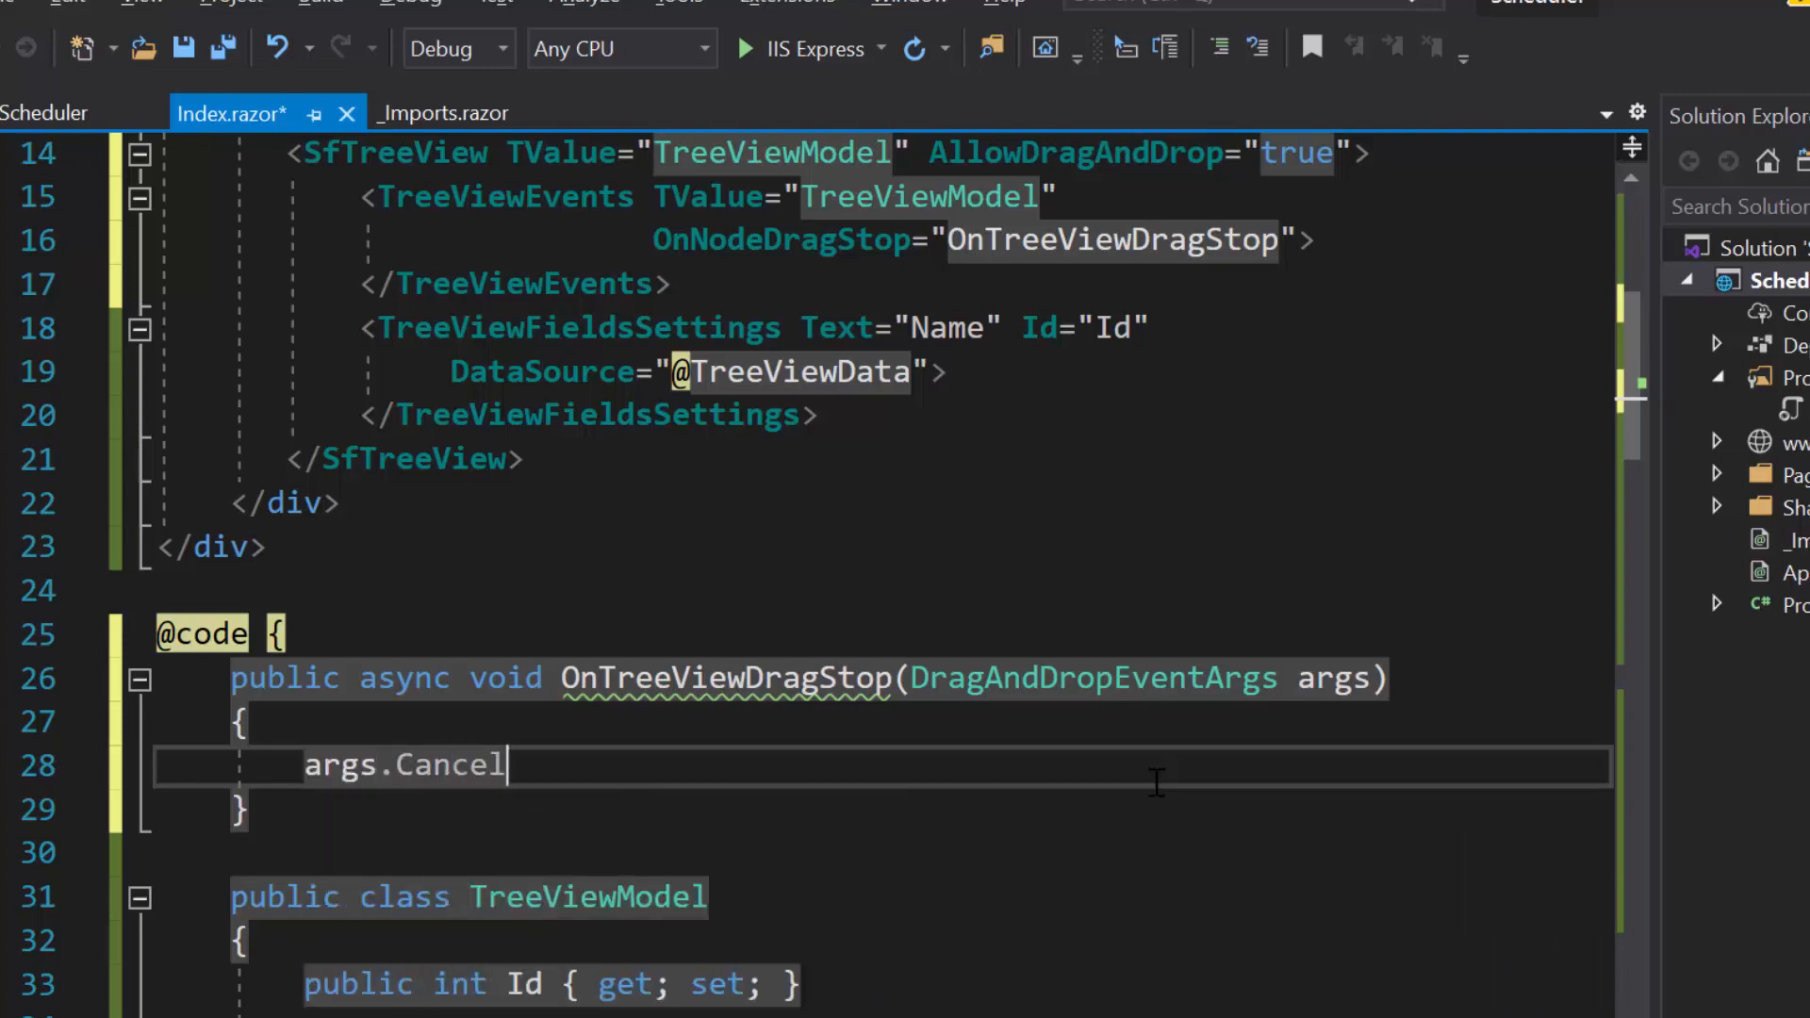
pyautogui.write('= true;')
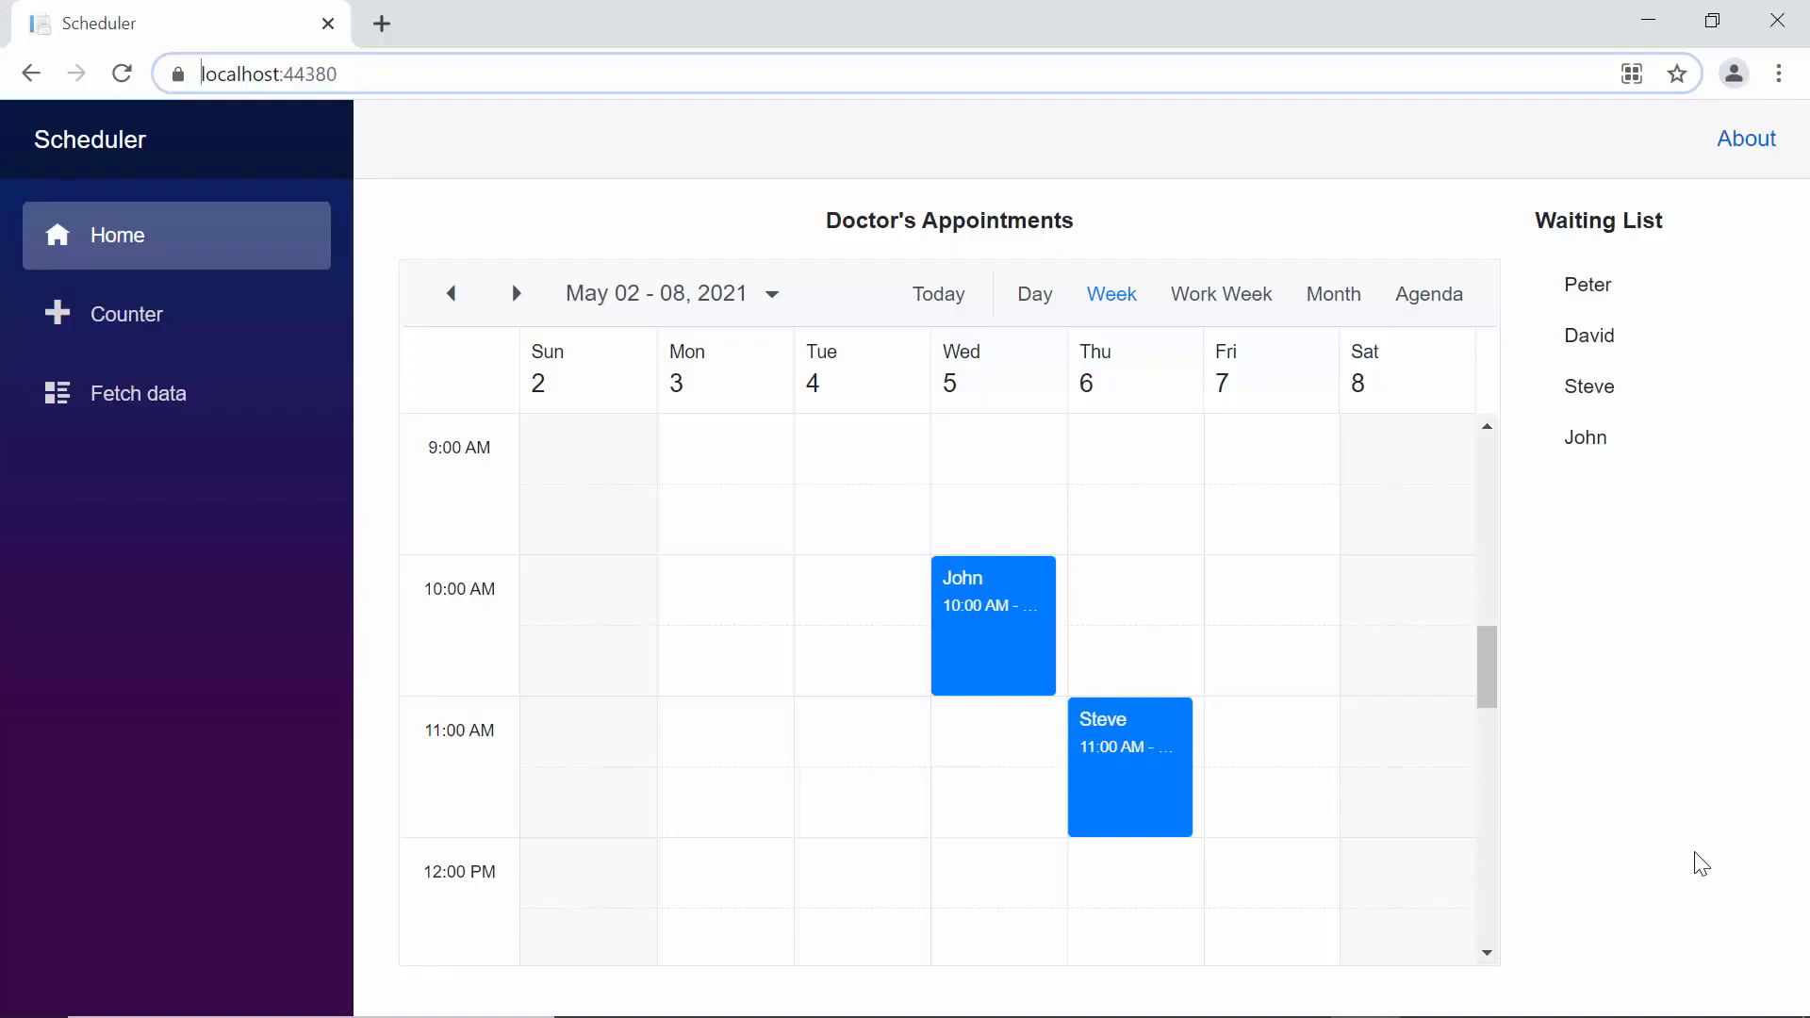
pyautogui.moveTo(1586, 435); pyautogui.dragTo(1165, 532)
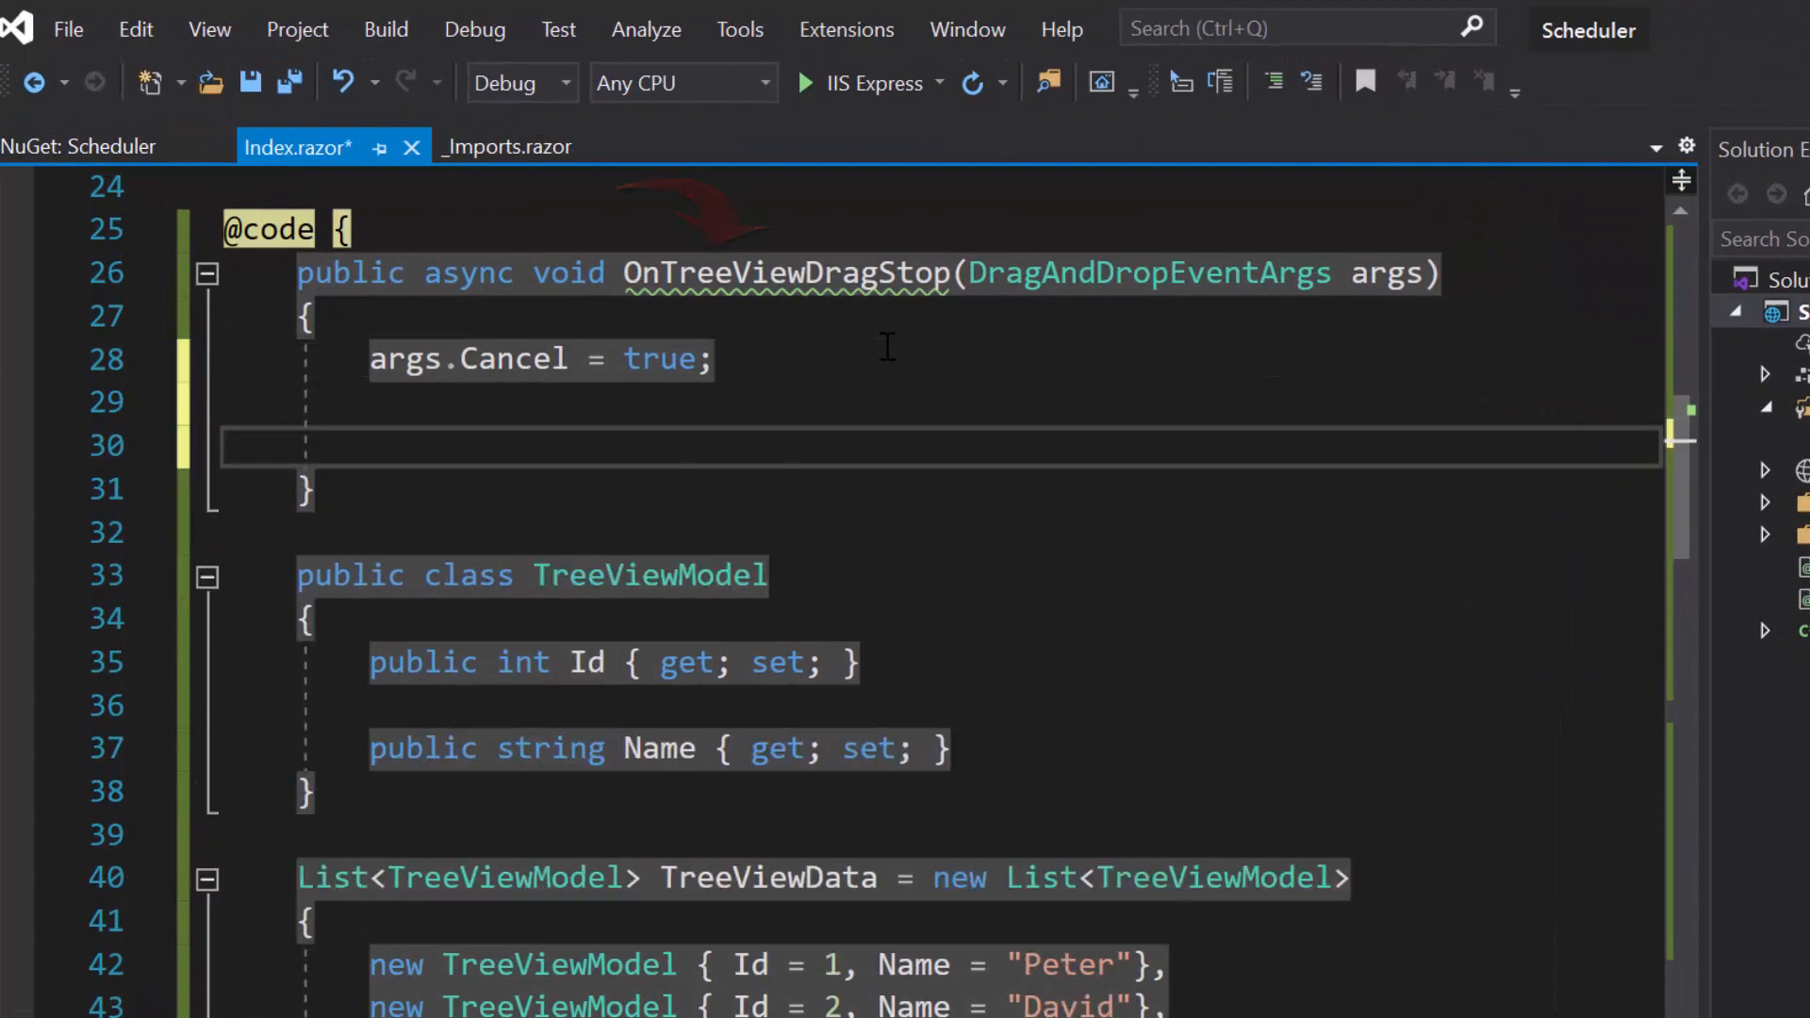
# Step: Store CellClickEventArgs CellData = GetTargetCell((int)args.Left, (int)args.Top) in the handler
pyautogui.write('CellClickEventArgs CellD')
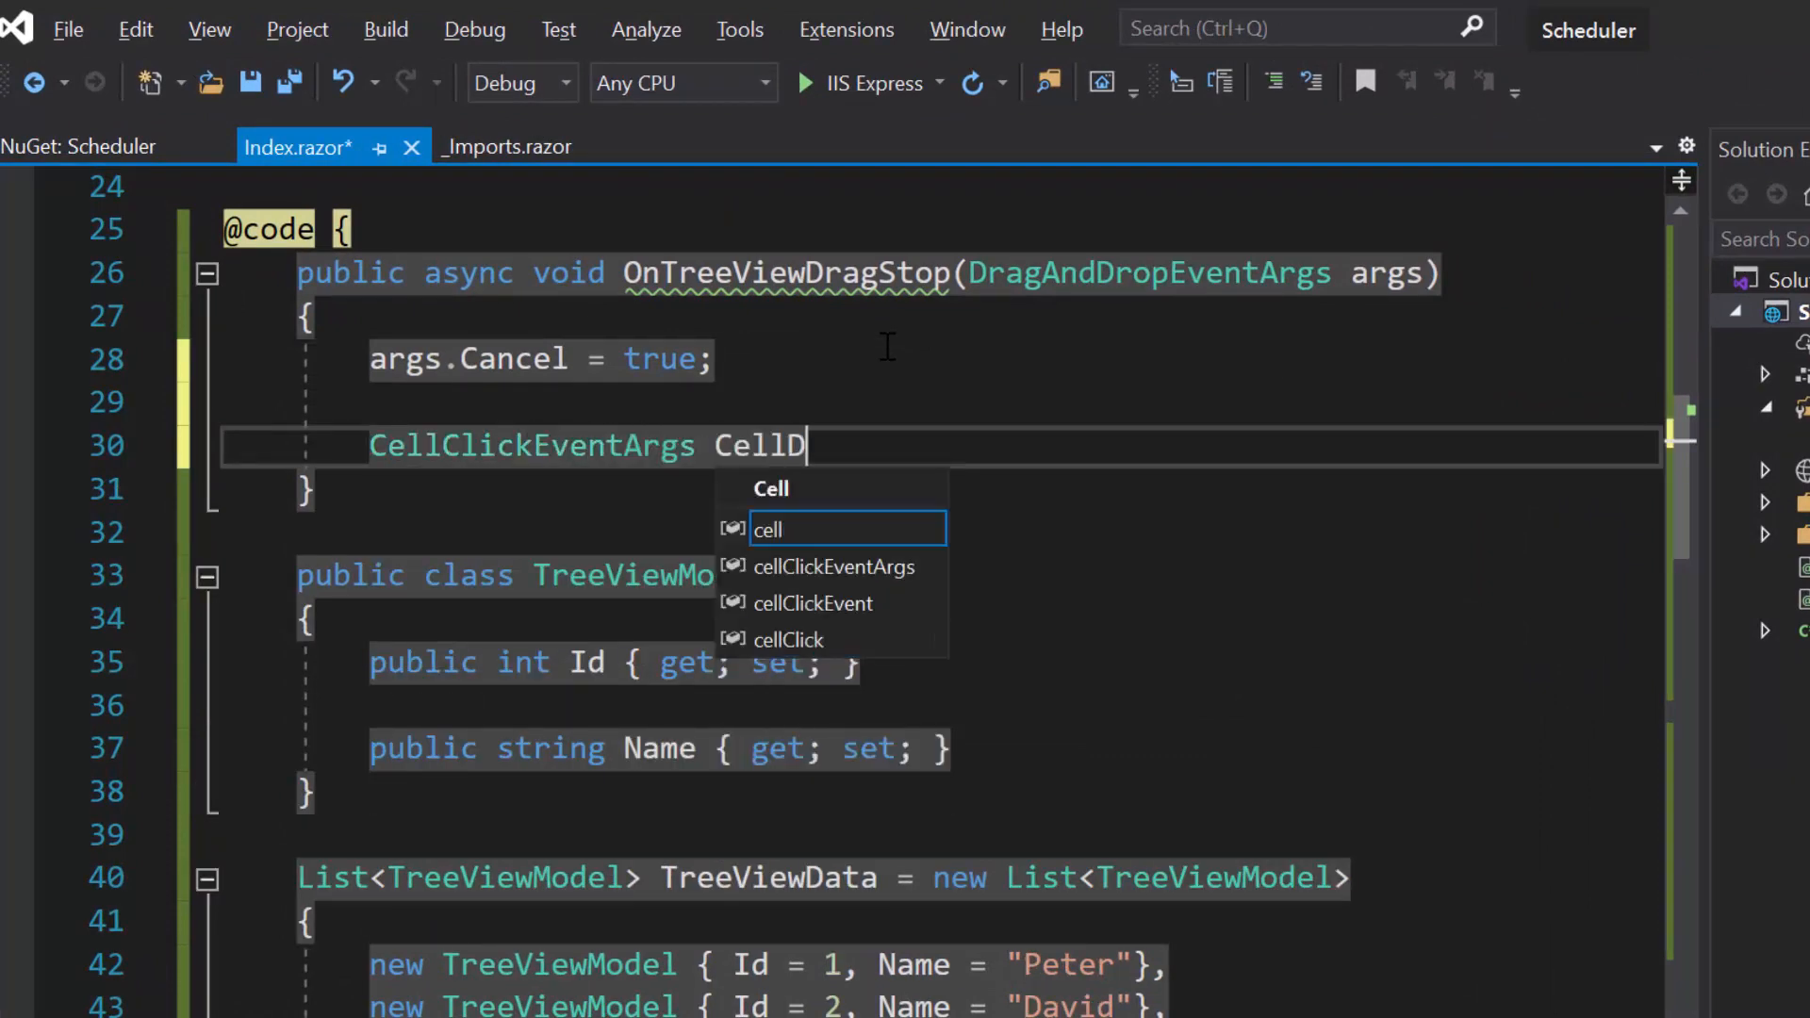
pyautogui.write('ata = GetTargetCell((int')
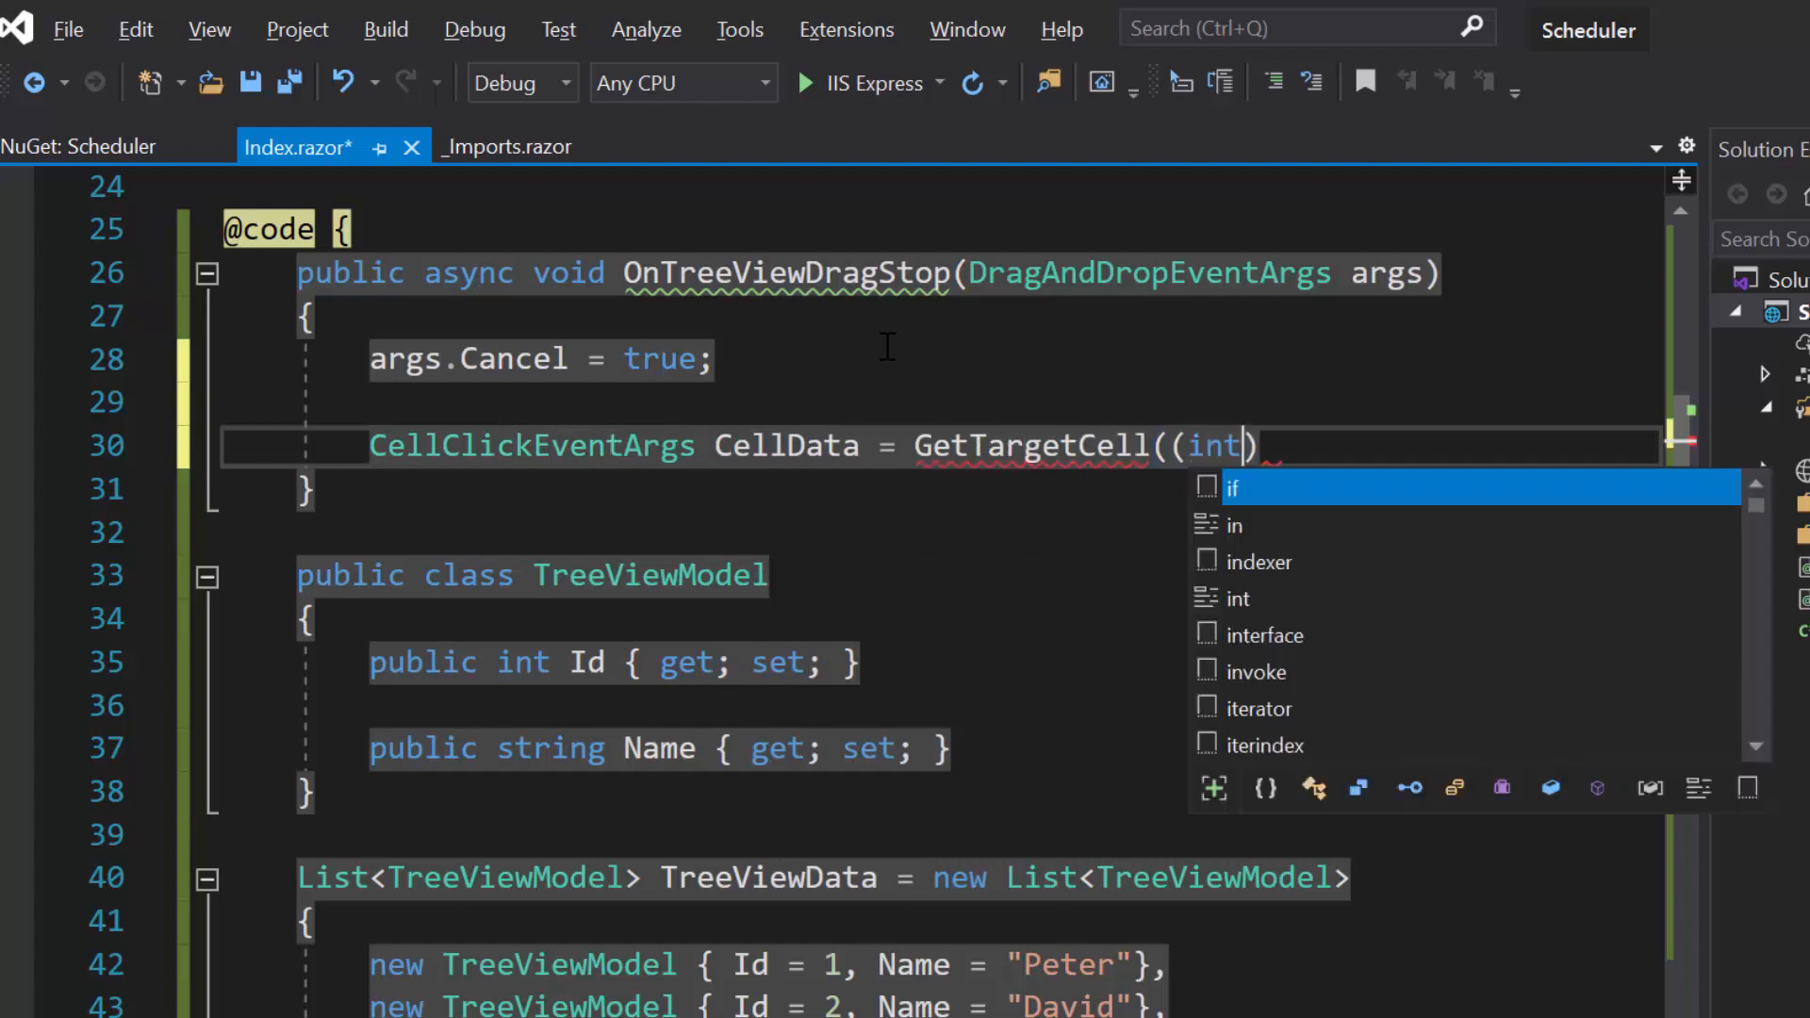
pyautogui.write(')args.Left, (int)args.Top);')
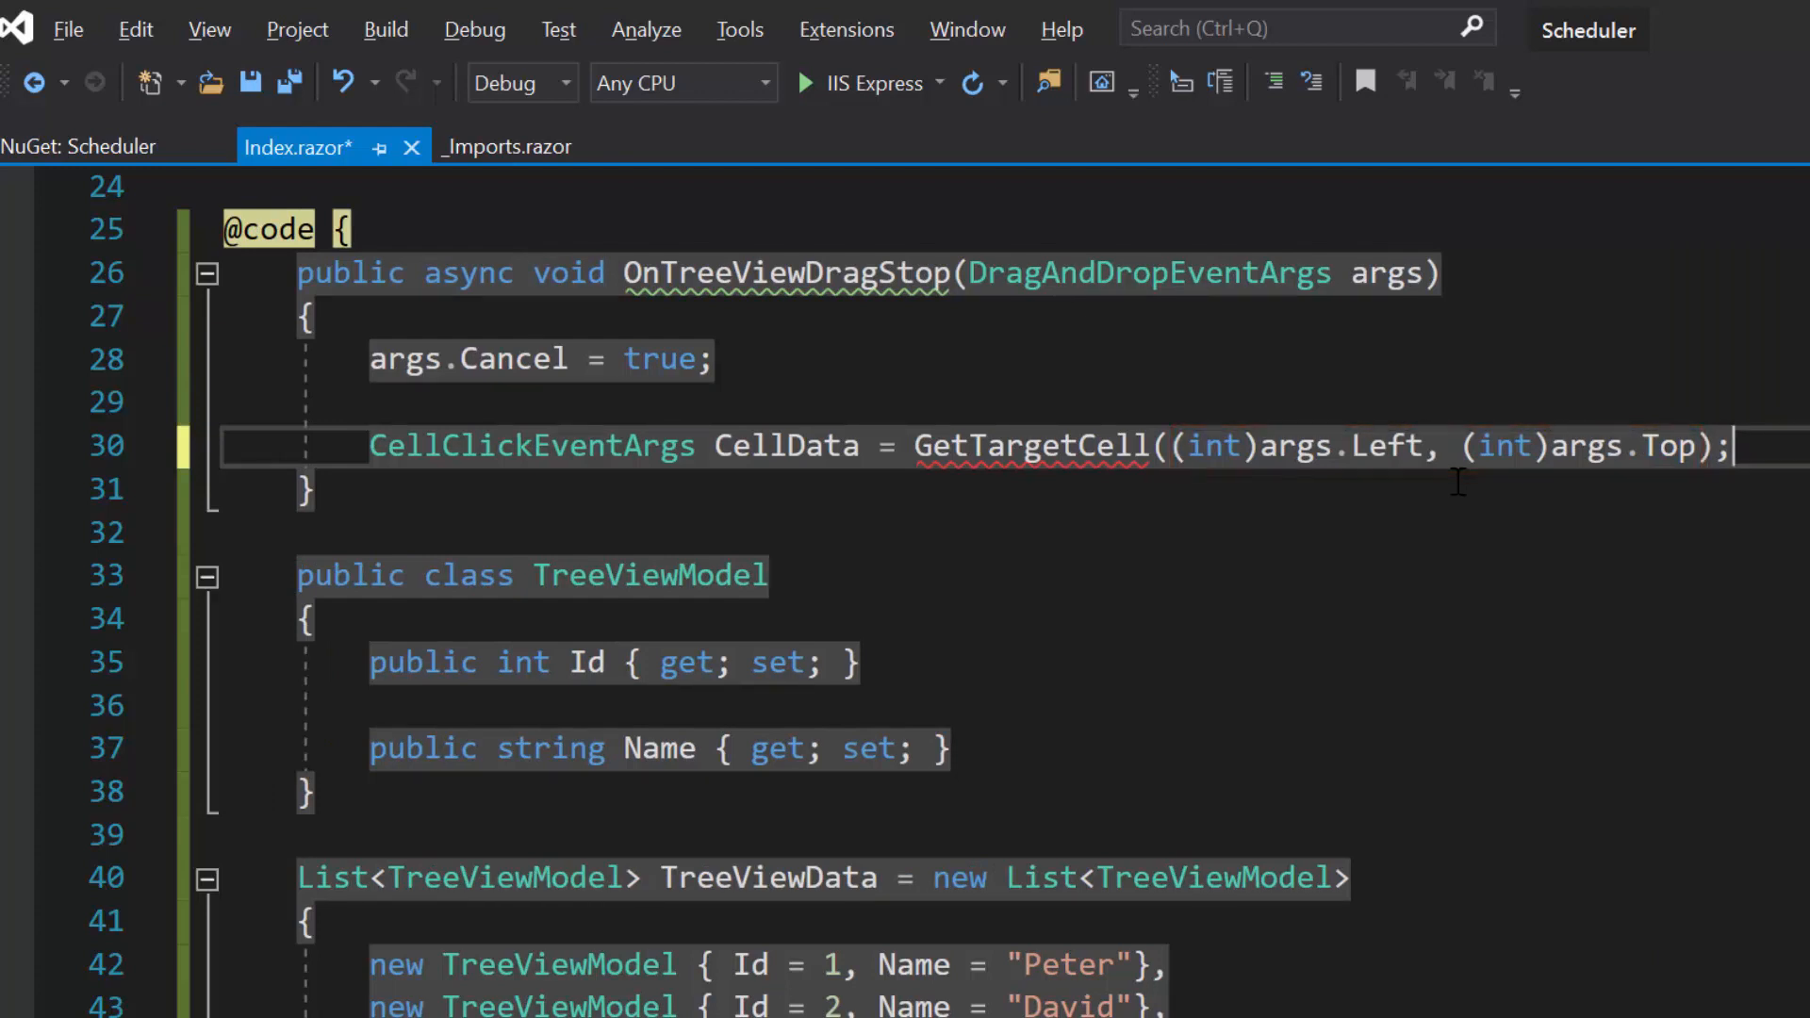
pyautogui.doubleClick(1031, 445)
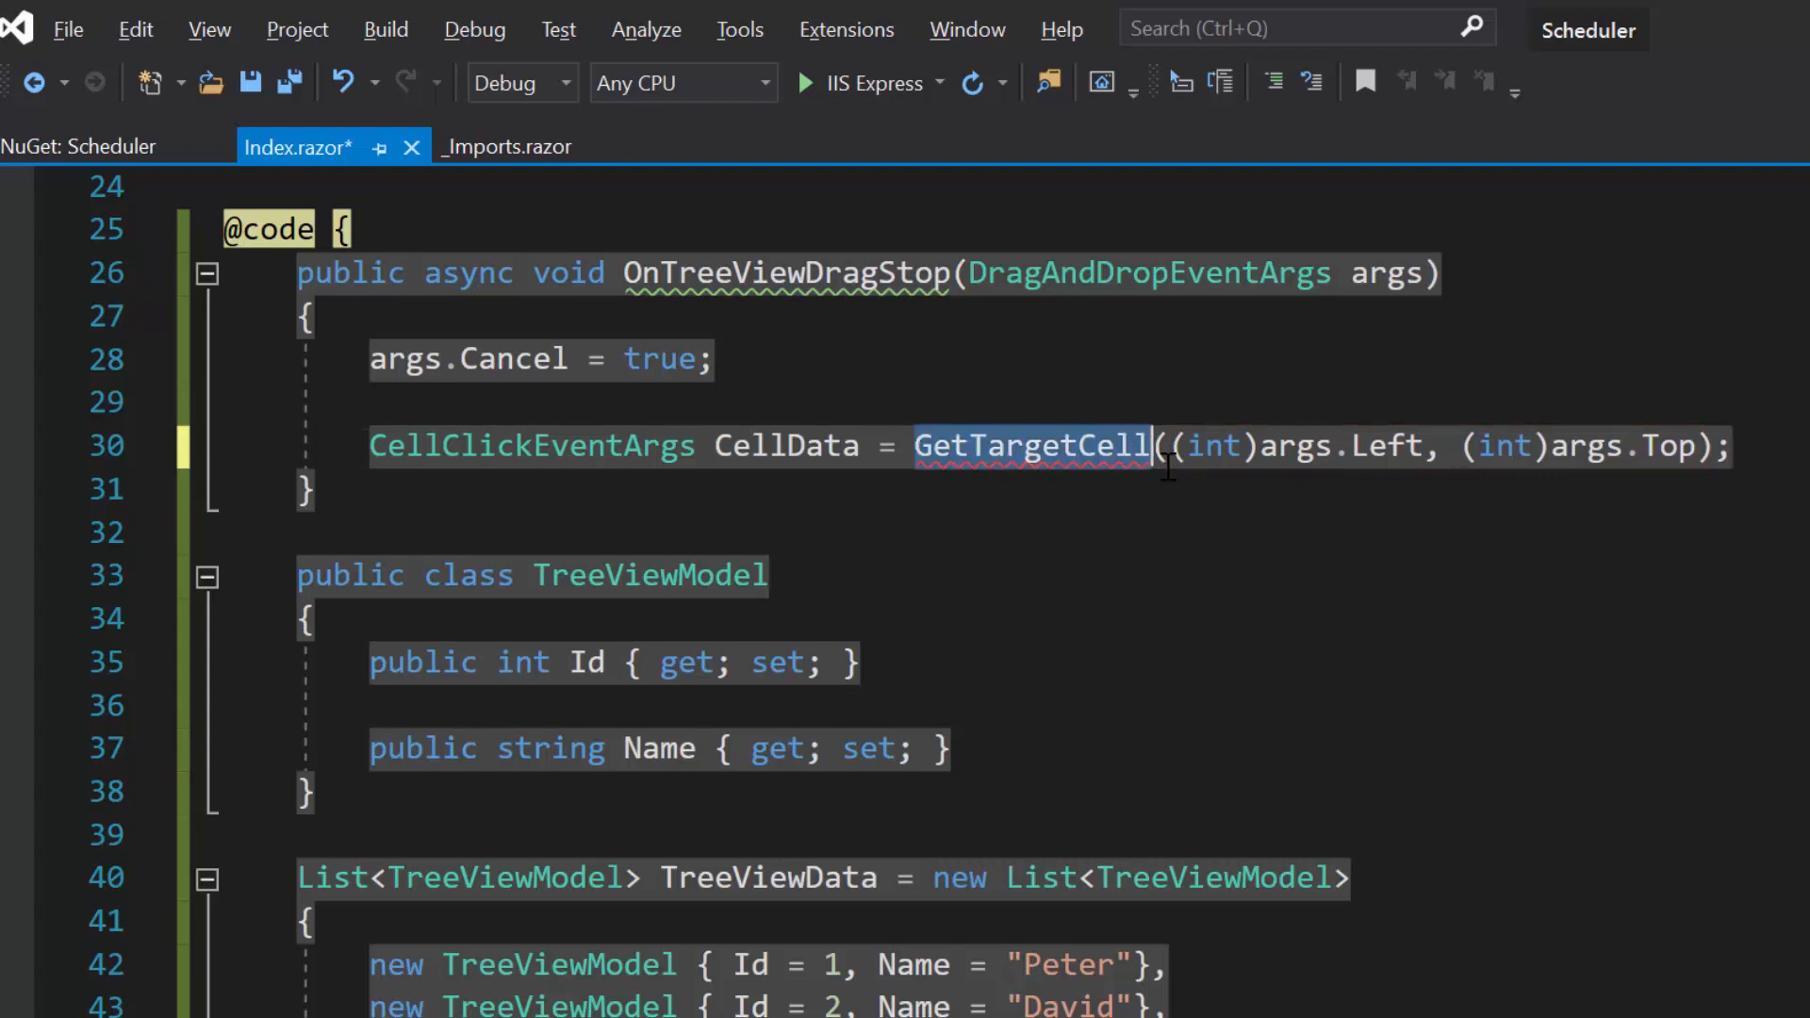
pyautogui.moveTo(1132, 584)
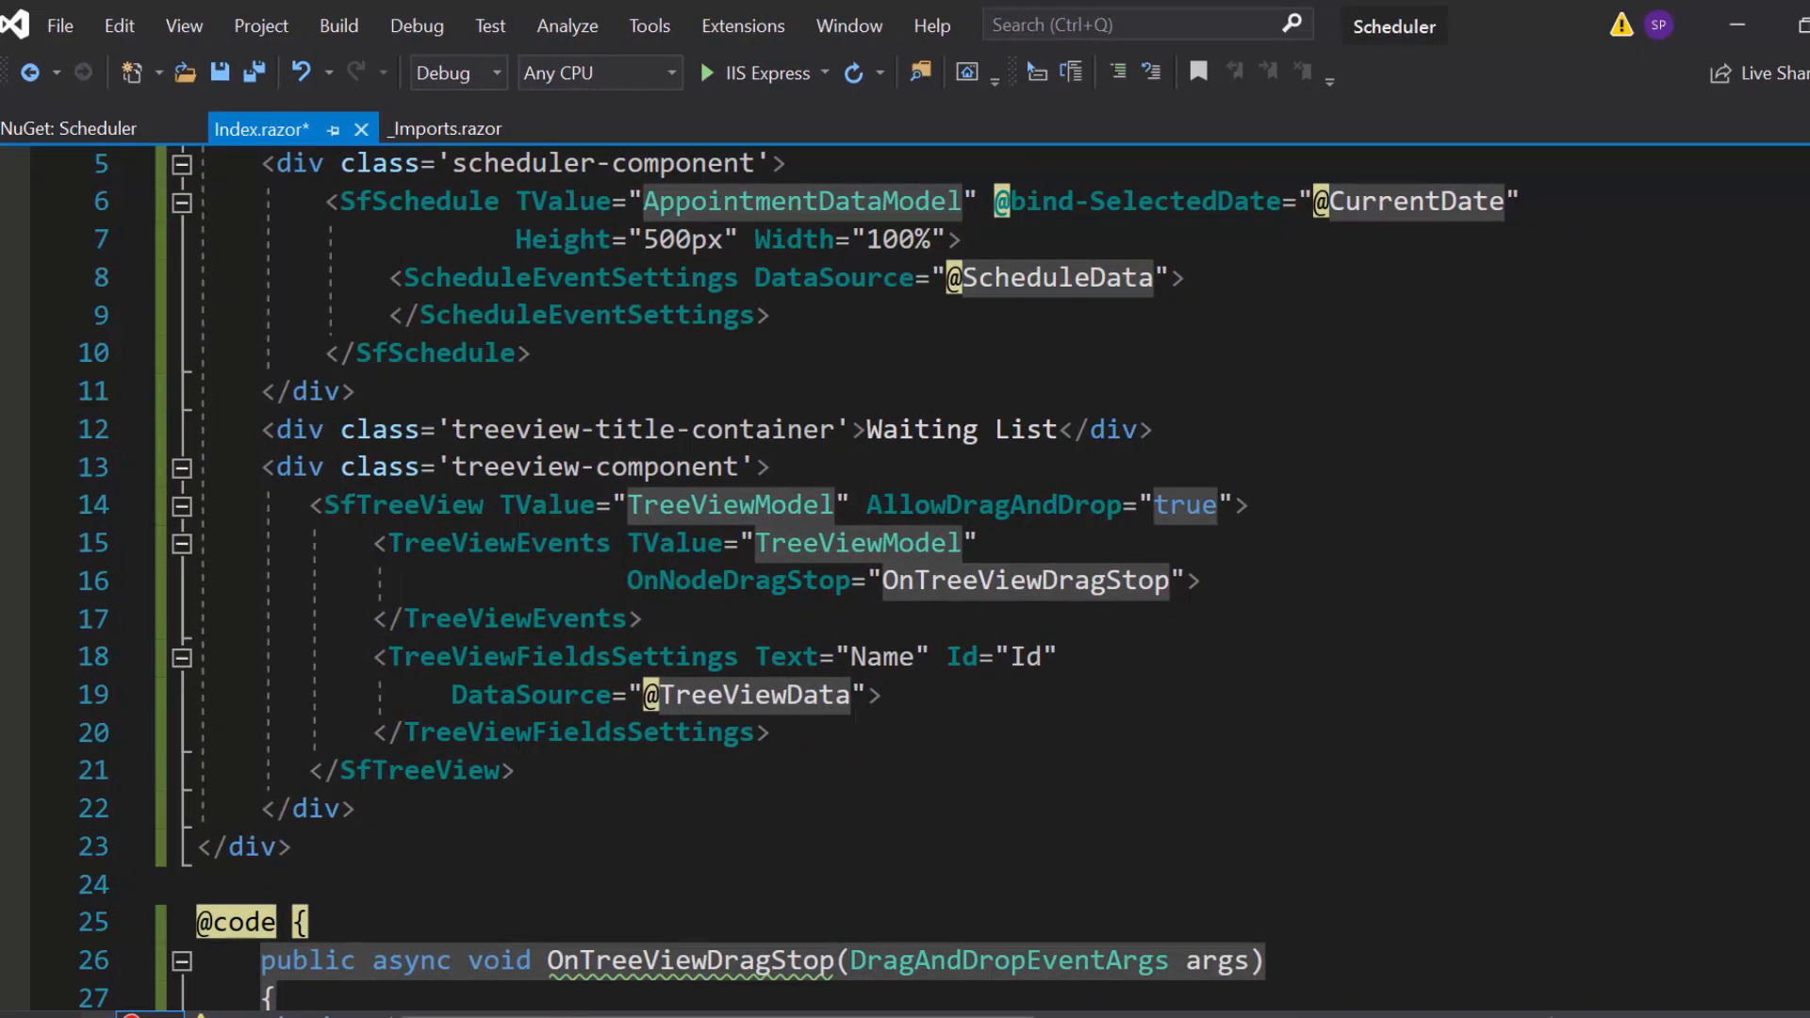
pyautogui.write('@ref="ScheduleReference')
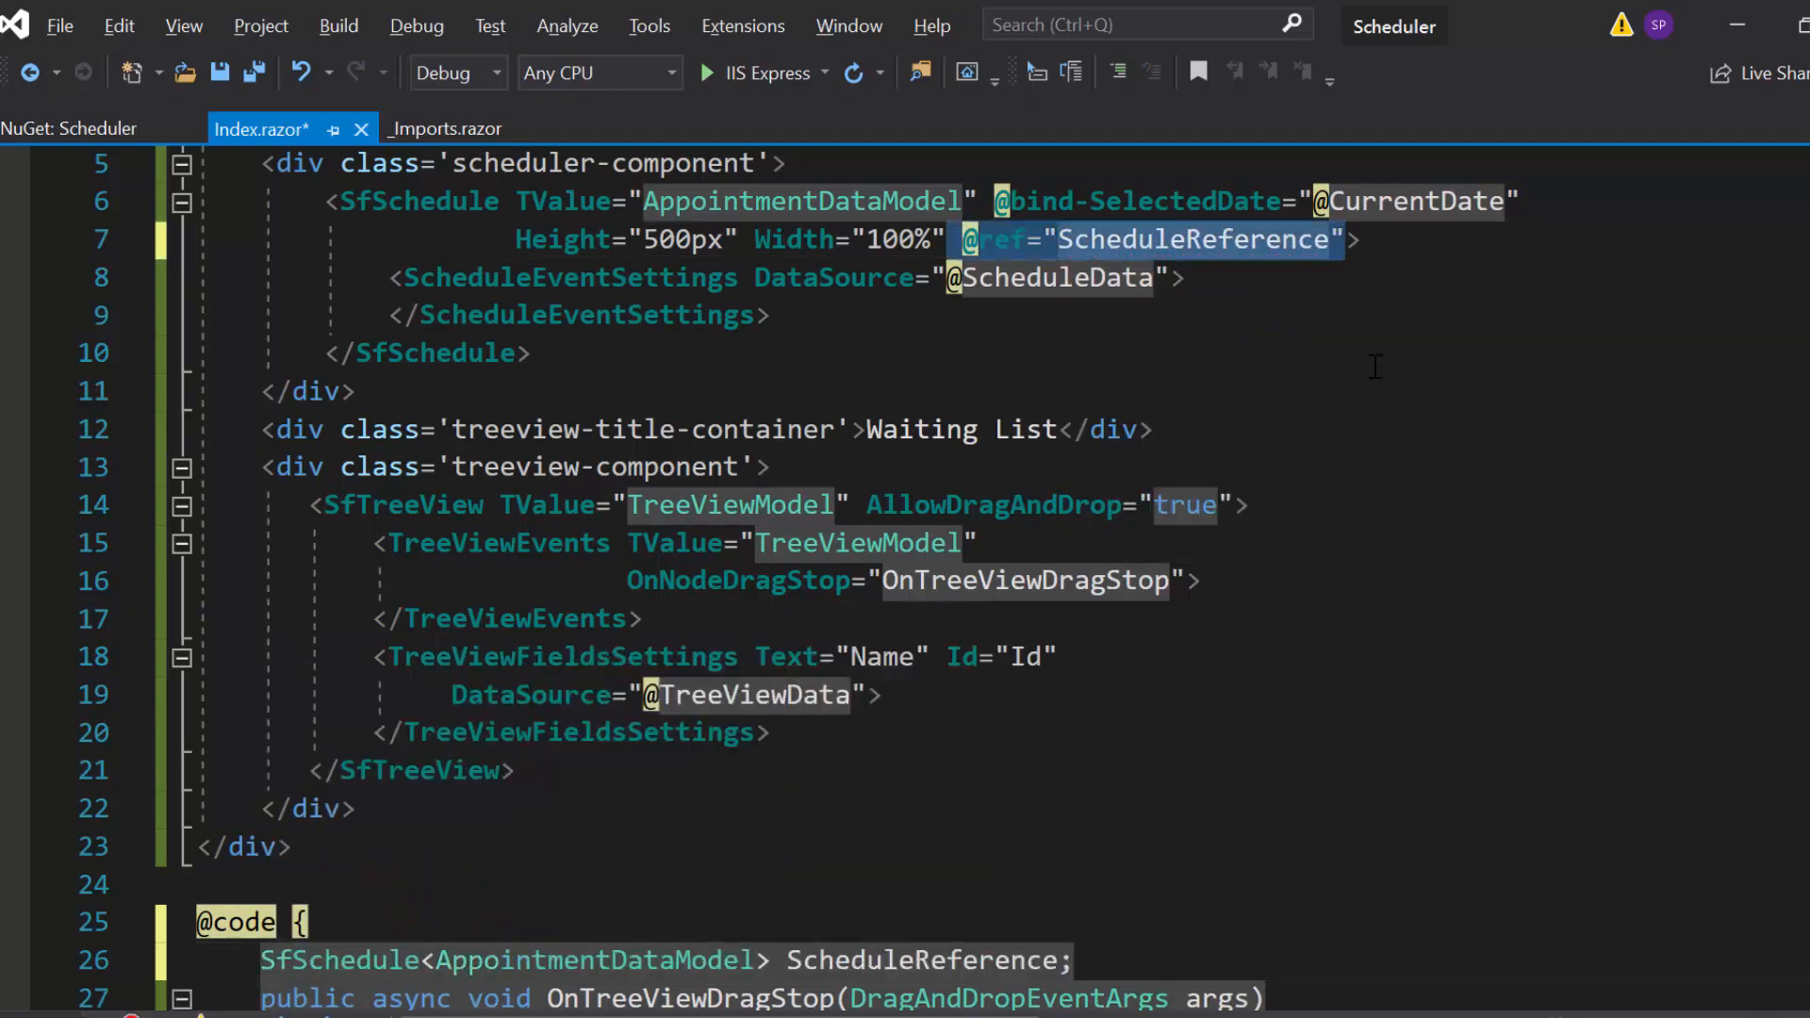
pyautogui.scroll(-3)
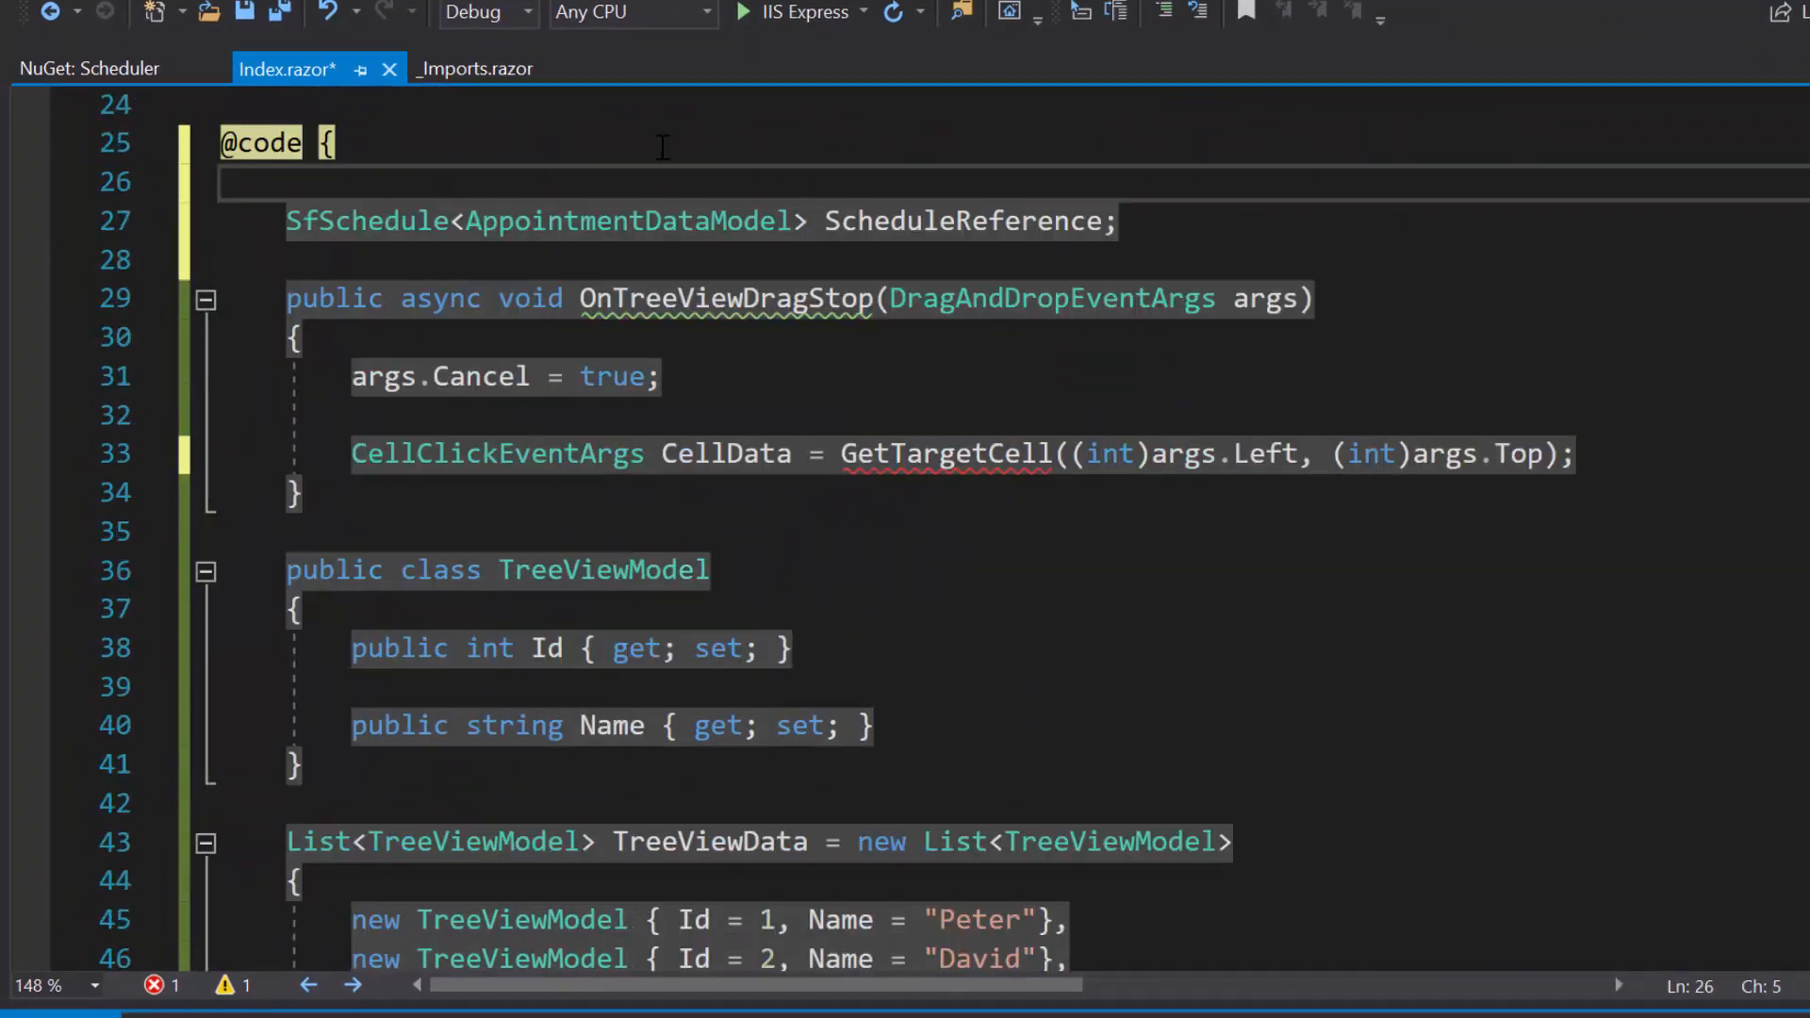
pyautogui.write('await ScheduleReference.')
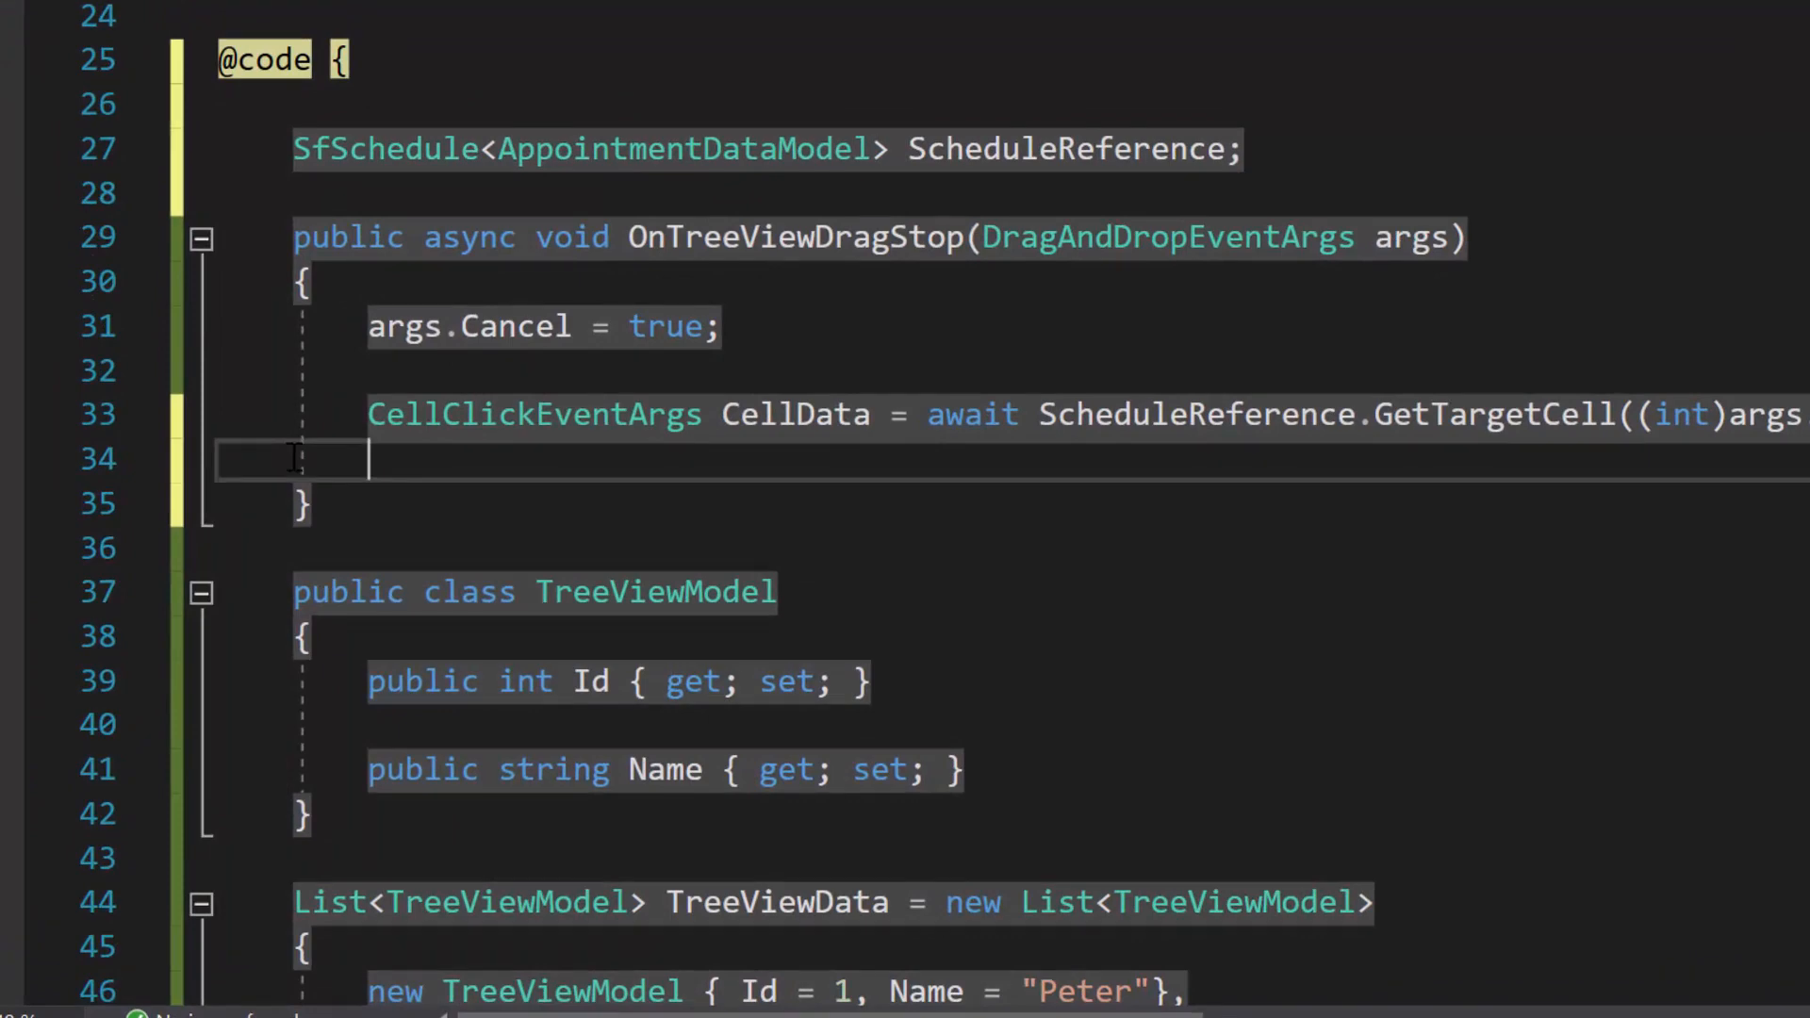
# Step: Look up the dropped TreeData, build an AppointmentDataModel from the cell times, and await ScheduleReference.AddEvent(EventData)
pyautogui.write('if')
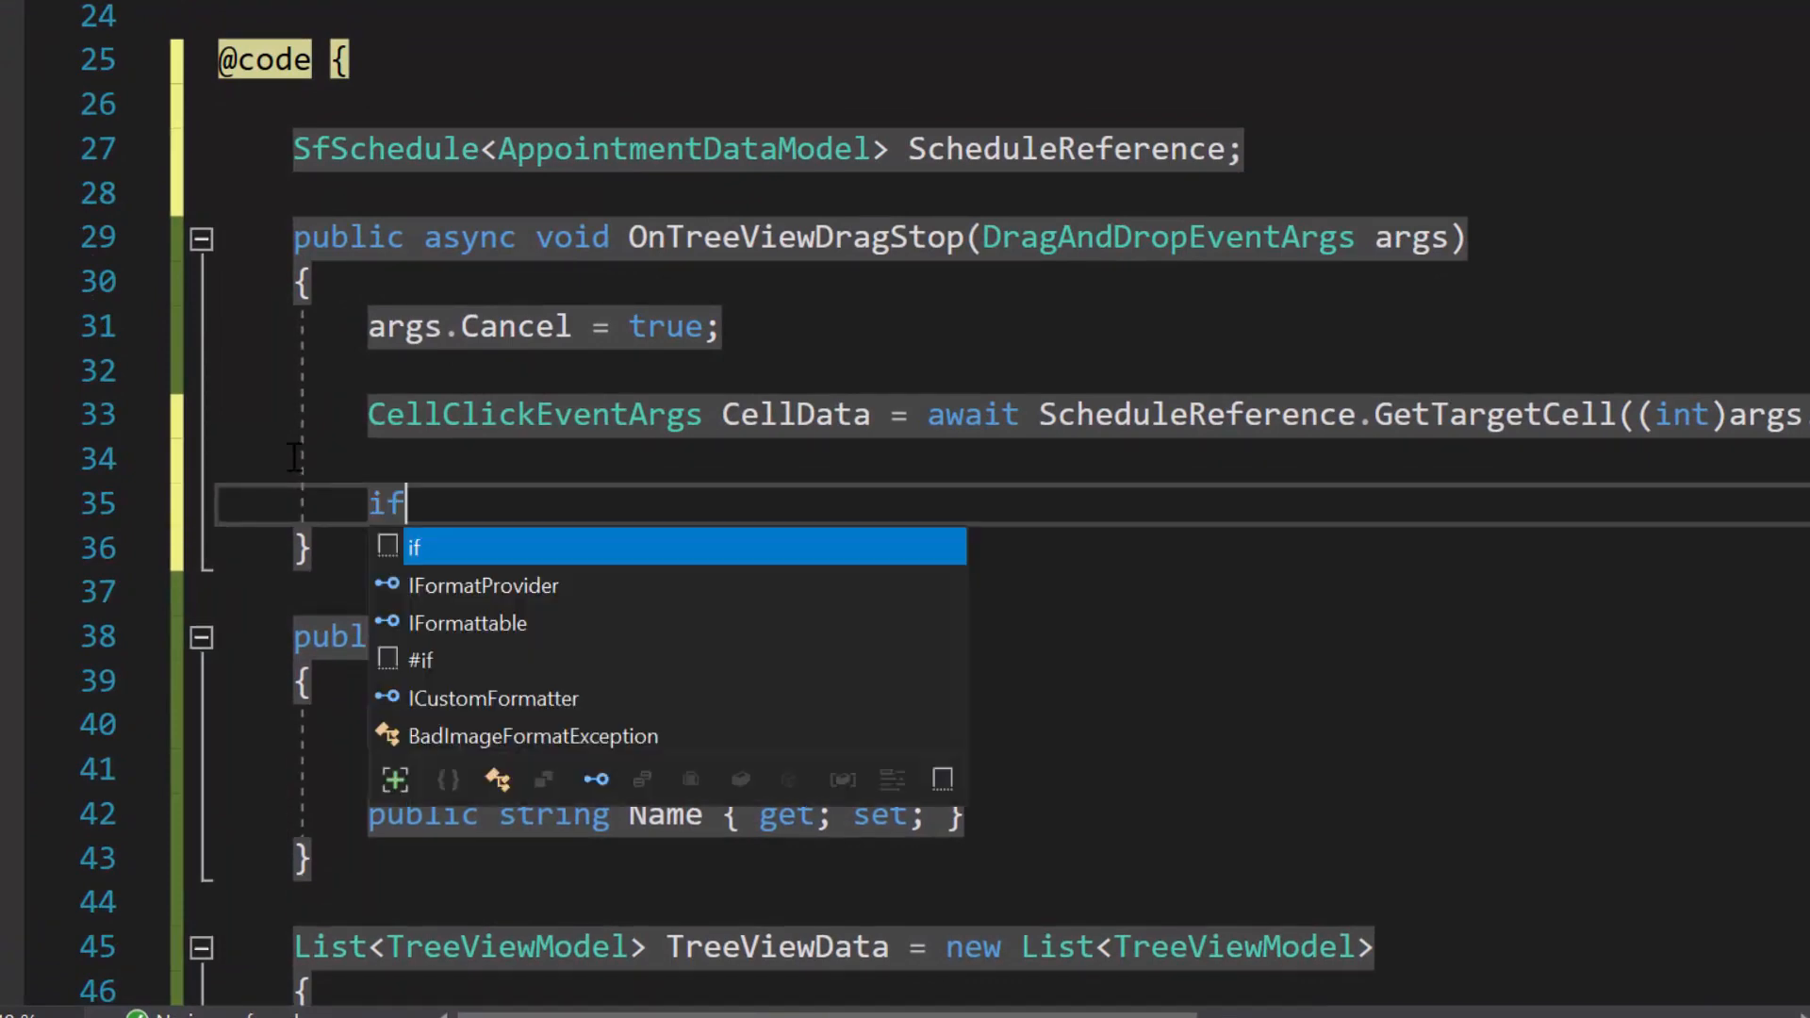
pyautogui.write('(CellData != null)')
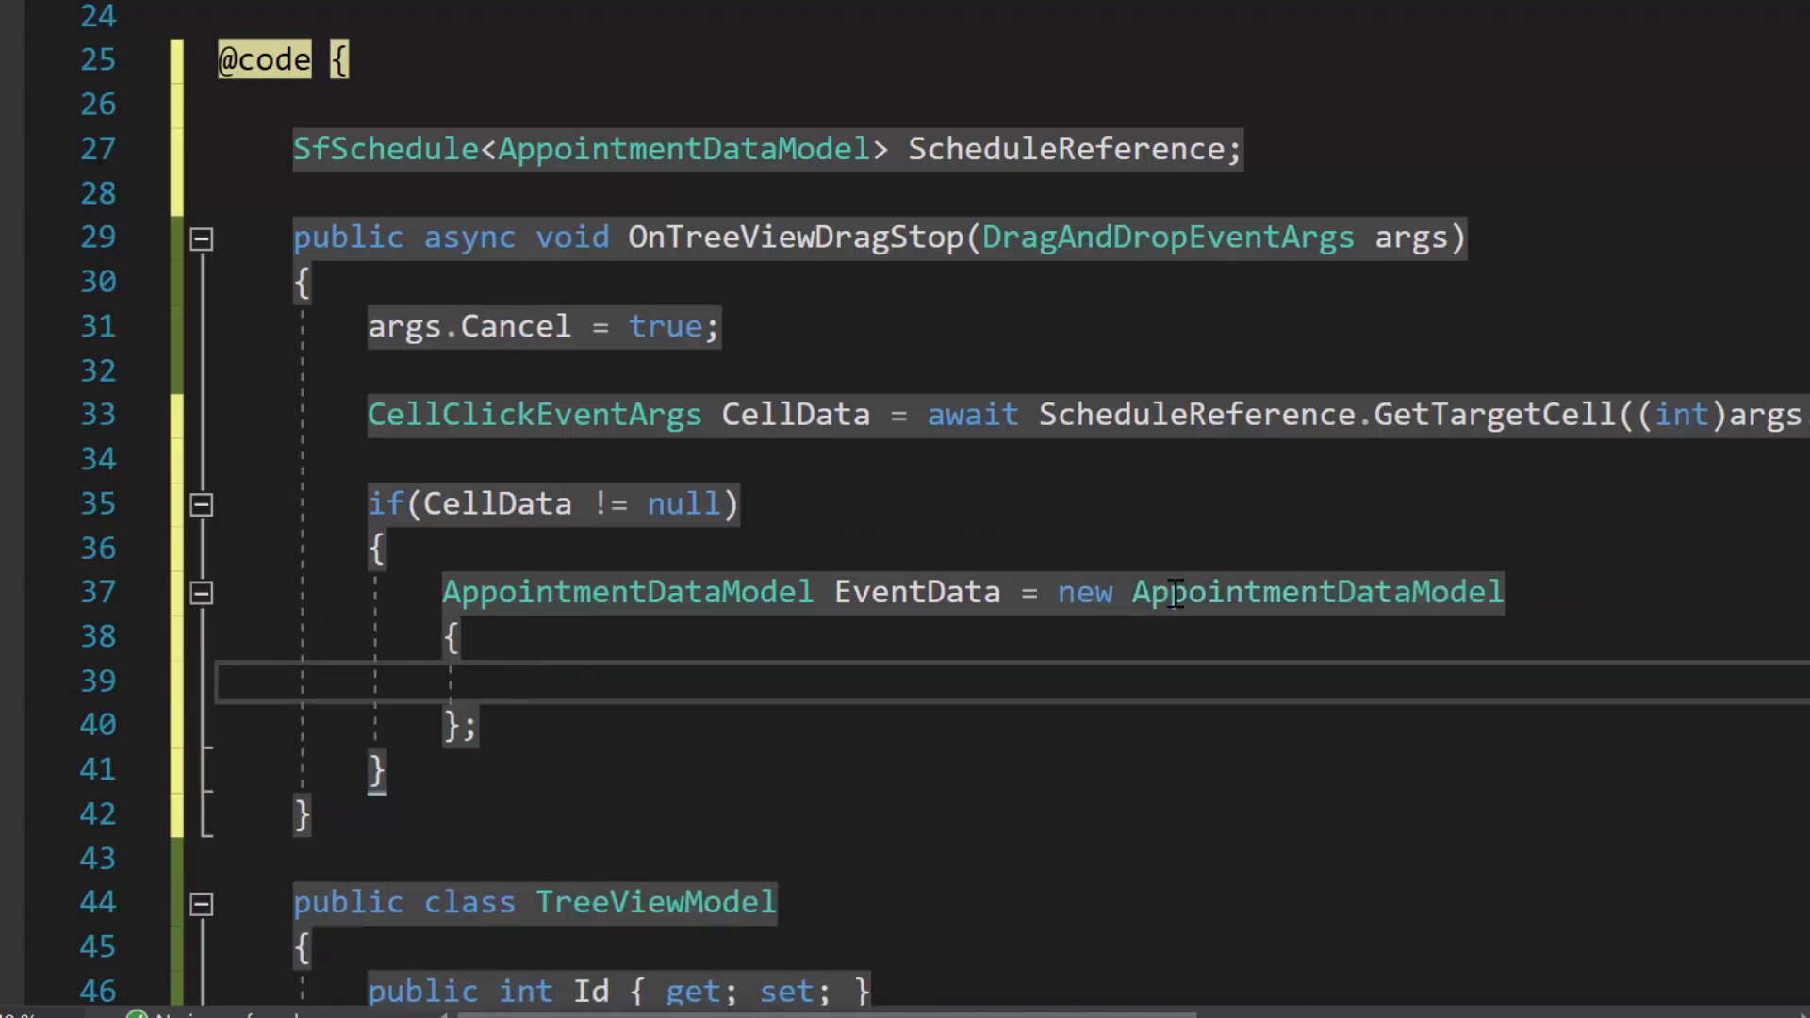
pyautogui.write('Id = rnd.Next(1000),')
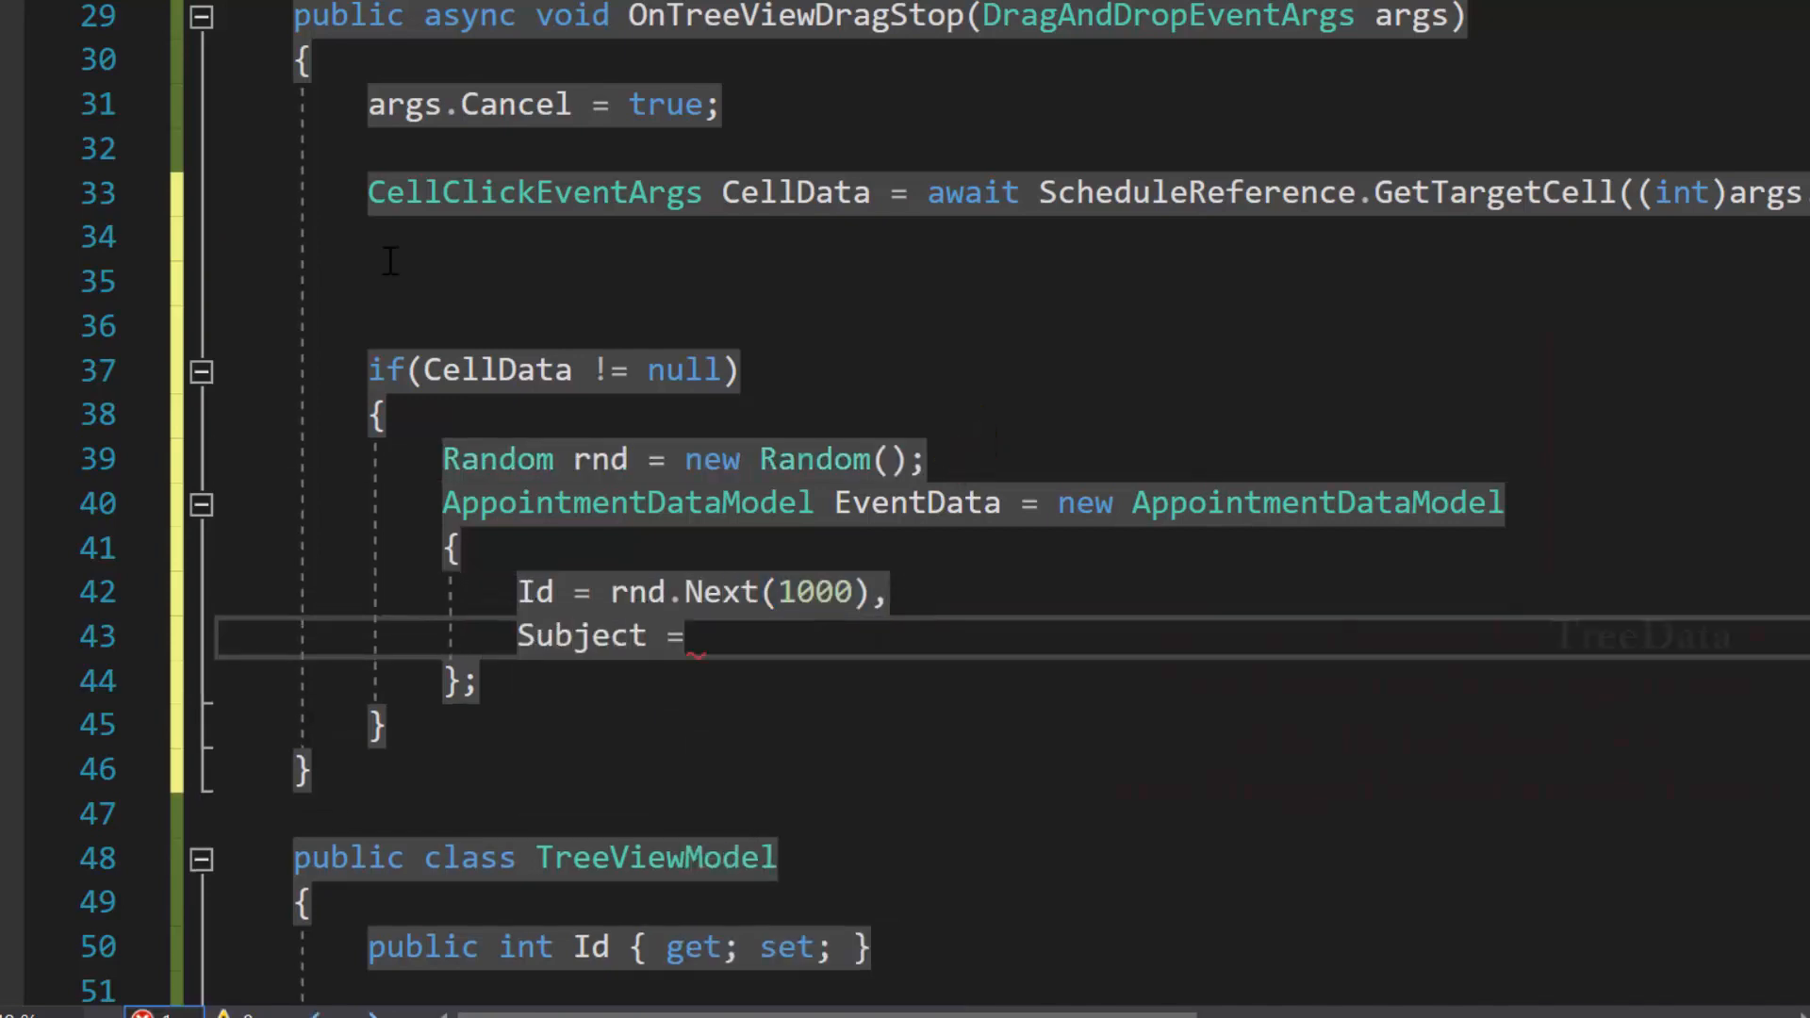
pyautogui.write('TreeViewModel TreeData = TreeViewData.Where(data => data.Id.ToString() == args.DraggedNodeData.Id).First();')
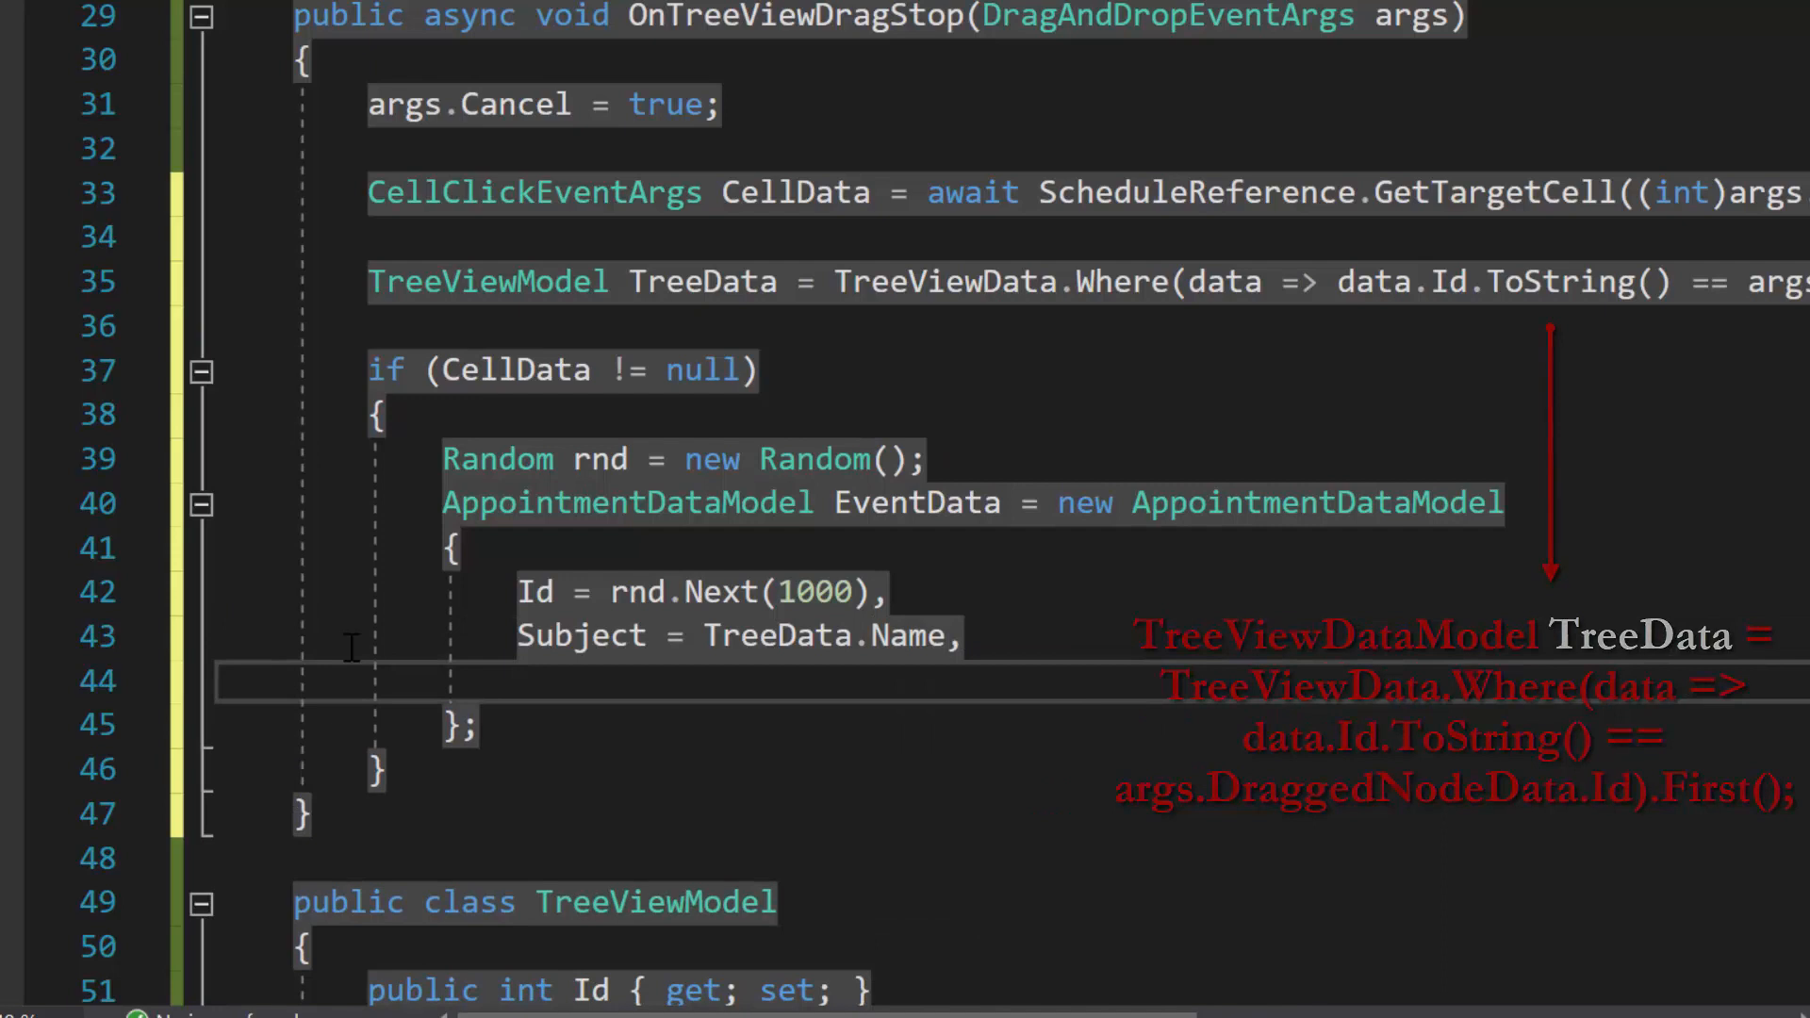
pyautogui.write('StartTime = CellData.StartTime,')
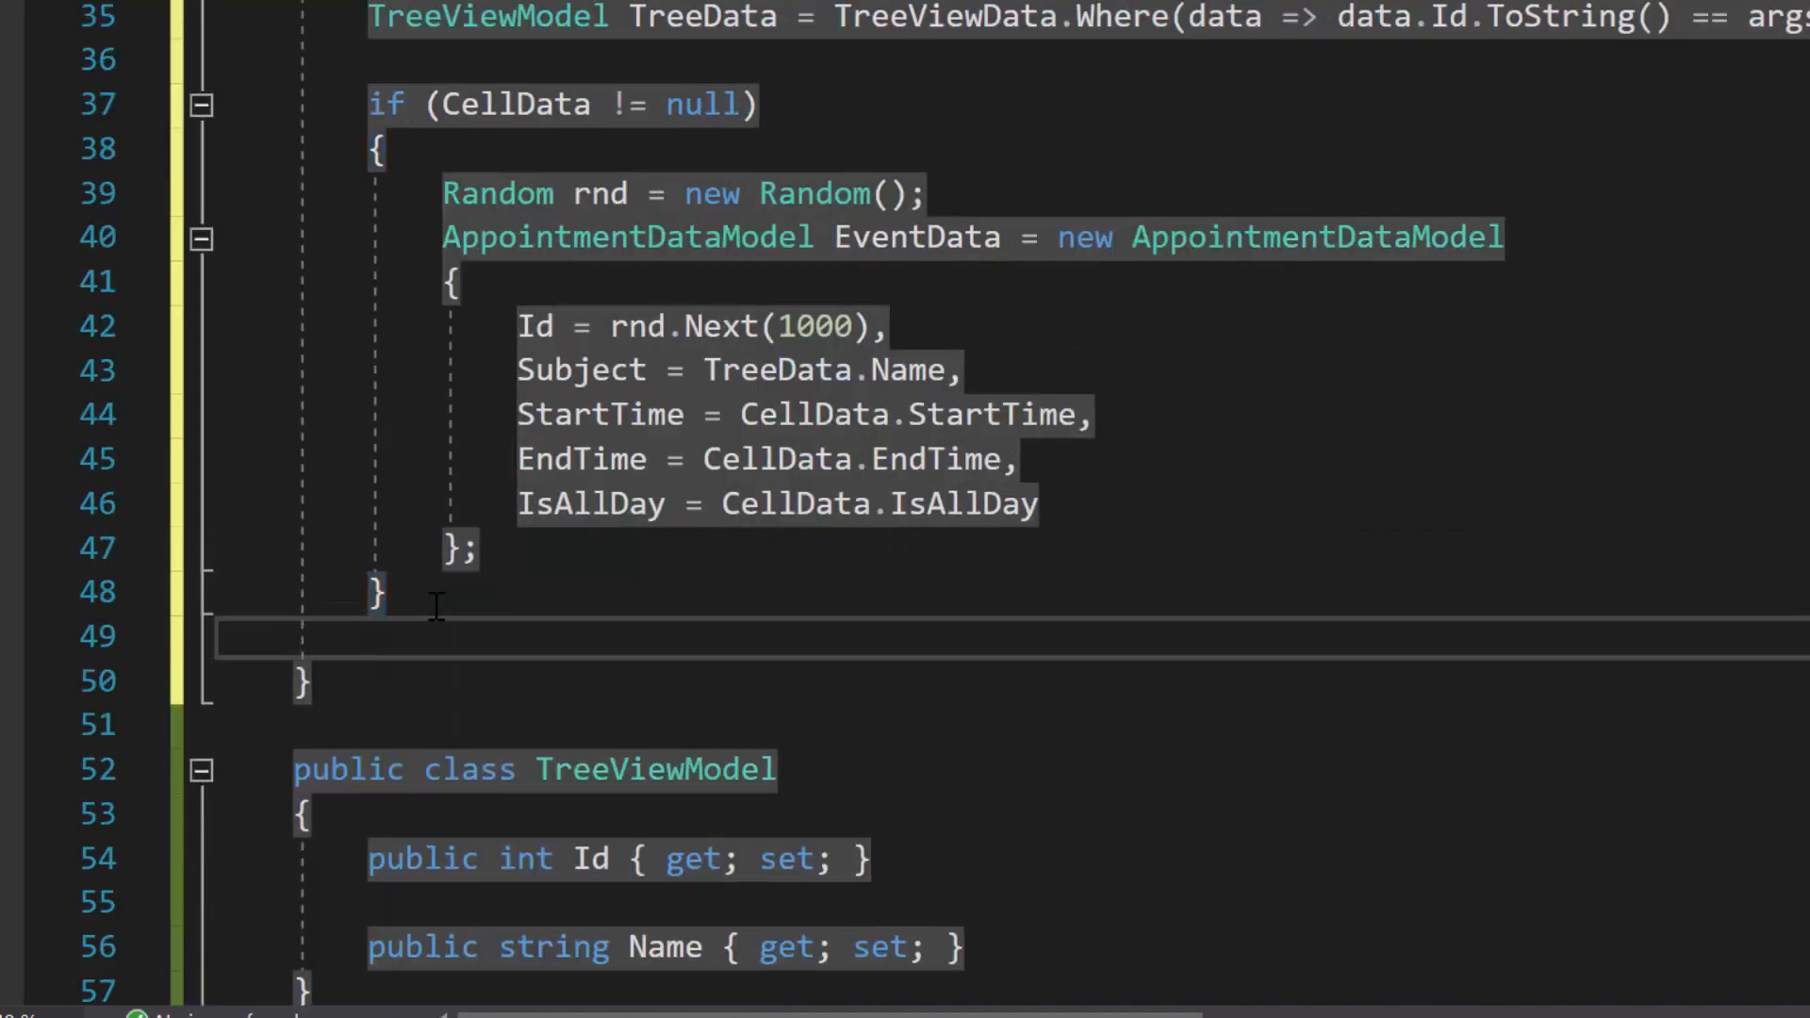
pyautogui.write('await ScheduleReference.AddEvent(EventData);')
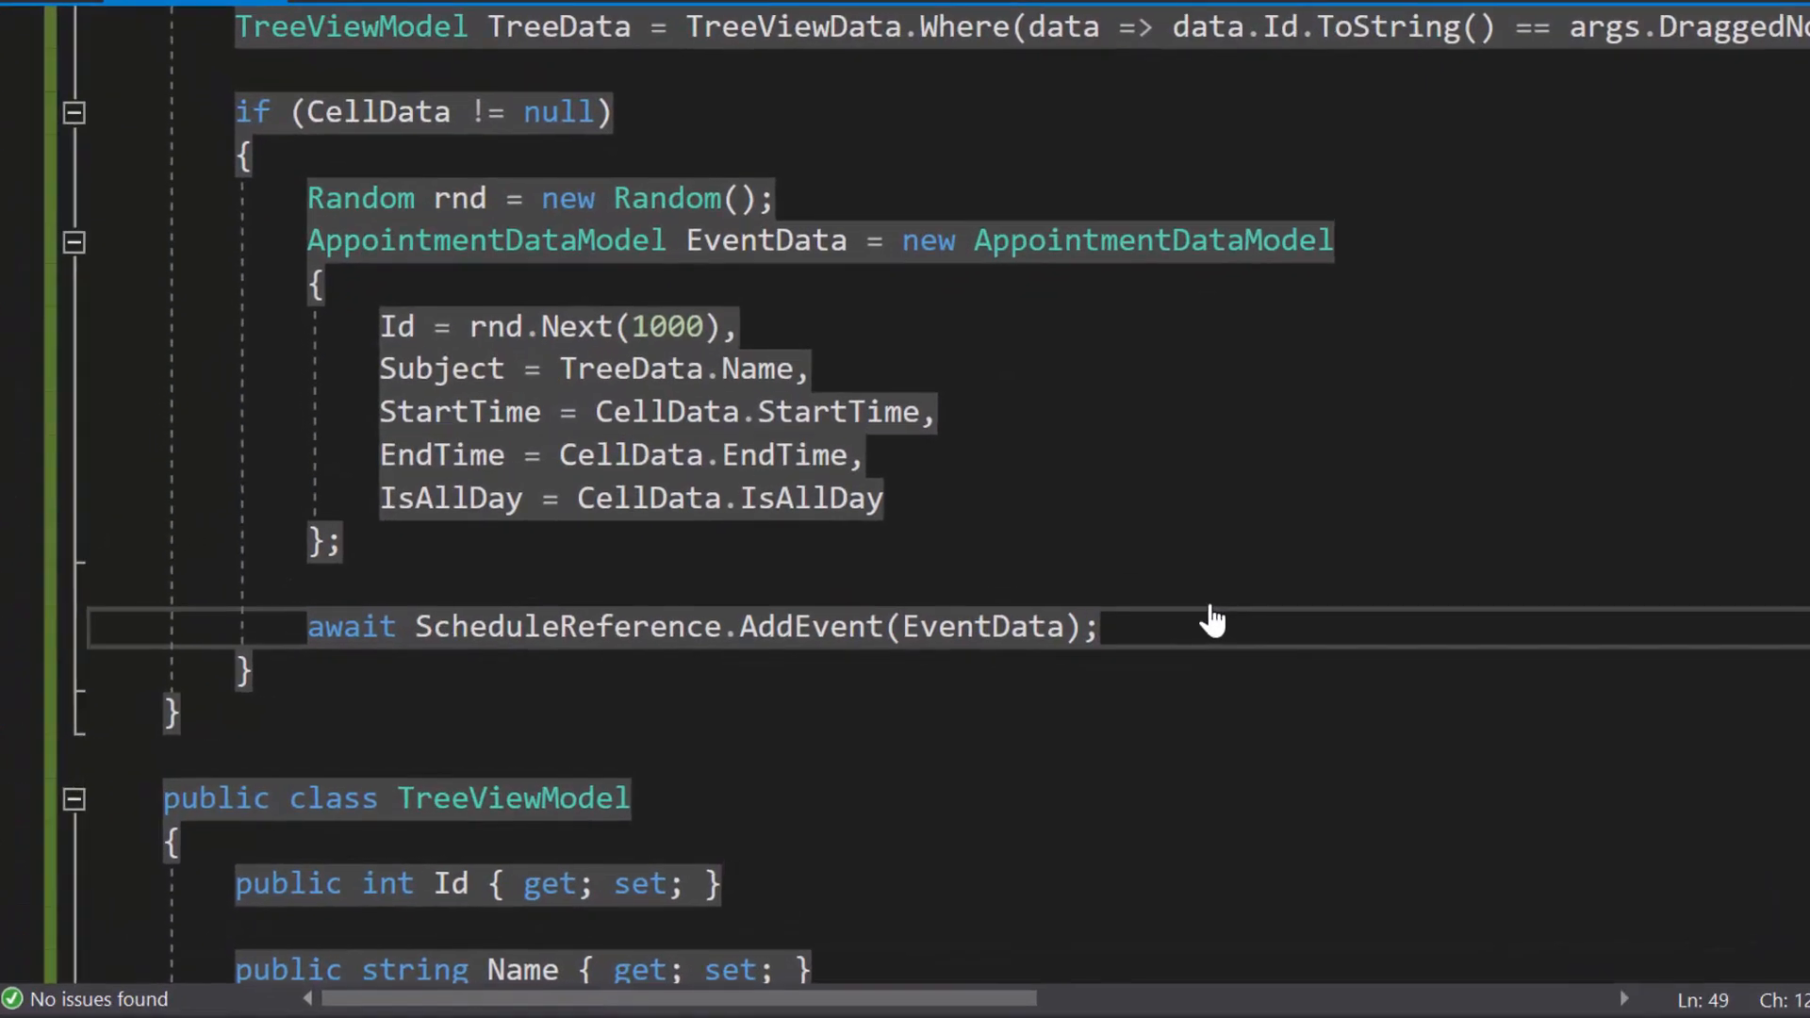
# Step: Run the app, drop David onto Friday 7 May 9:30 AM, and view the created appointment's details
pyautogui.write('await Sche')
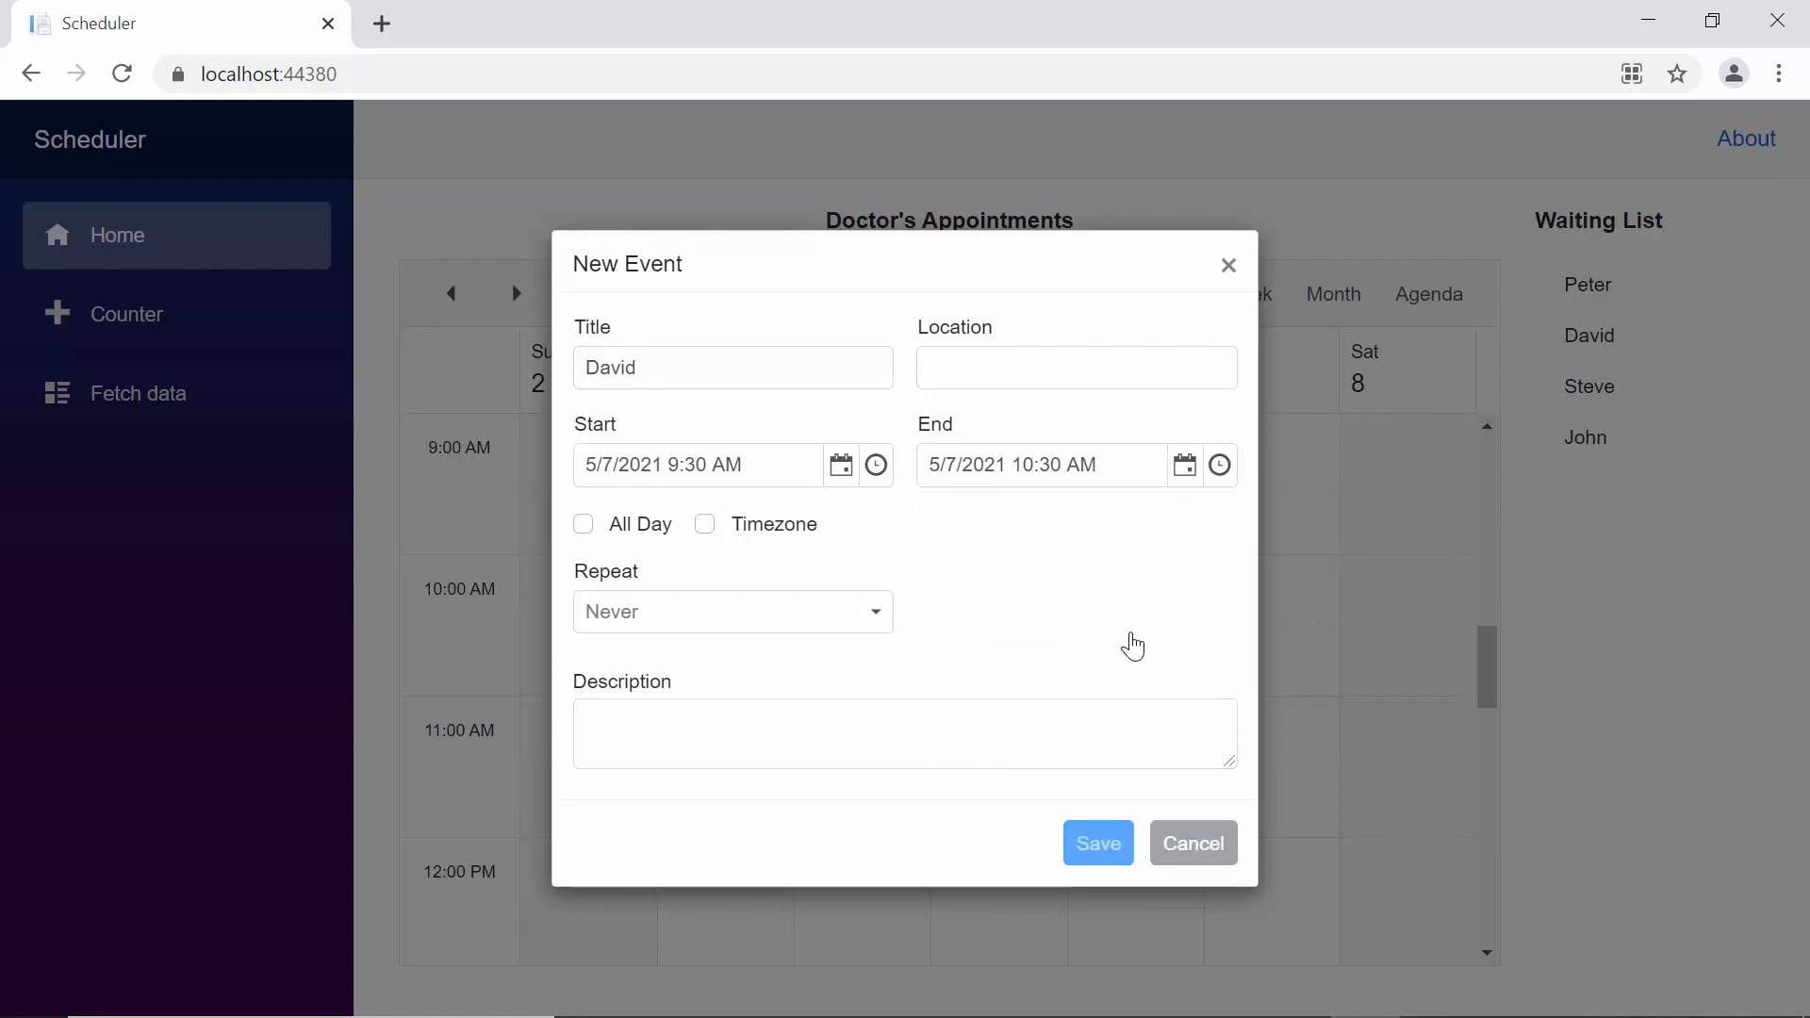
pyautogui.click(1096, 842)
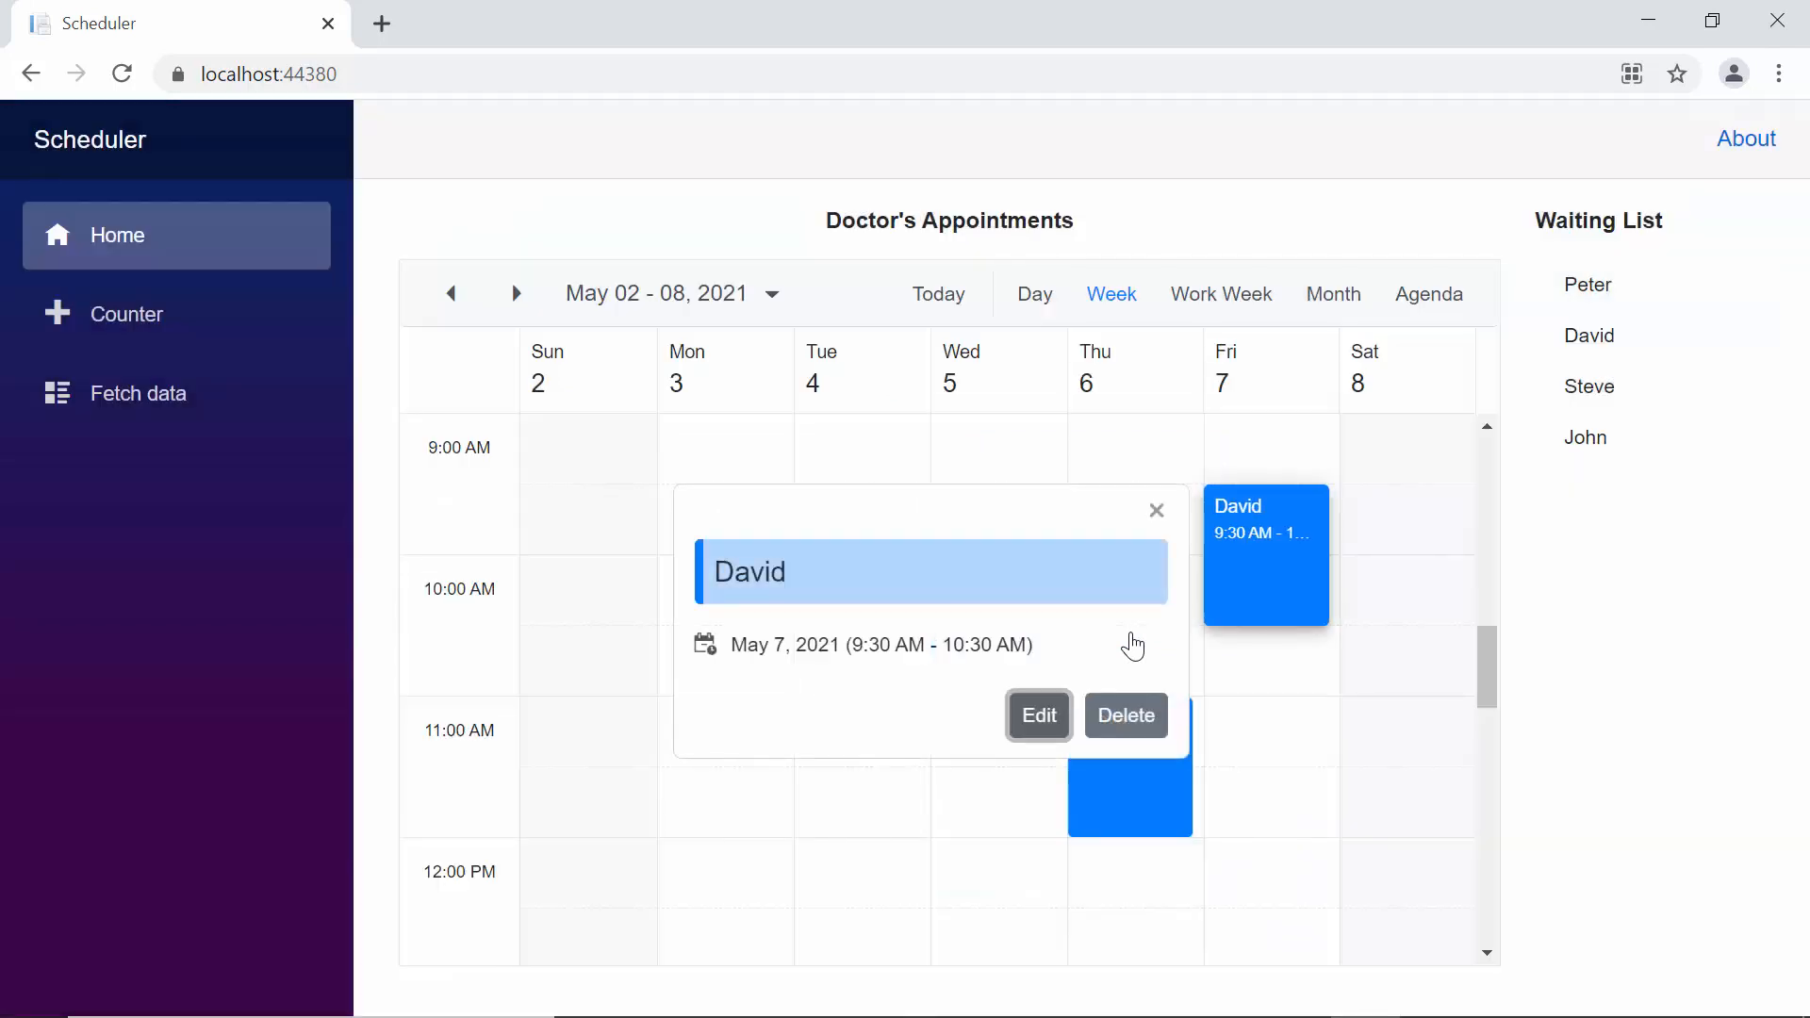